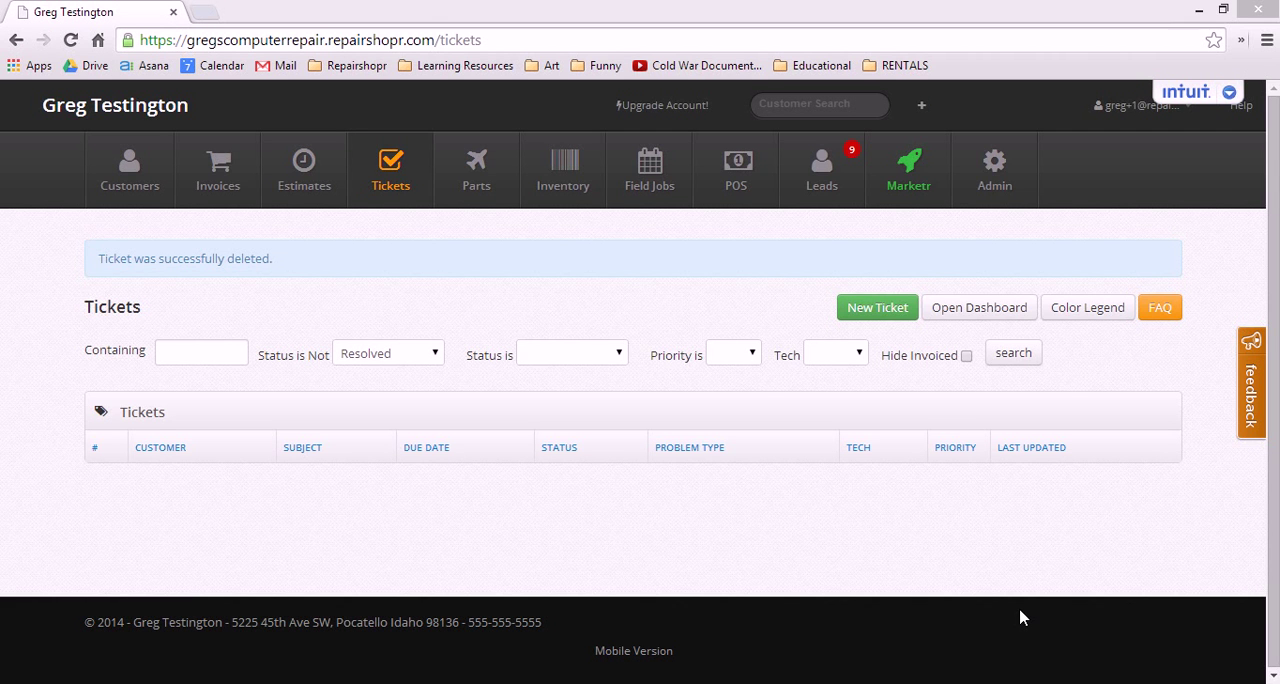
mouse_move(720, 534)
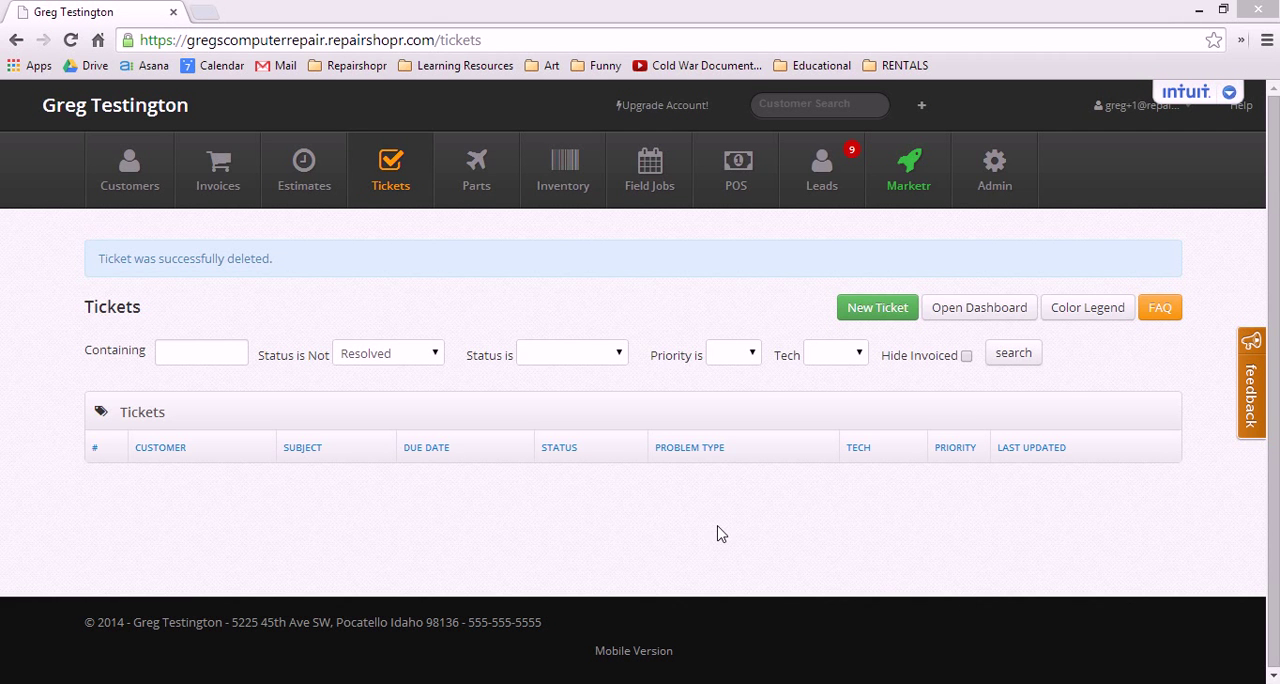
mouse_move(886, 332)
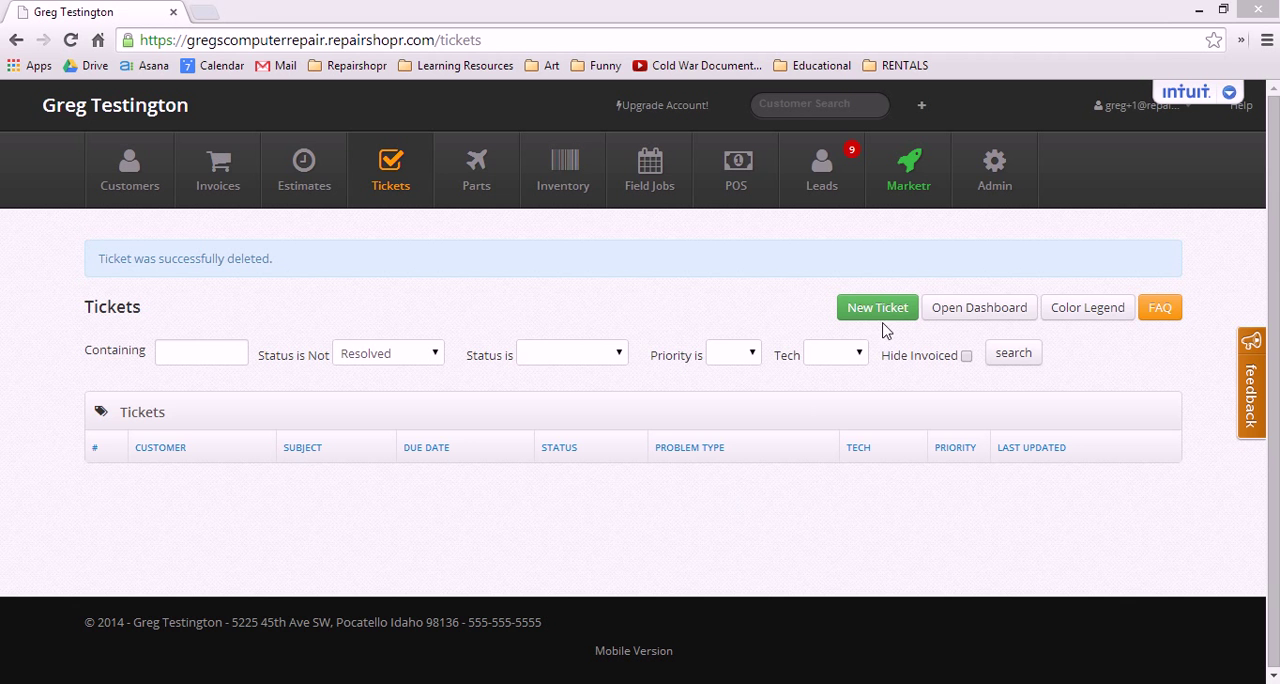
- Start a new ticket and enter Sven as the customer
left_click(876, 308)
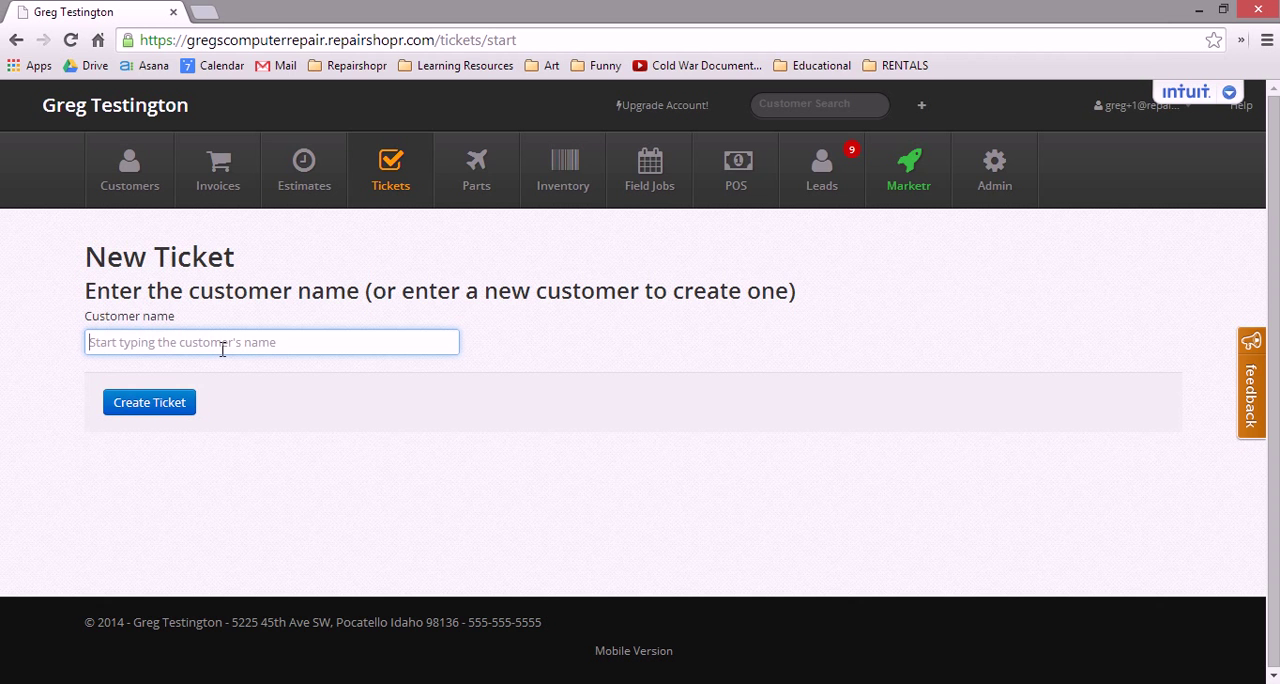
type("sven")
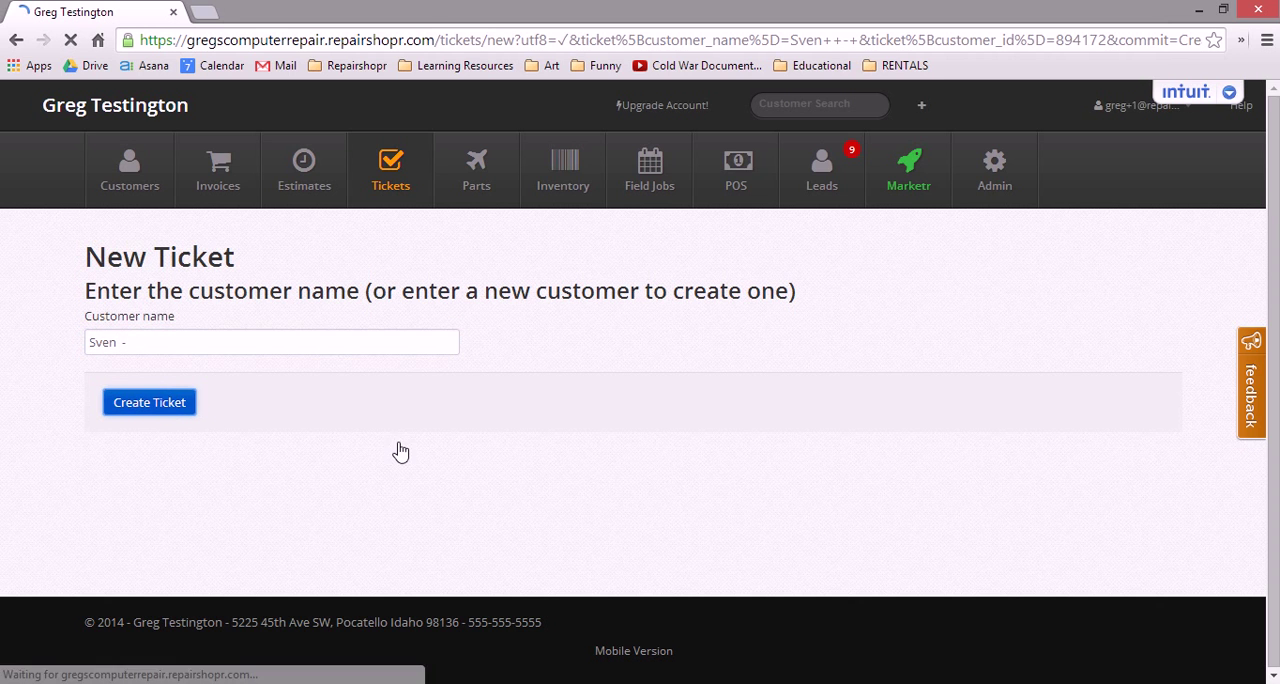
- Create the ticket for Sven and review the blank ticket 4200 form fields
left_click(148, 400)
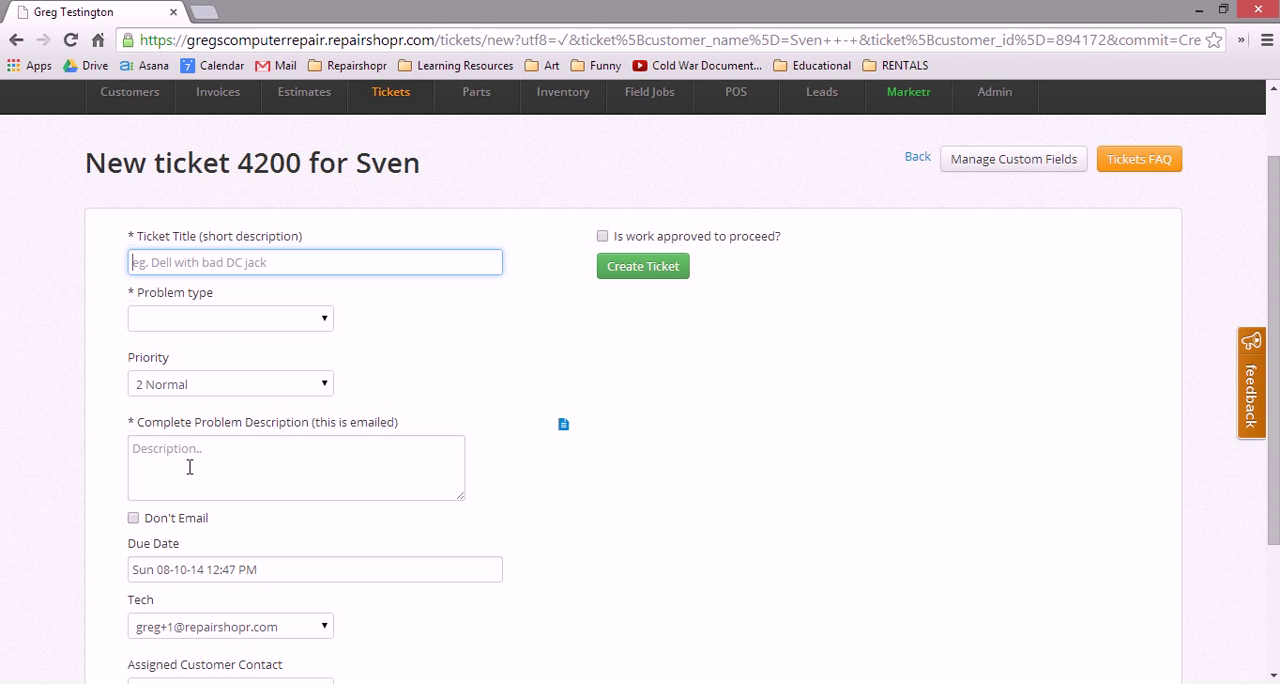
scroll("down", 3)
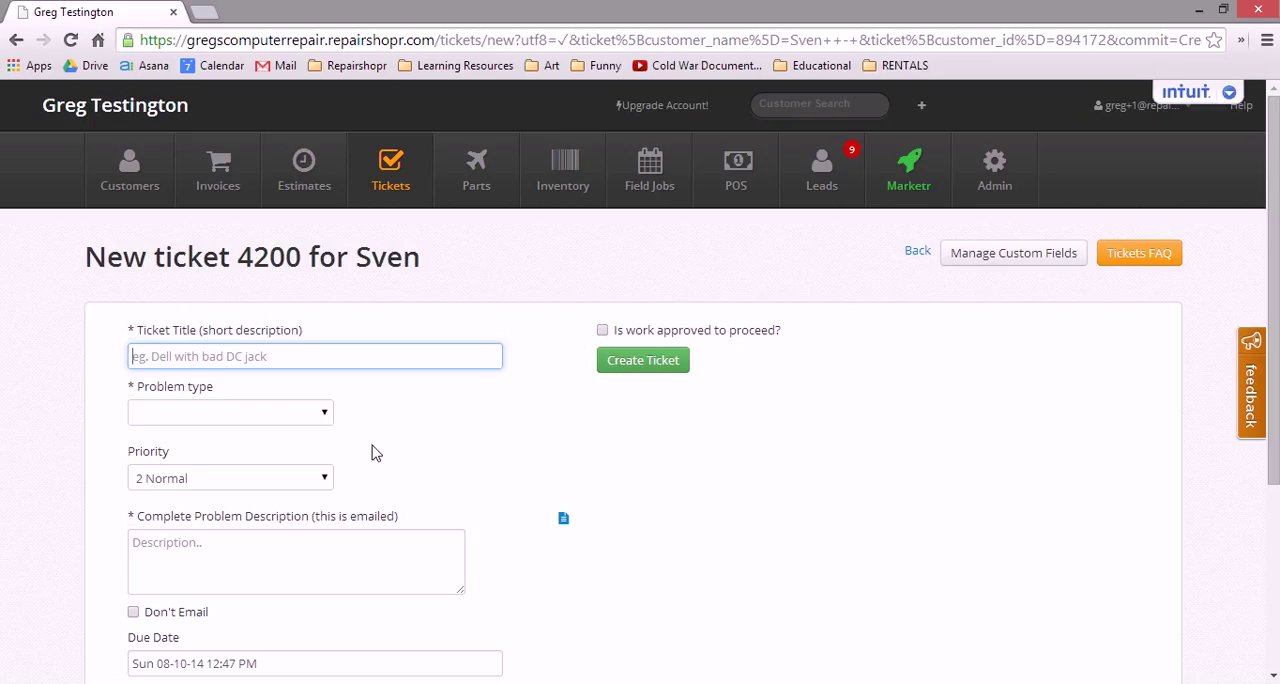
mouse_move(862, 448)
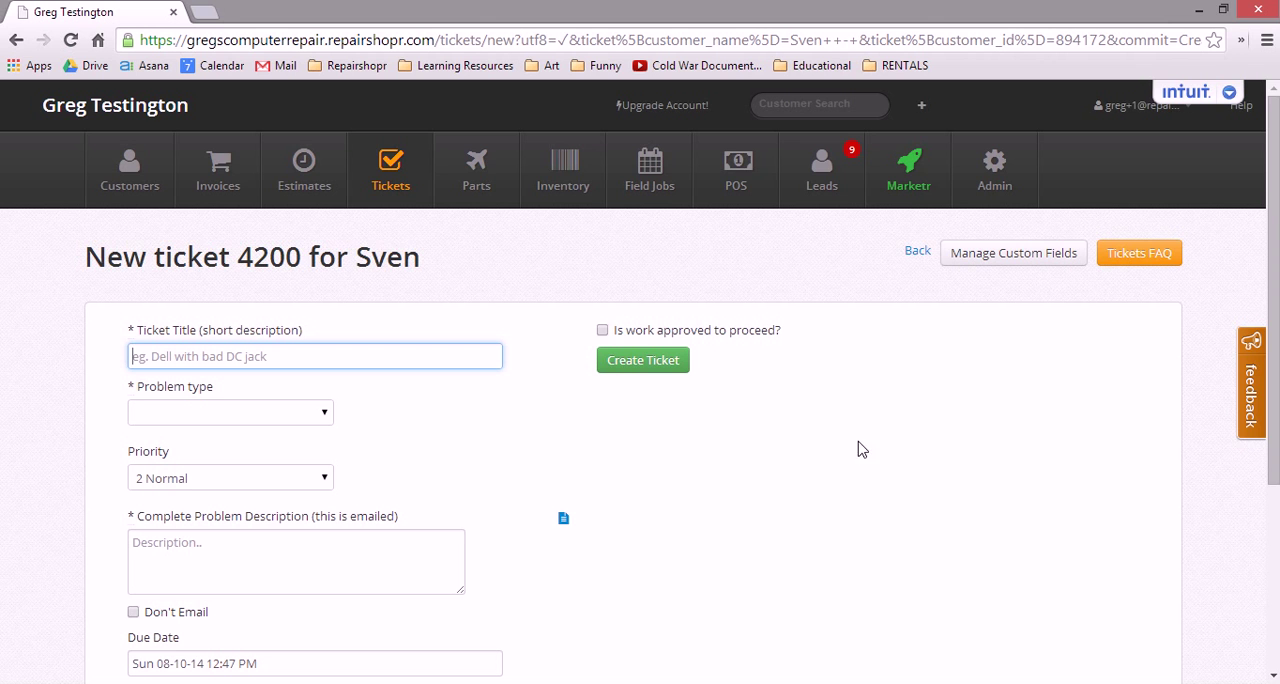
mouse_move(1016, 268)
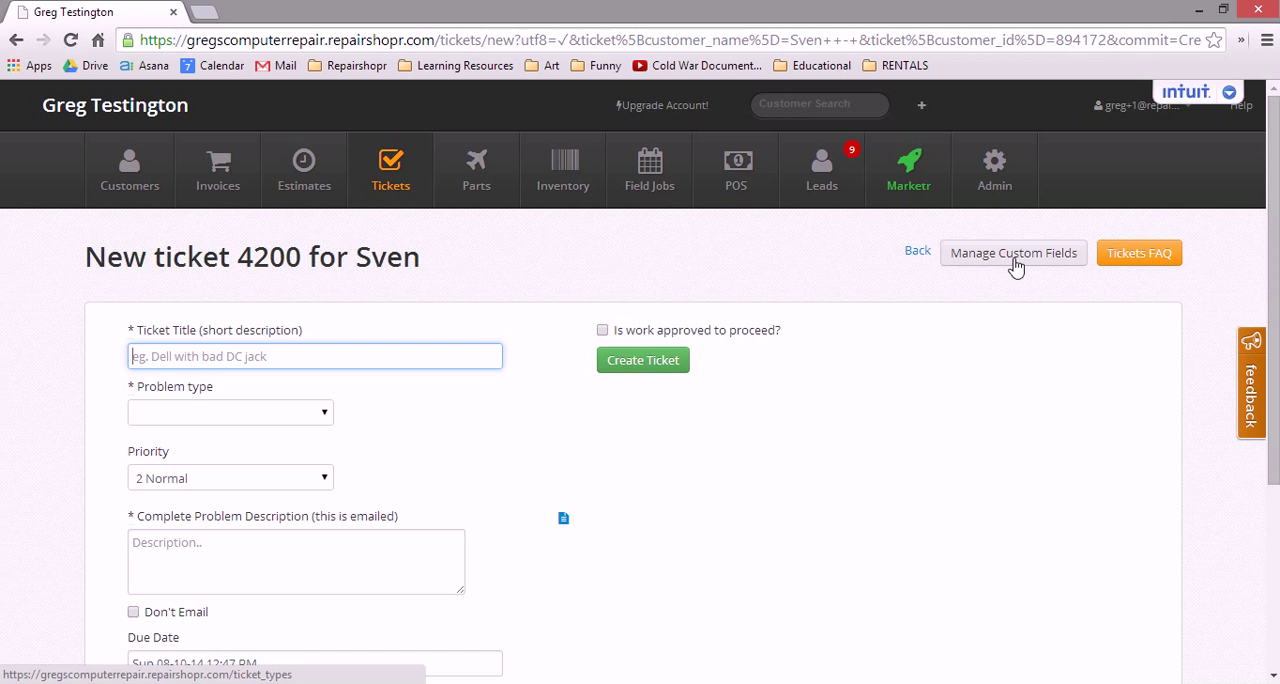
- From the custom field settings, create a ticket field type named 'New Computer Check in'
left_click(1012, 252)
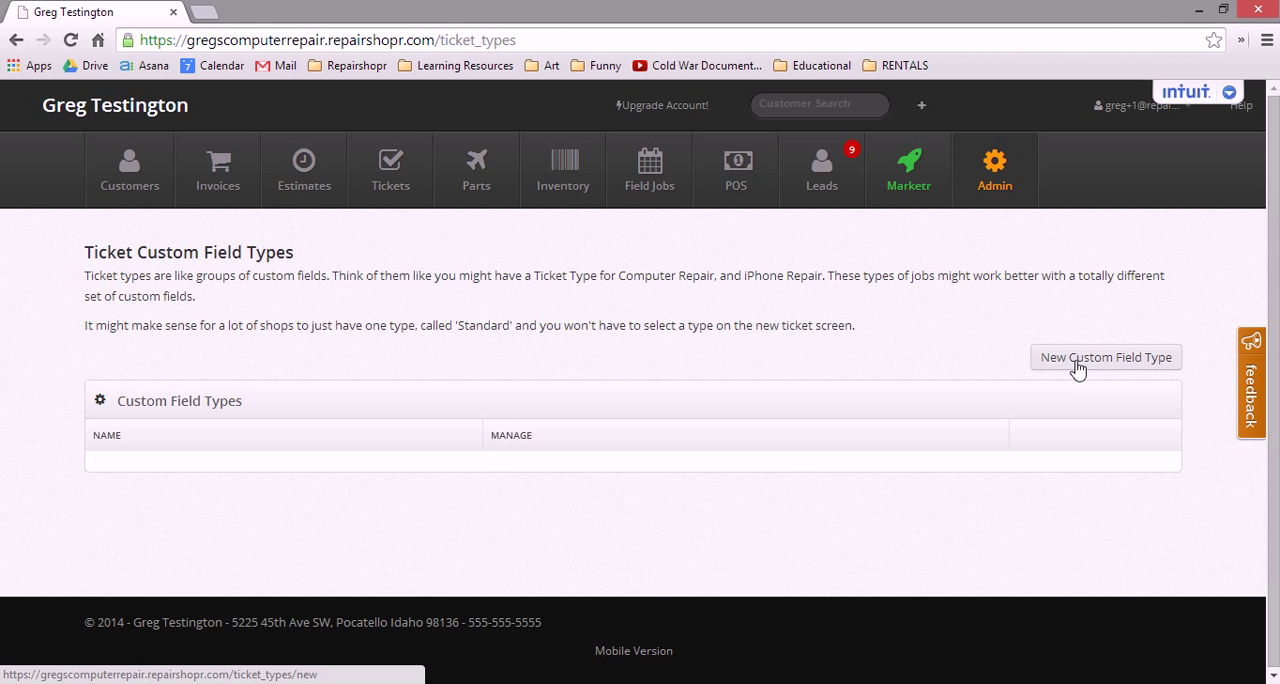
left_click(1104, 356)
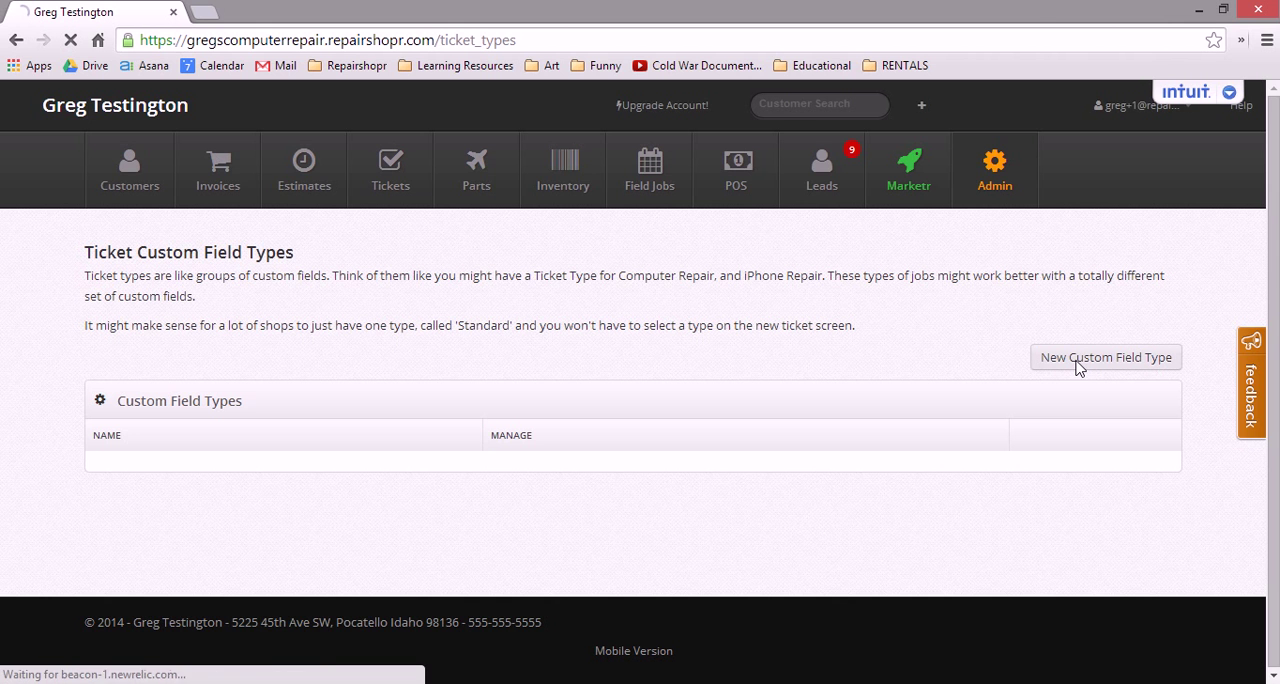
left_click(1104, 356)
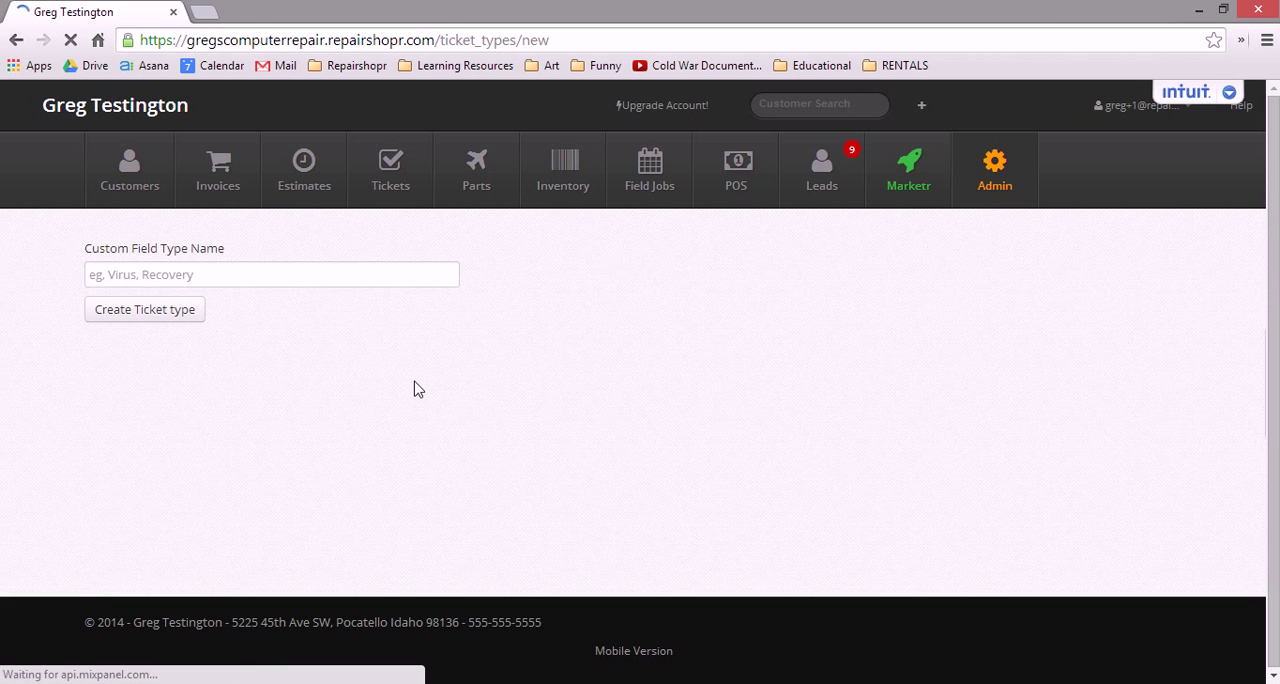
type("New C")
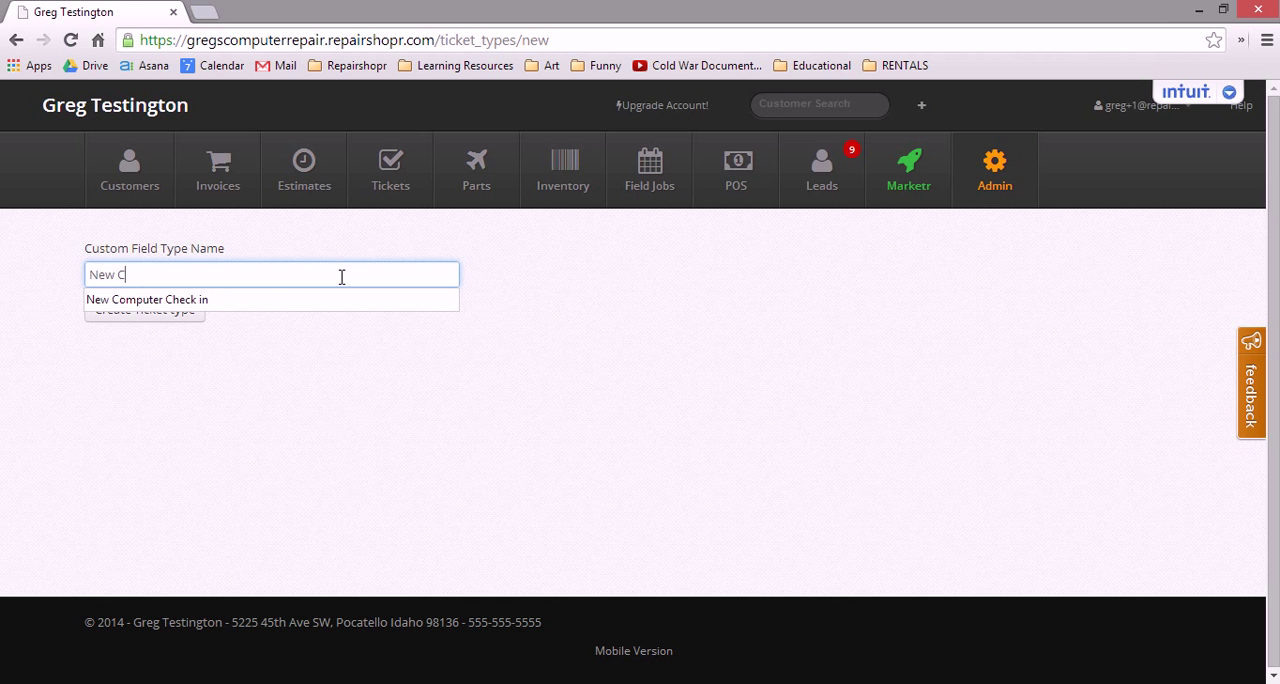
left_click(148, 300)
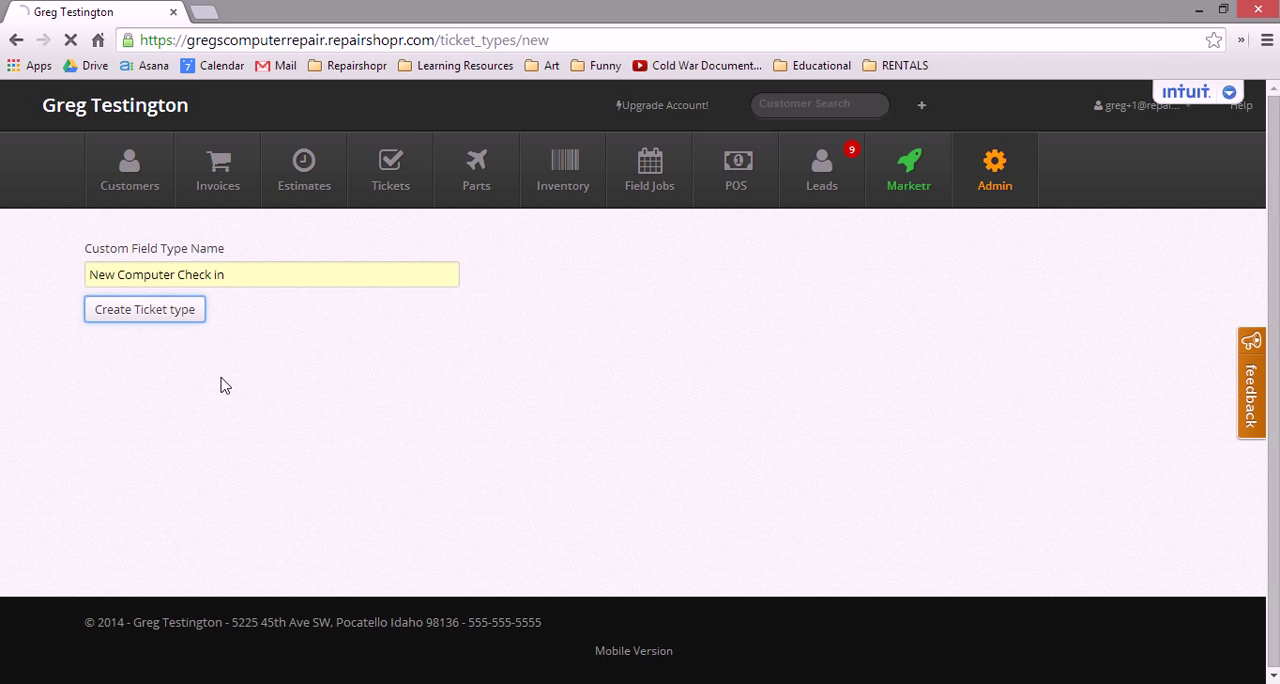
left_click(144, 308)
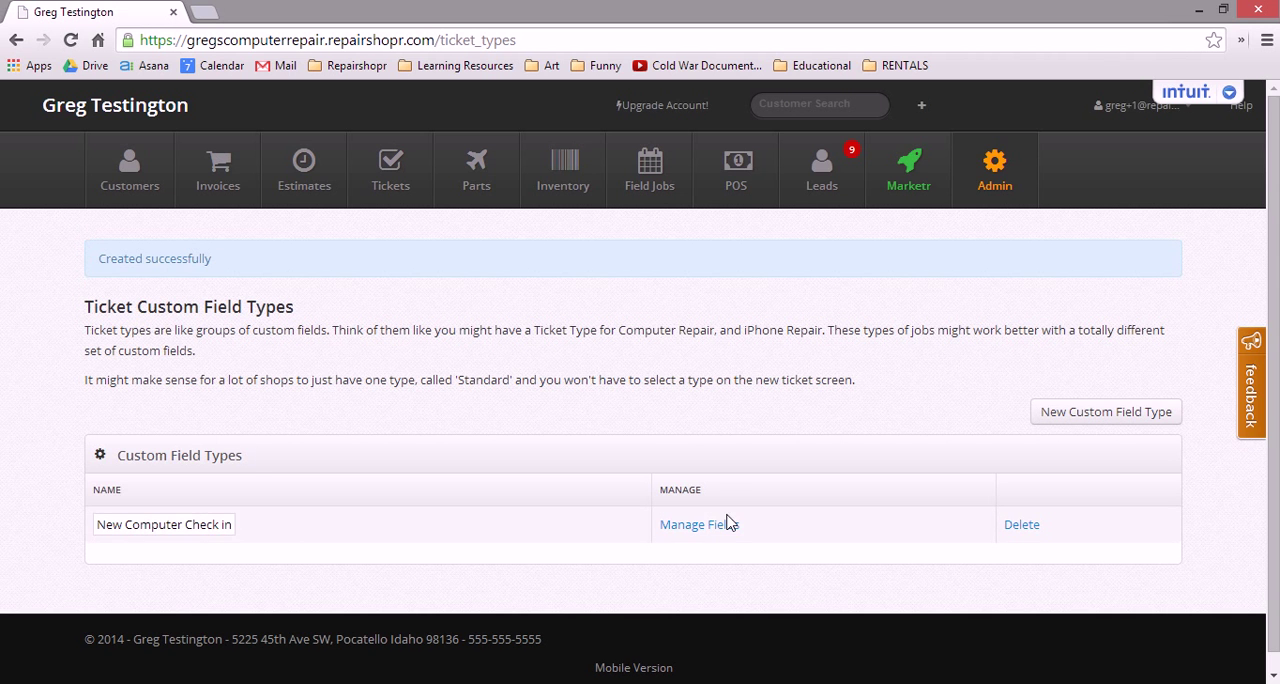
- Add a new field named 'Password' under the New Computer Check in type
left_click(698, 524)
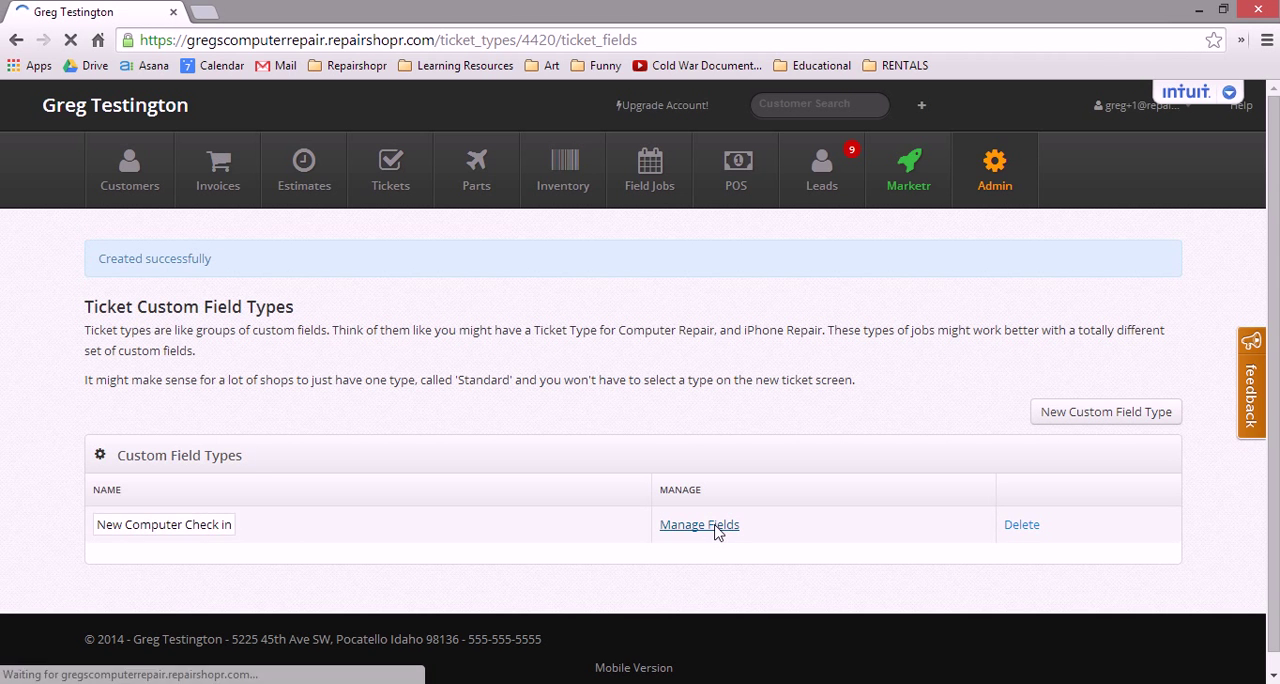
left_click(698, 524)
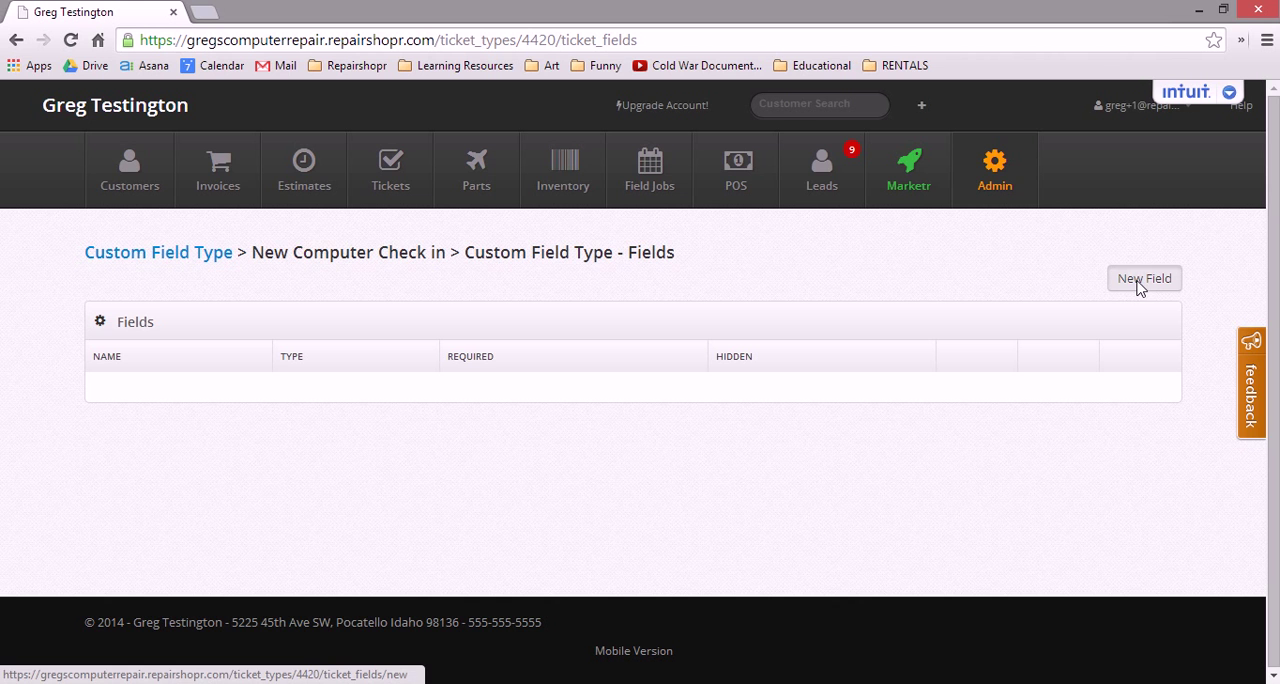
left_click(1144, 278)
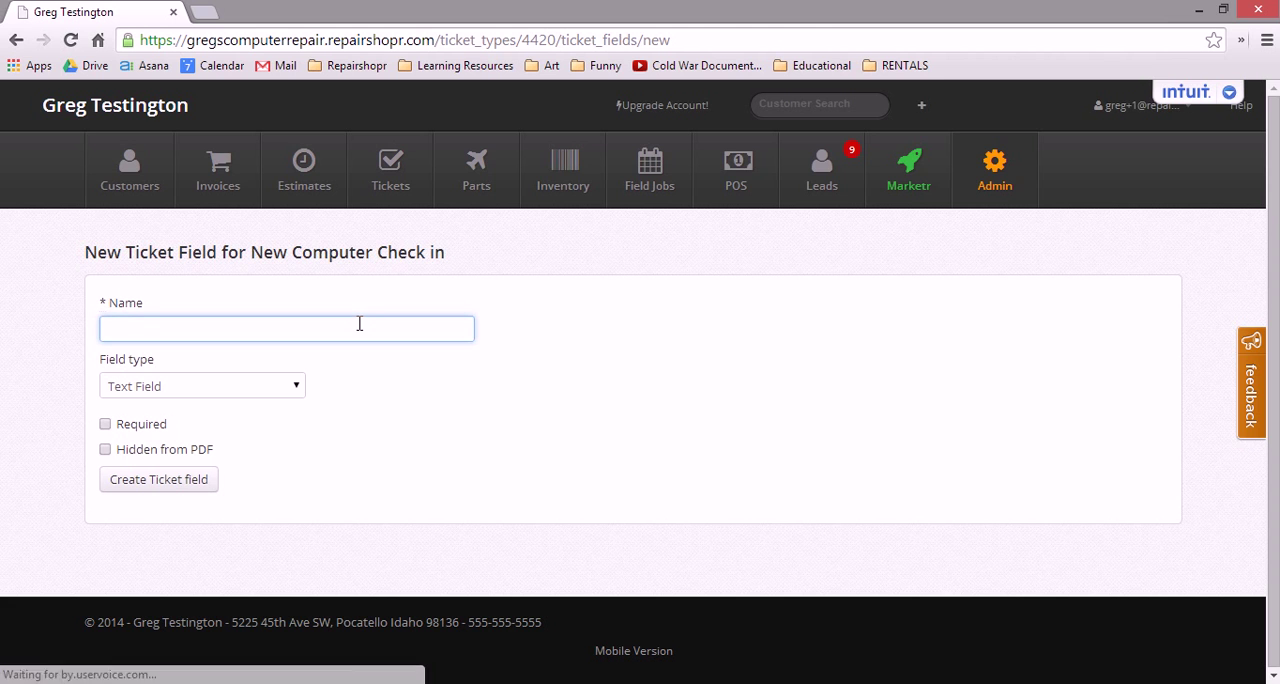
type("Password")
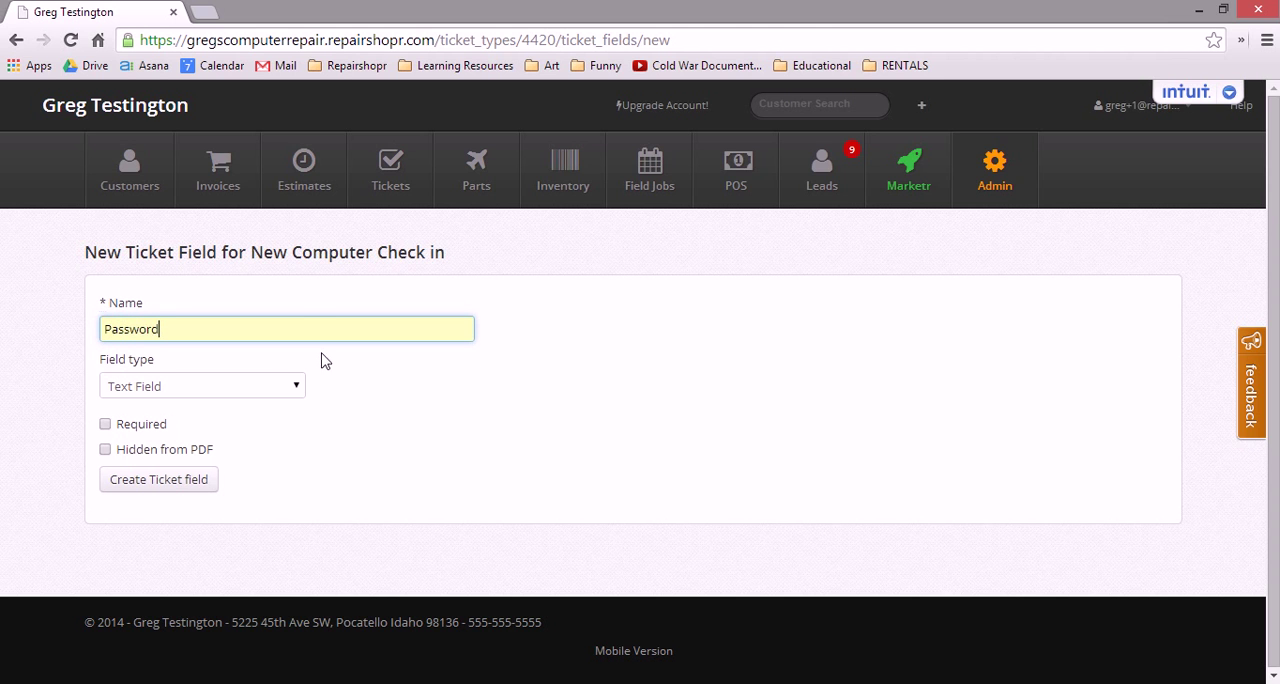
- Mark the Password field as required, acknowledge the notice, and create it
left_click(106, 424)
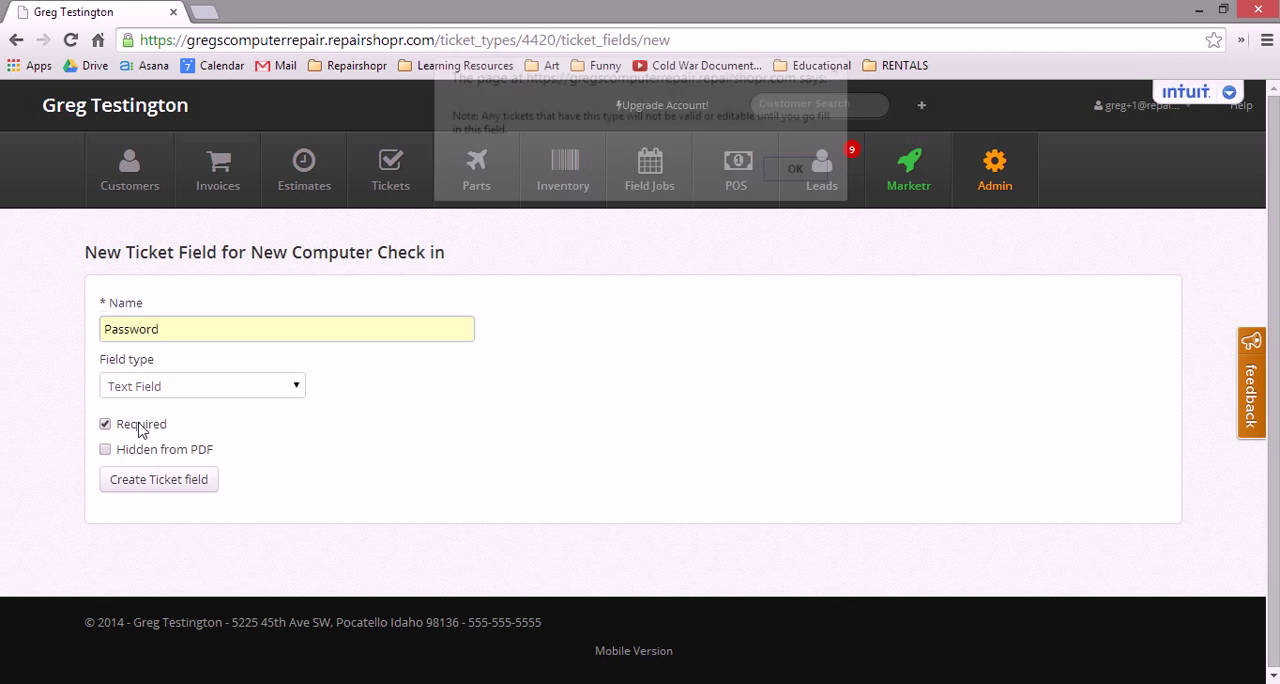
left_click(794, 168)
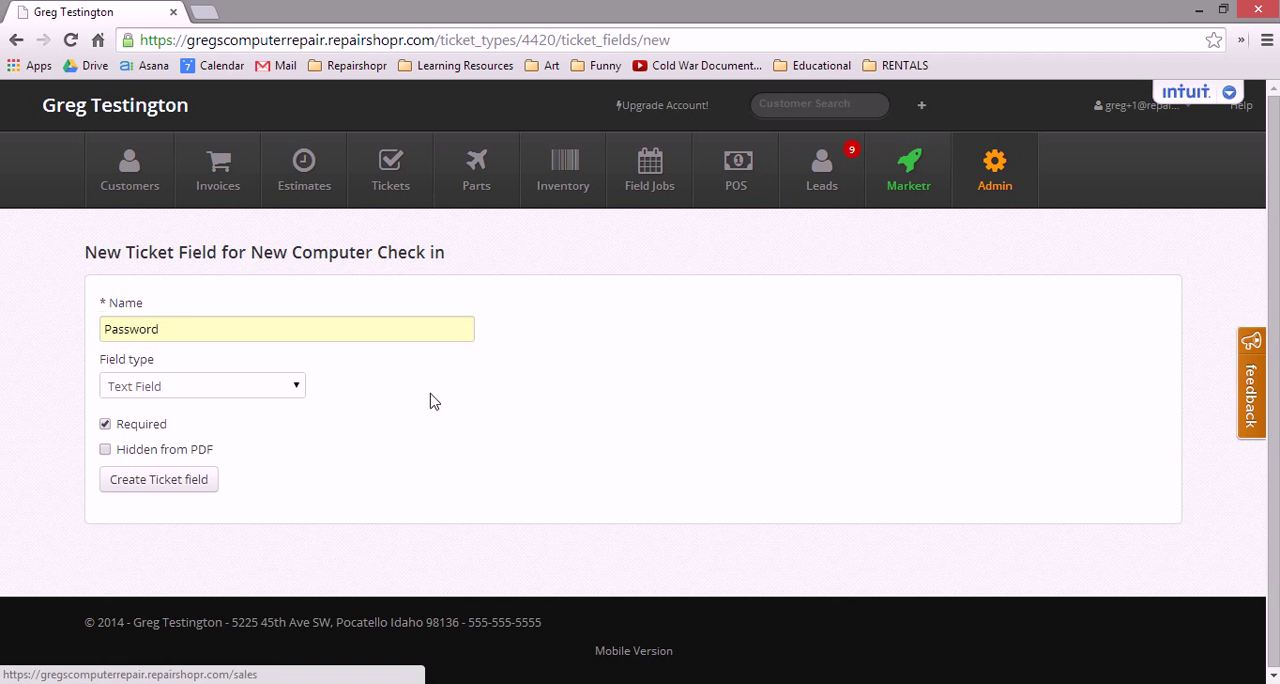
mouse_move(184, 456)
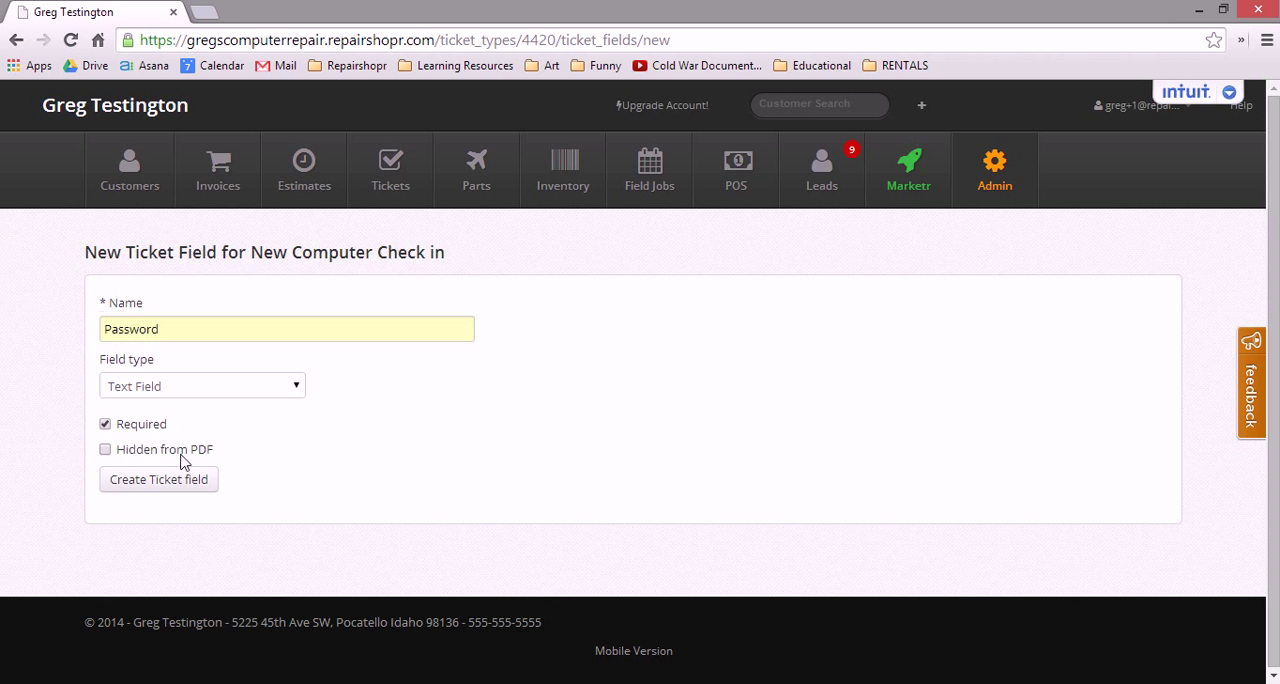
left_click(158, 480)
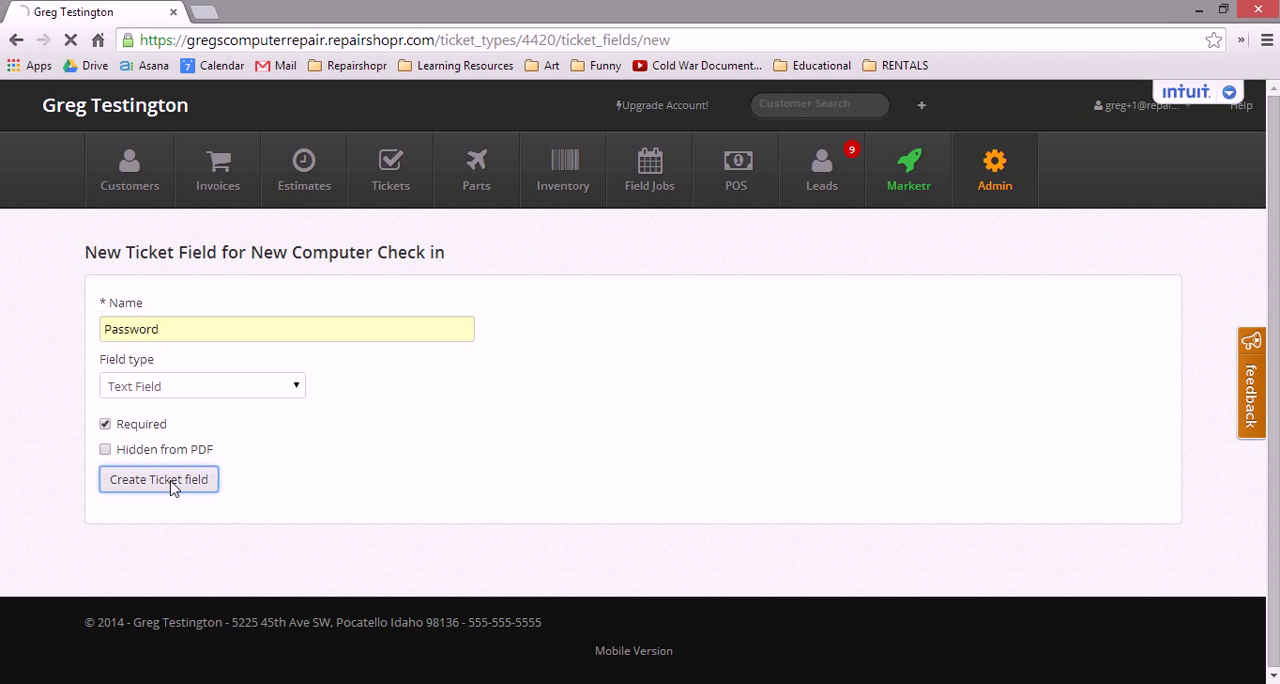
left_click(158, 480)
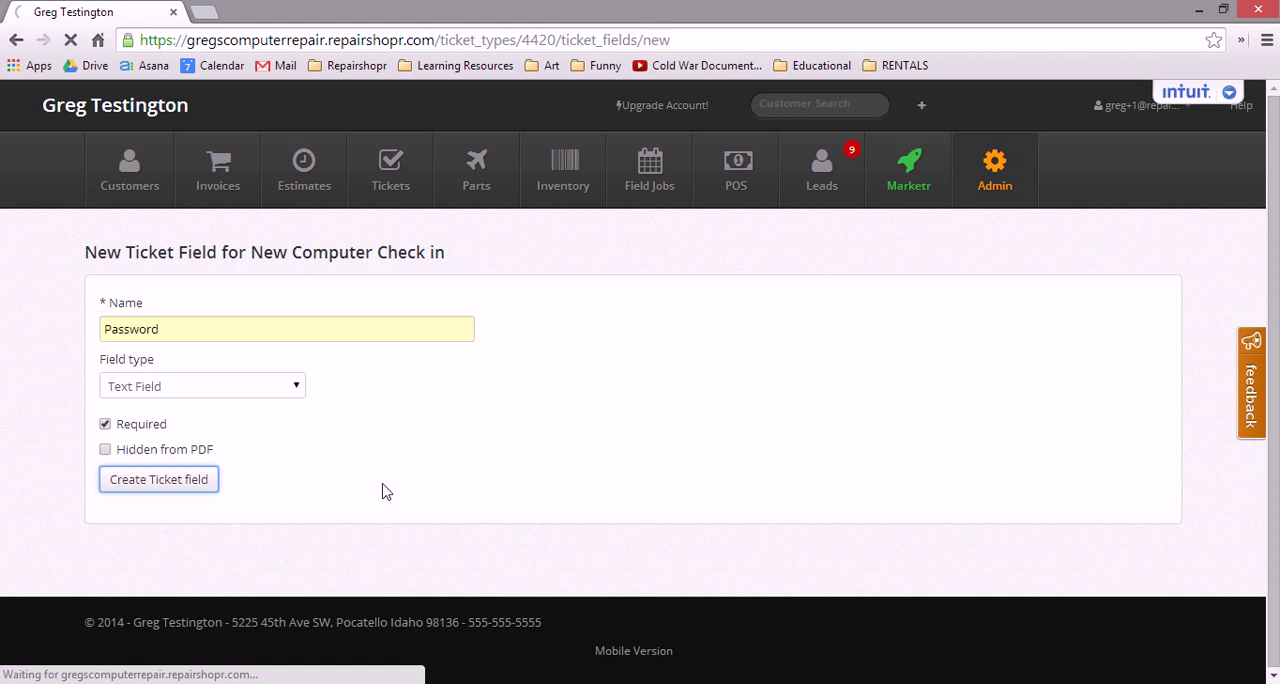
left_click(158, 480)
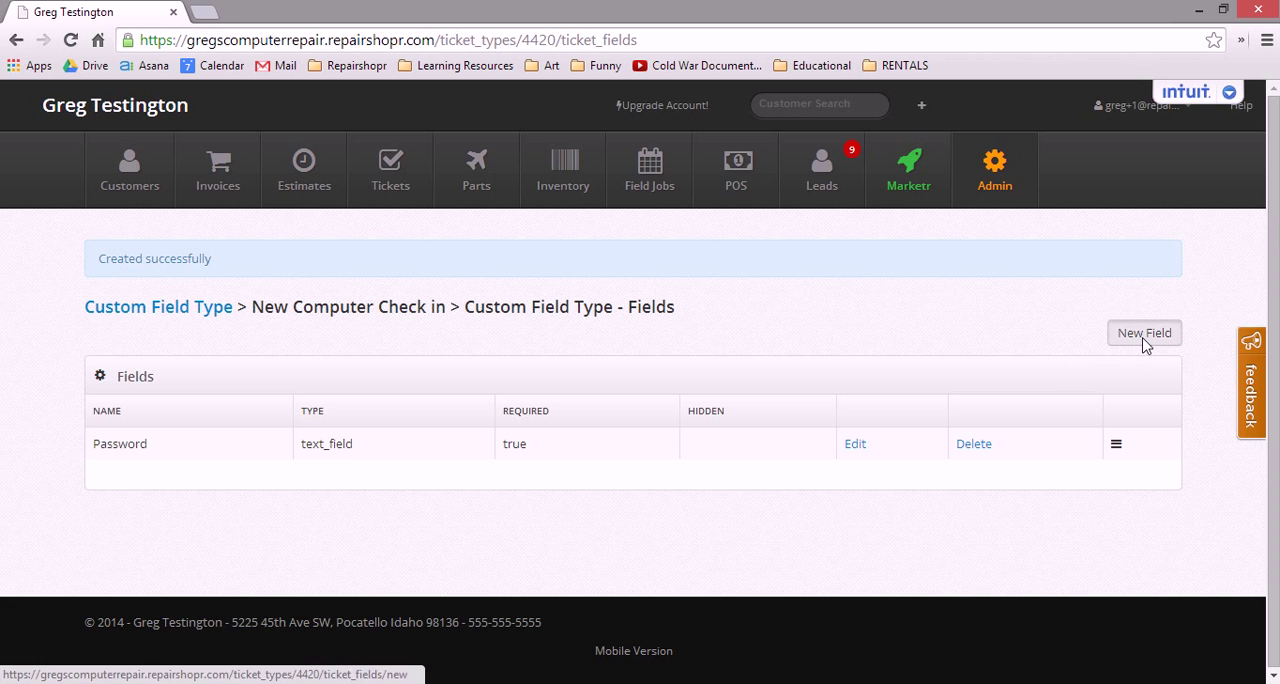
- Add a field named Operating System with drop-down type
left_click(1144, 332)
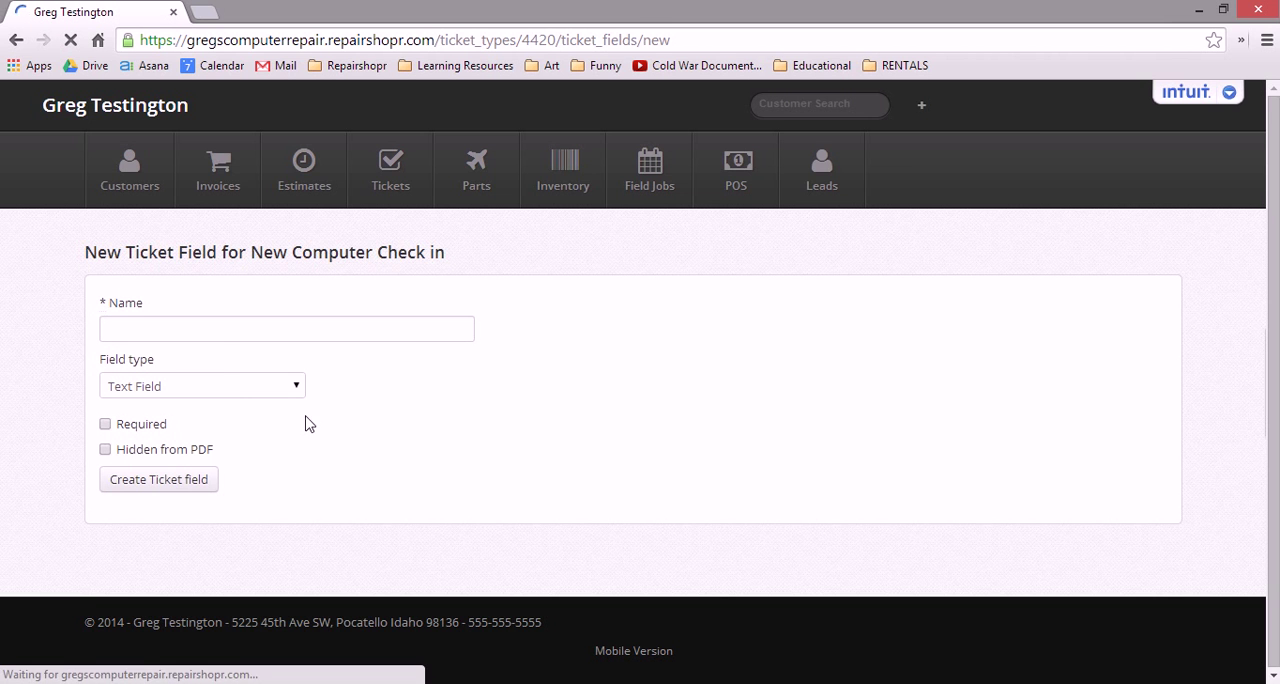
left_click(288, 328)
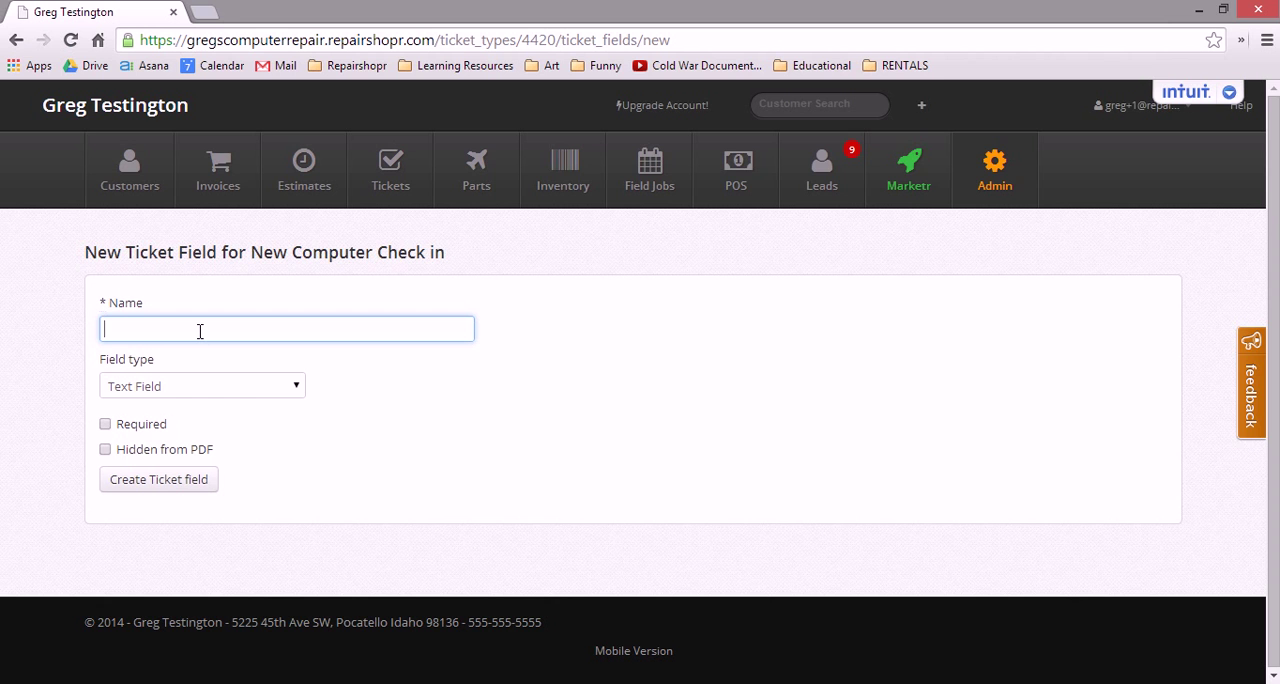
type("Operating System")
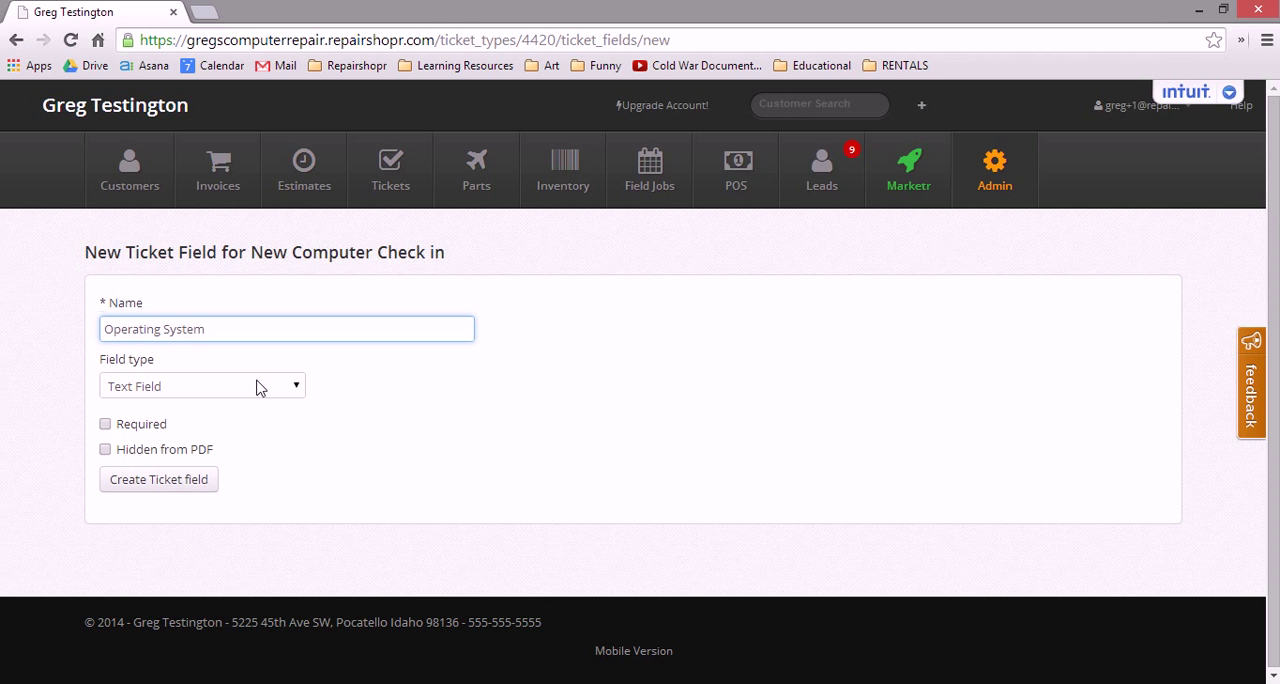
left_click(200, 386)
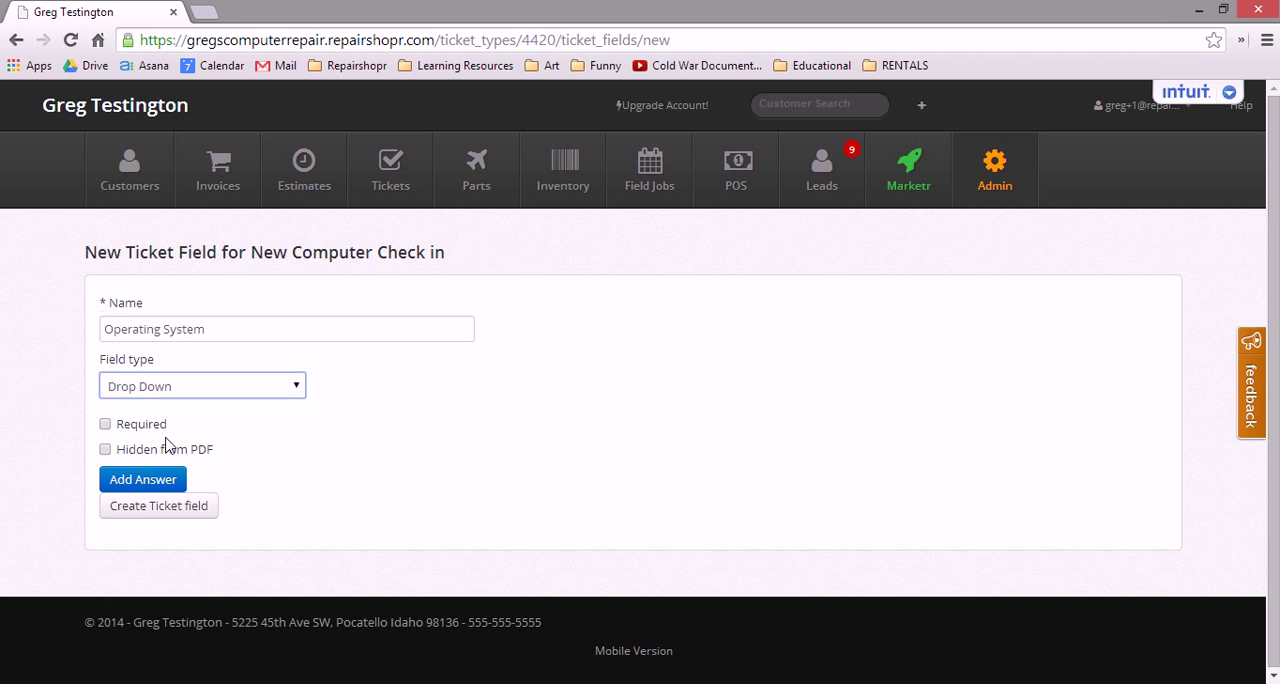
- Give the dropdown answers Windows 7, OSX and Windows XP, then save the field
left_click(142, 480)
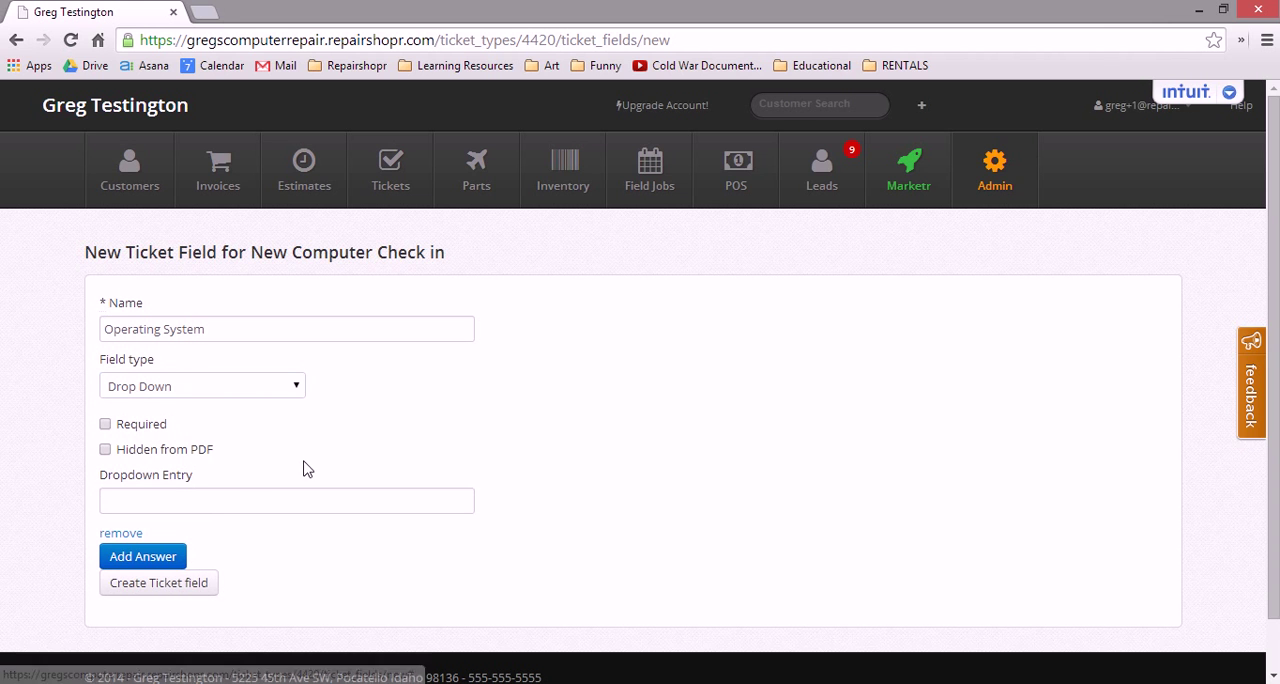
type("Windows")
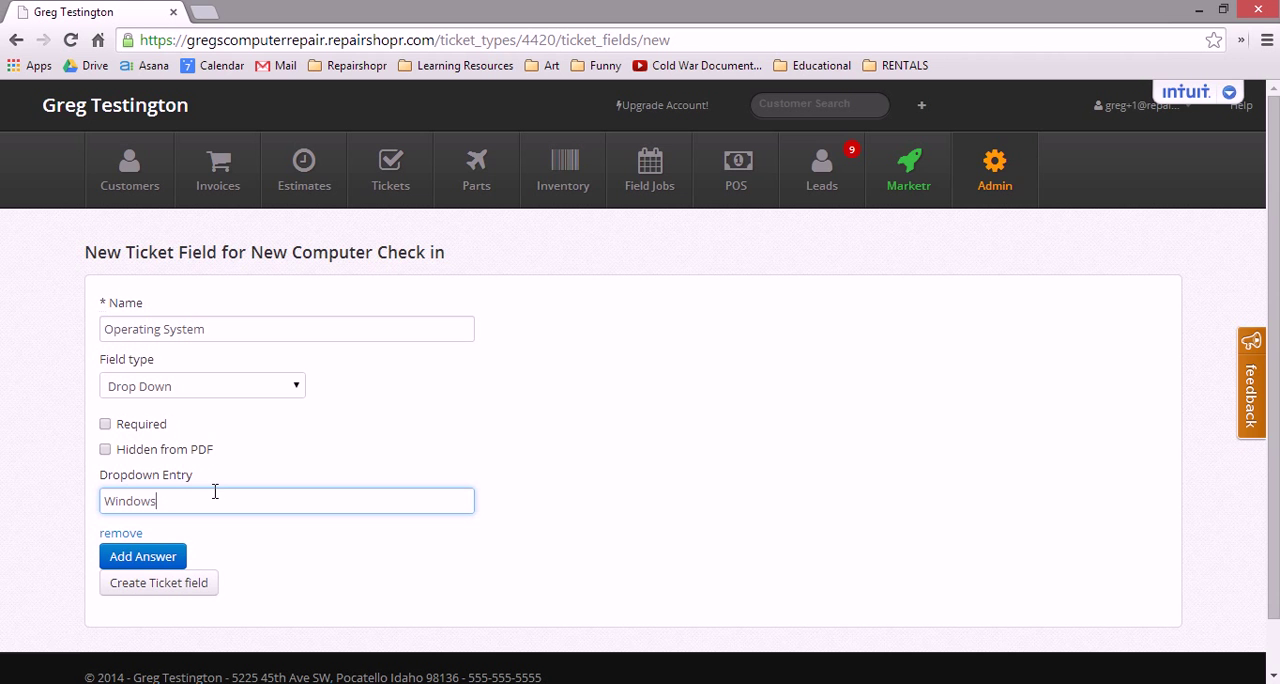
type("7")
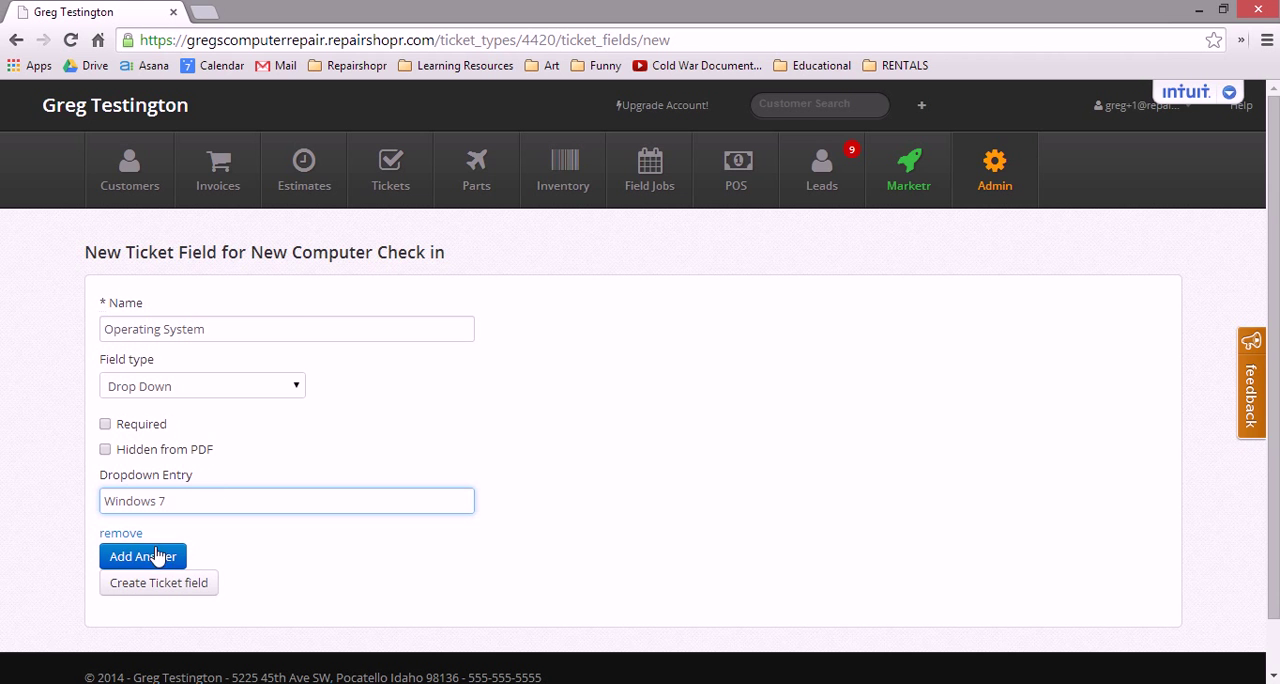
left_click(142, 556)
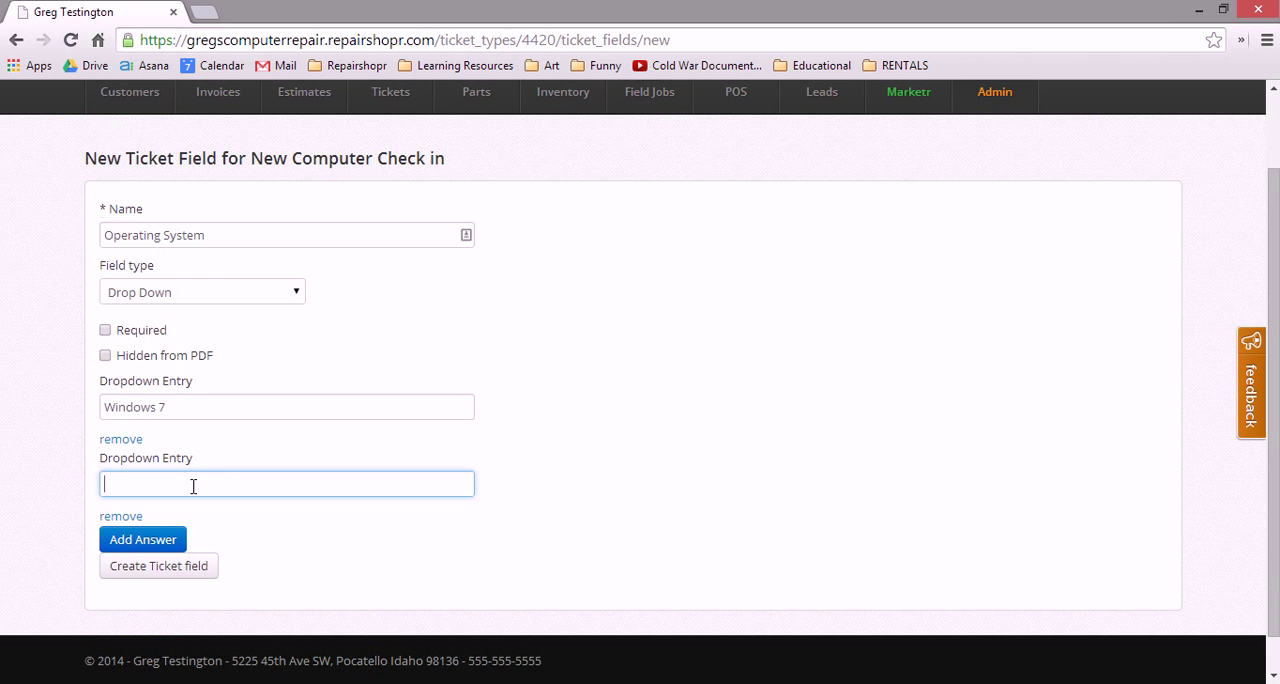
type("OSX")
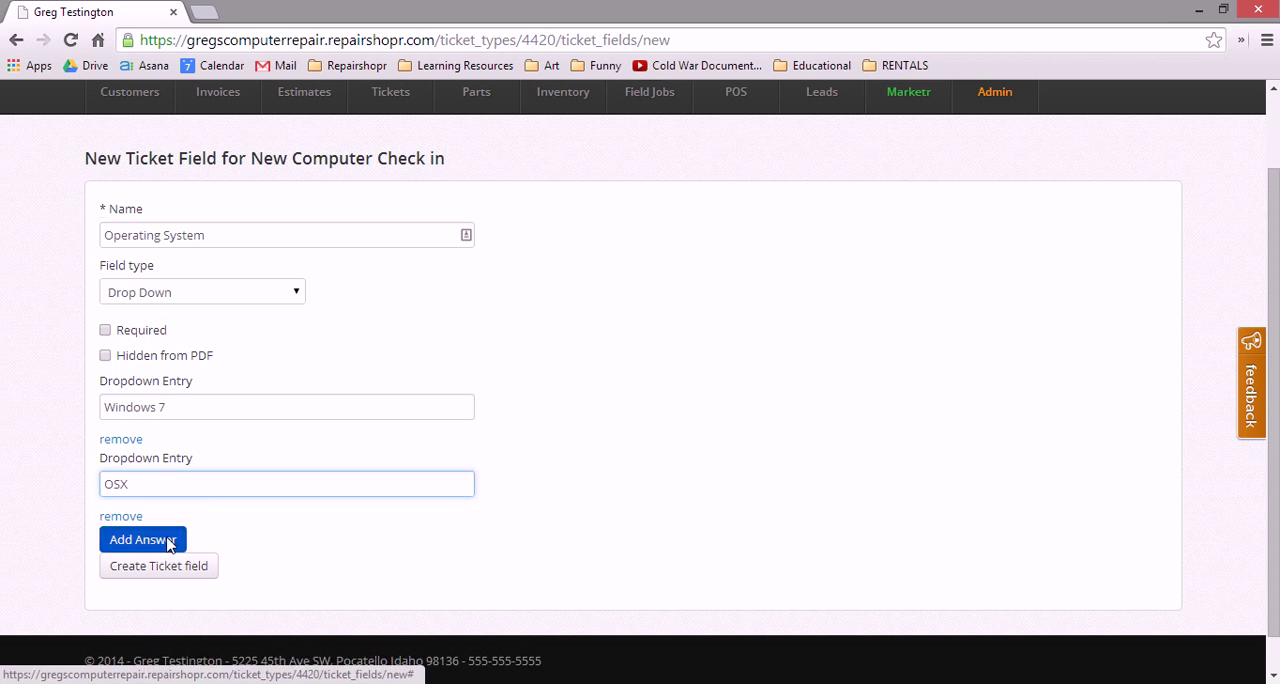
left_click(142, 540)
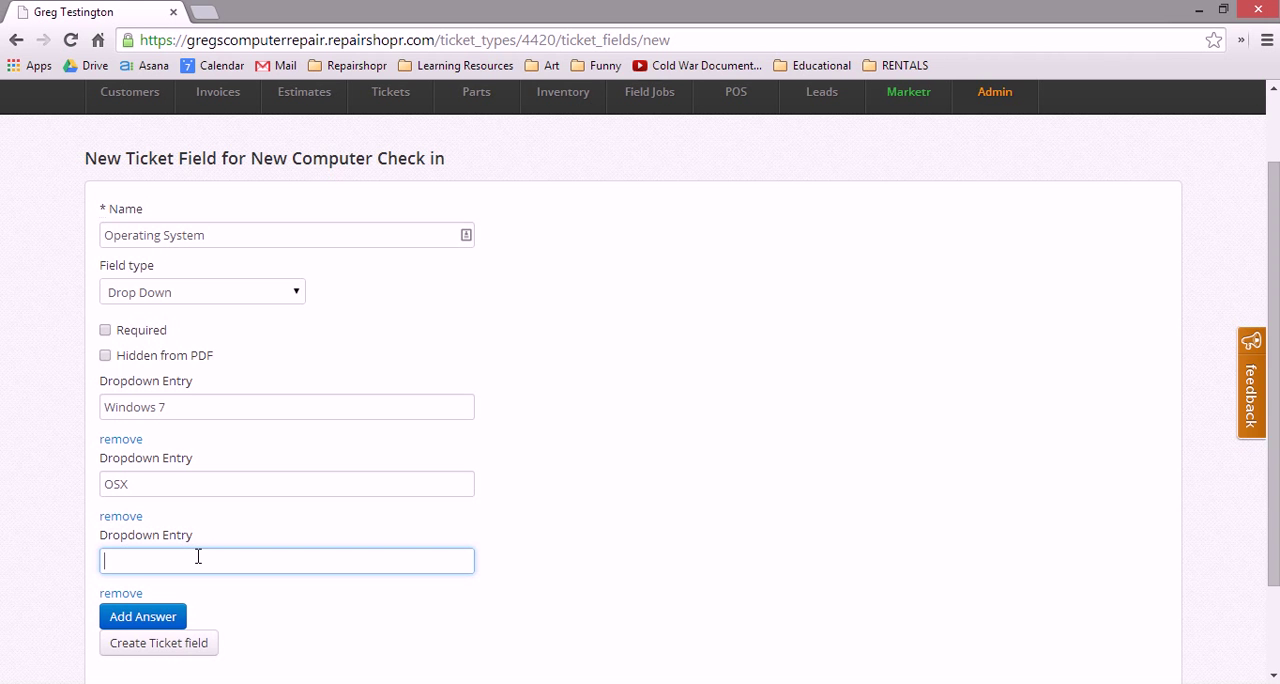
type("Windows XP")
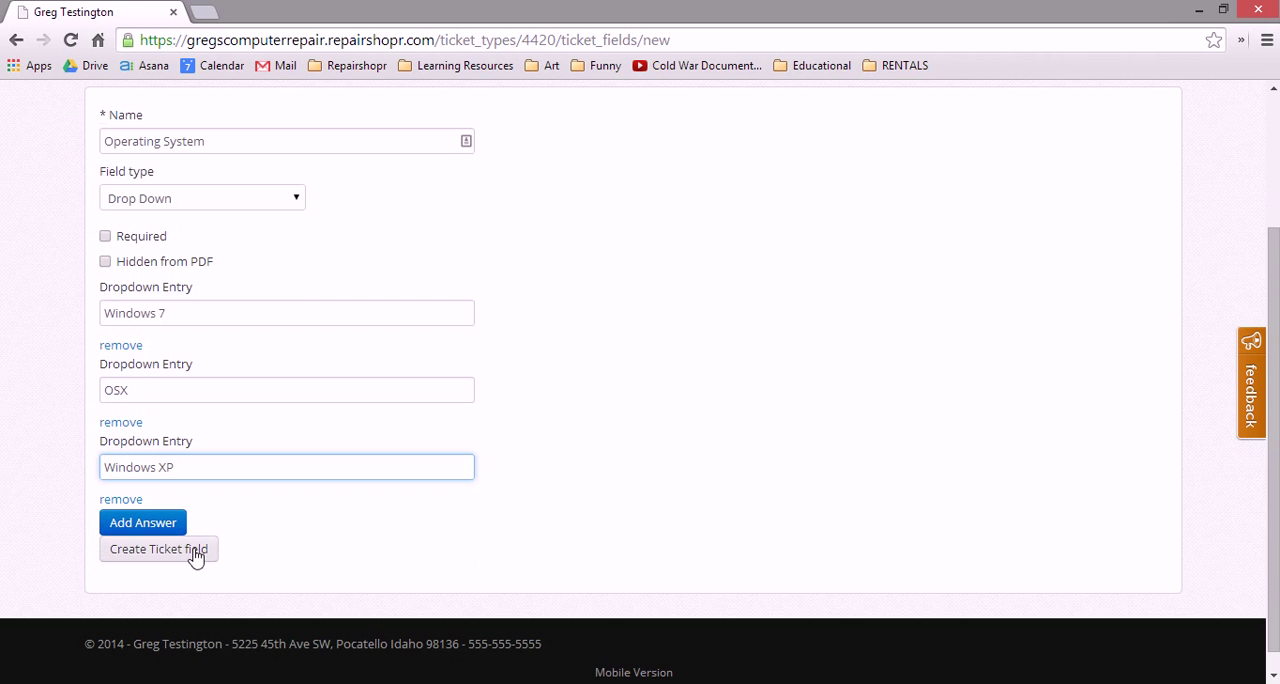
left_click(158, 550)
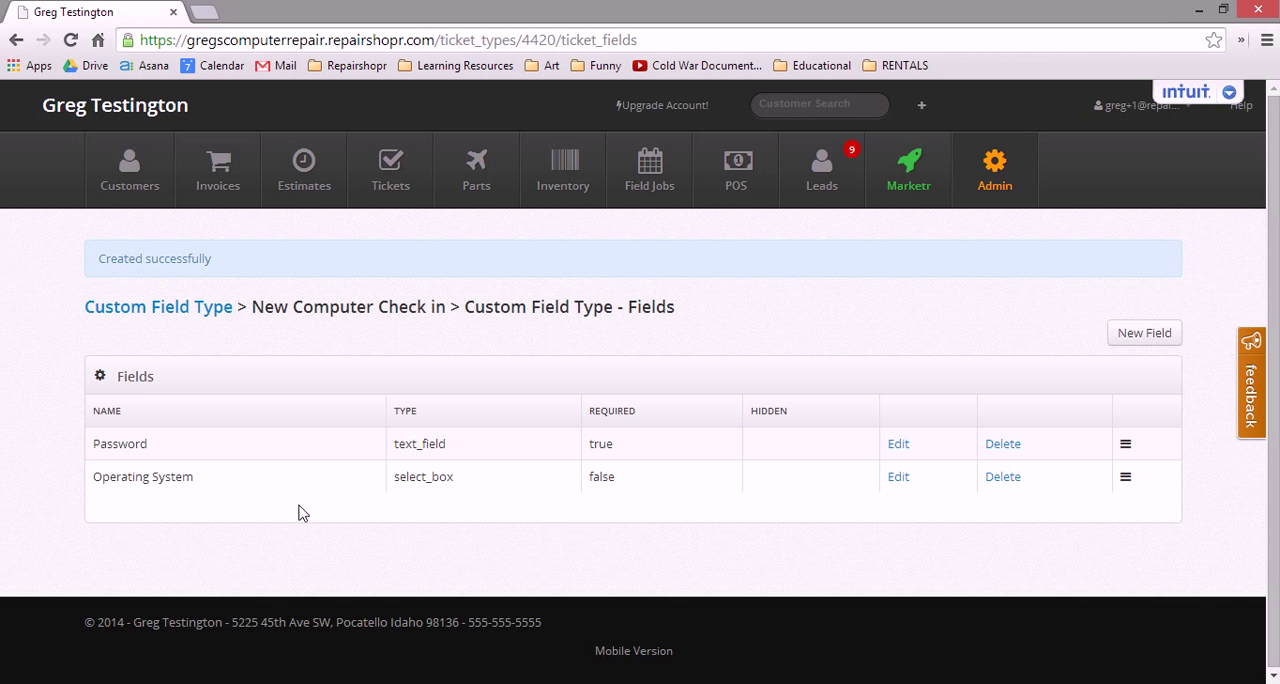
- Add a check box field named 'Charger?' and attempt to save it
left_click(1144, 332)
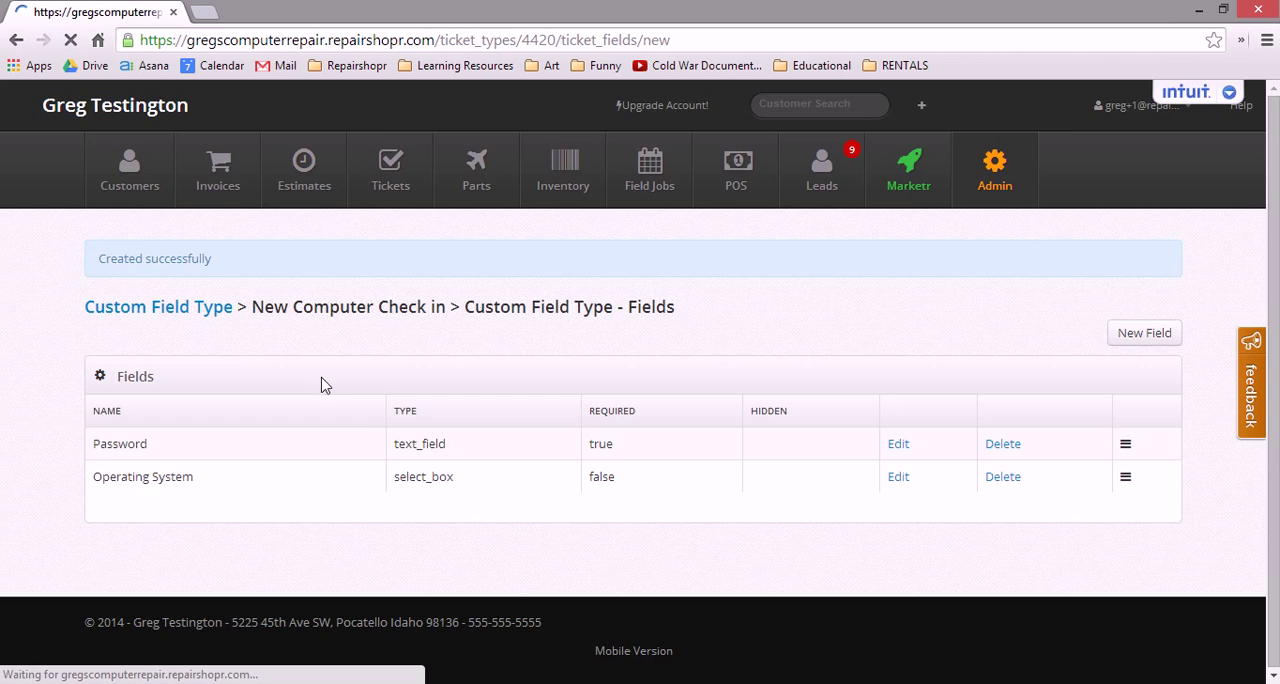
left_click(1144, 332)
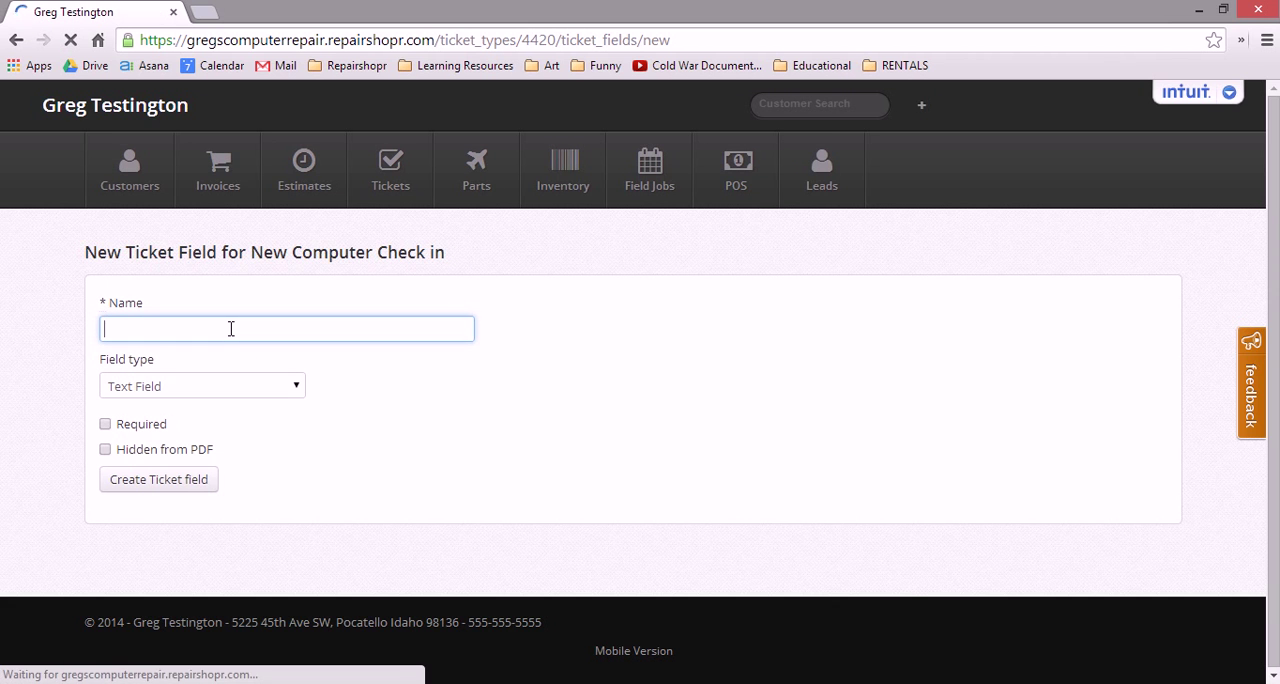
type("C")
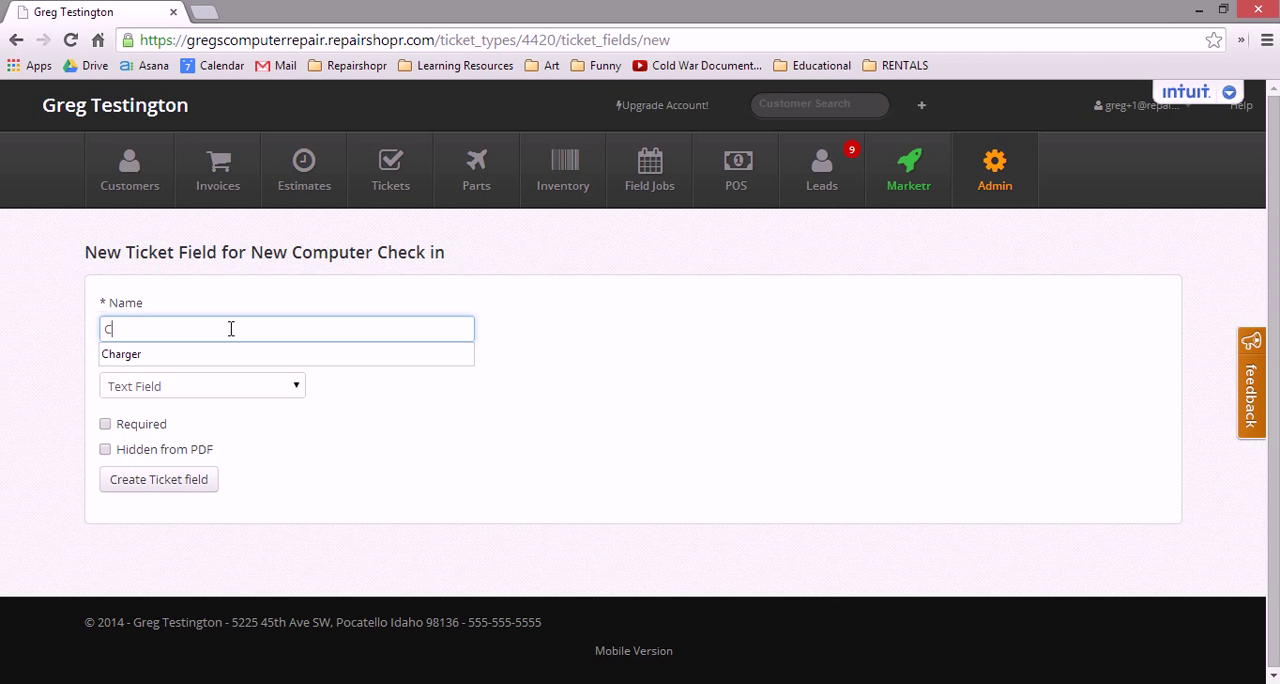
type("harger?")
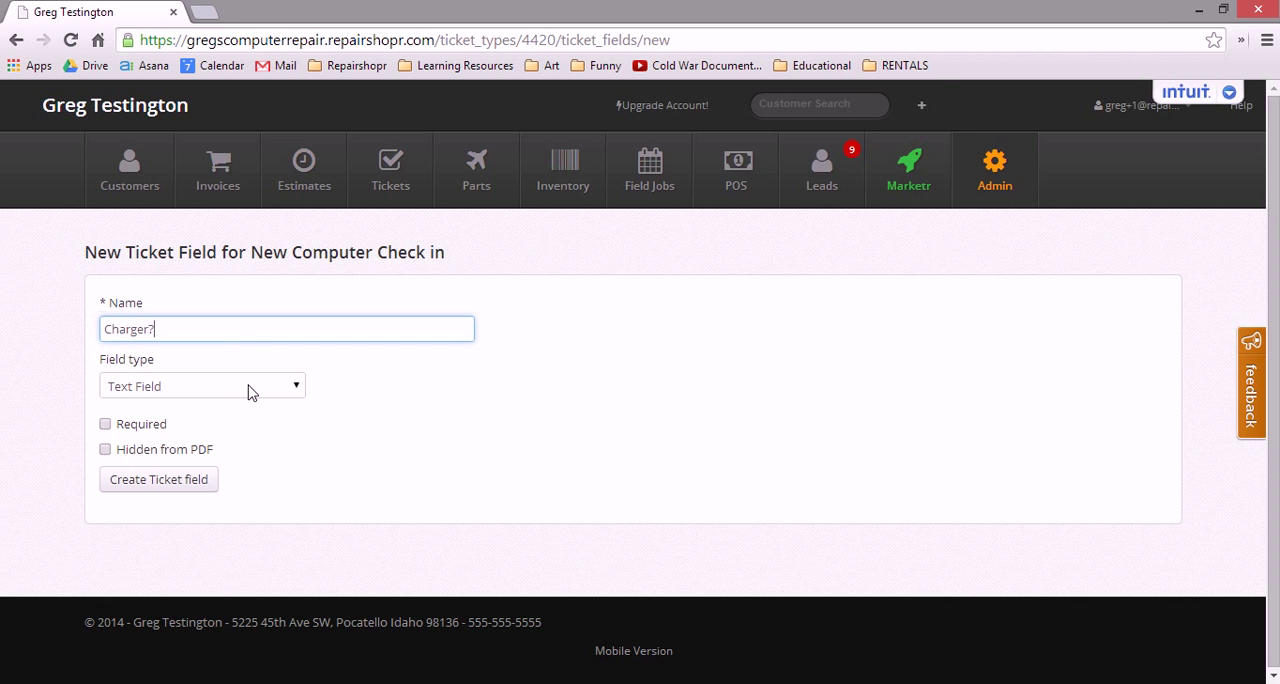
left_click(200, 386)
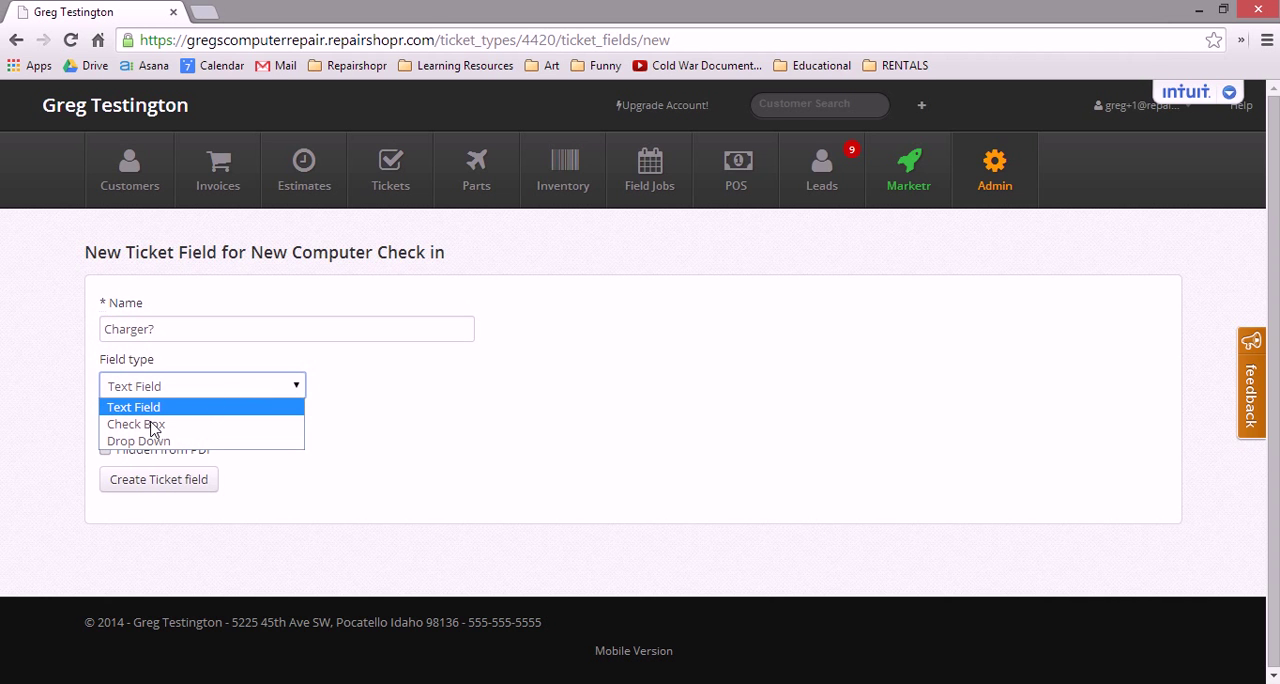
left_click(138, 440)
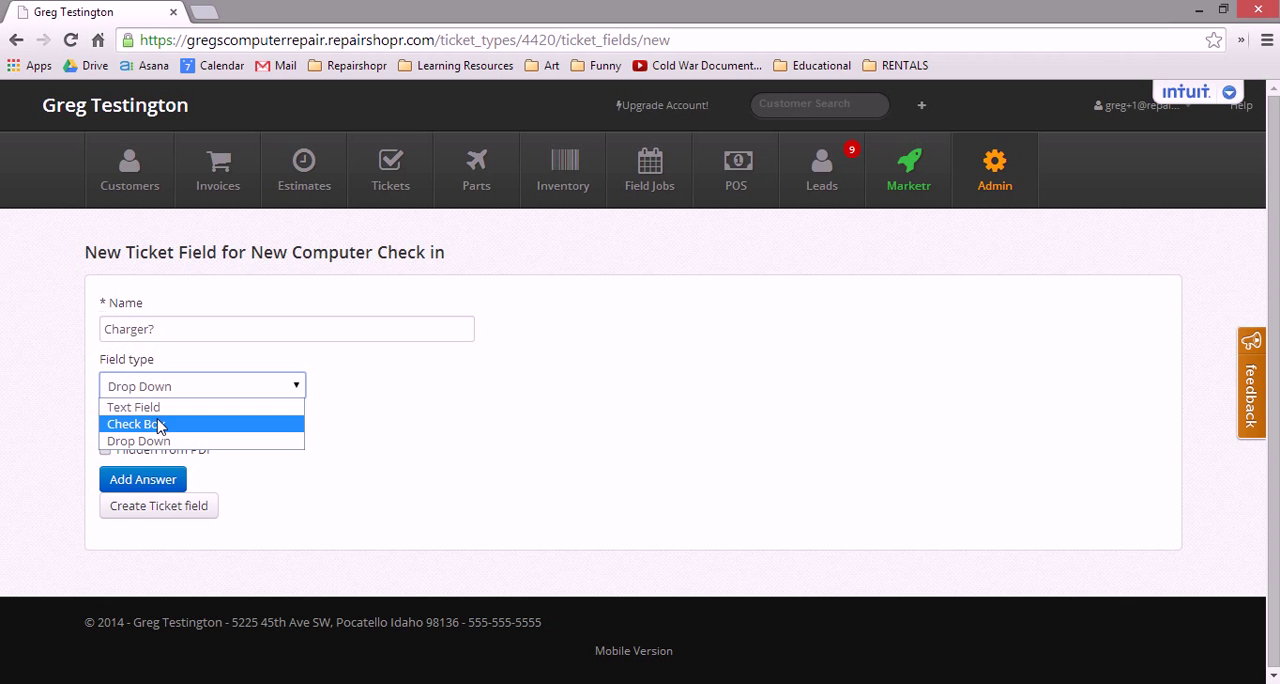
left_click(140, 424)
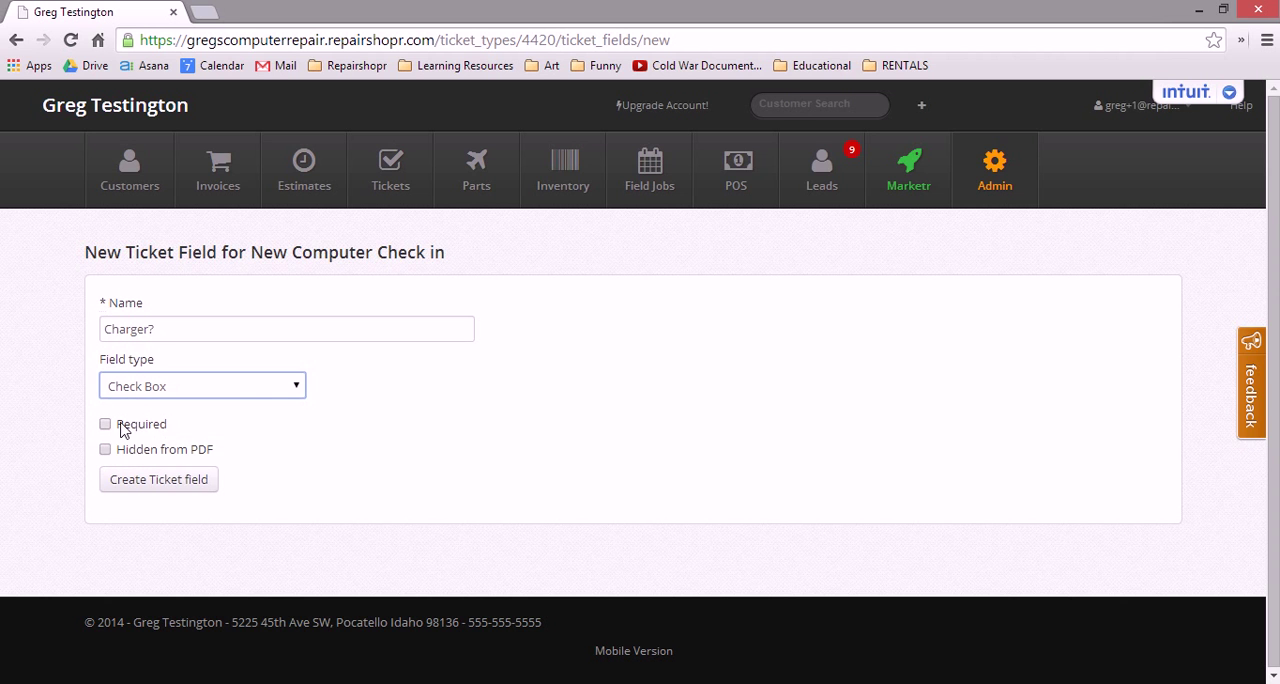
left_click(158, 480)
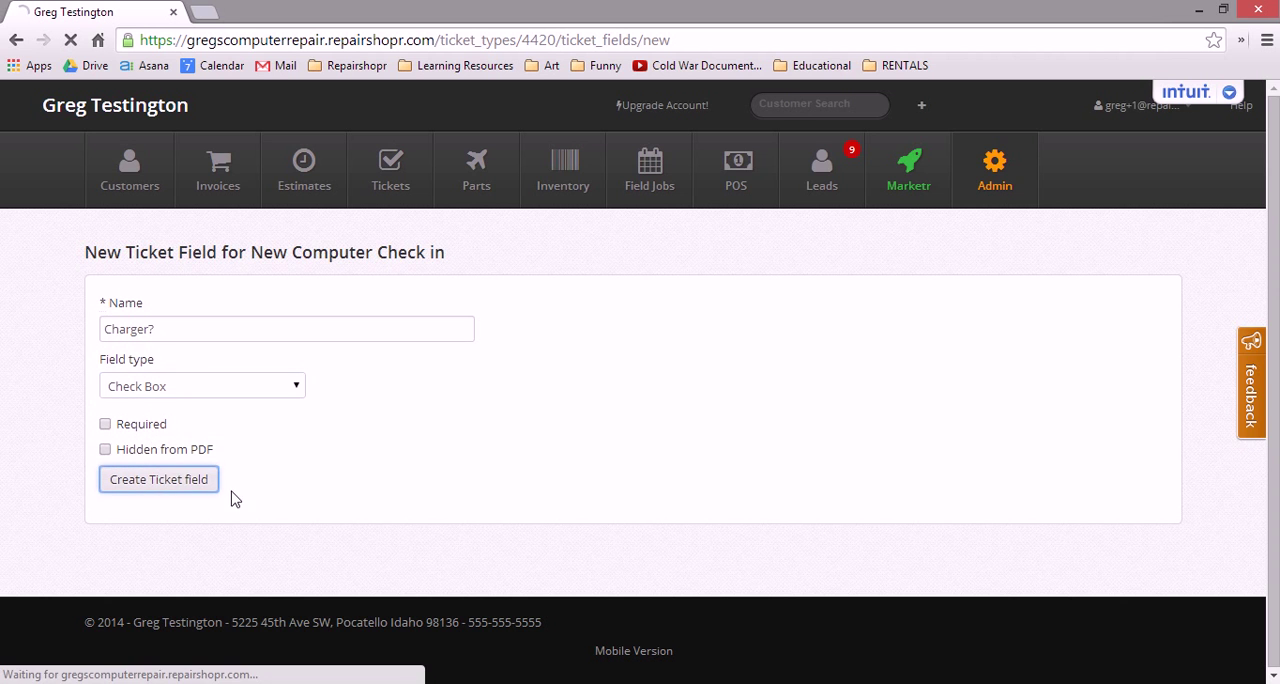
left_click(158, 478)
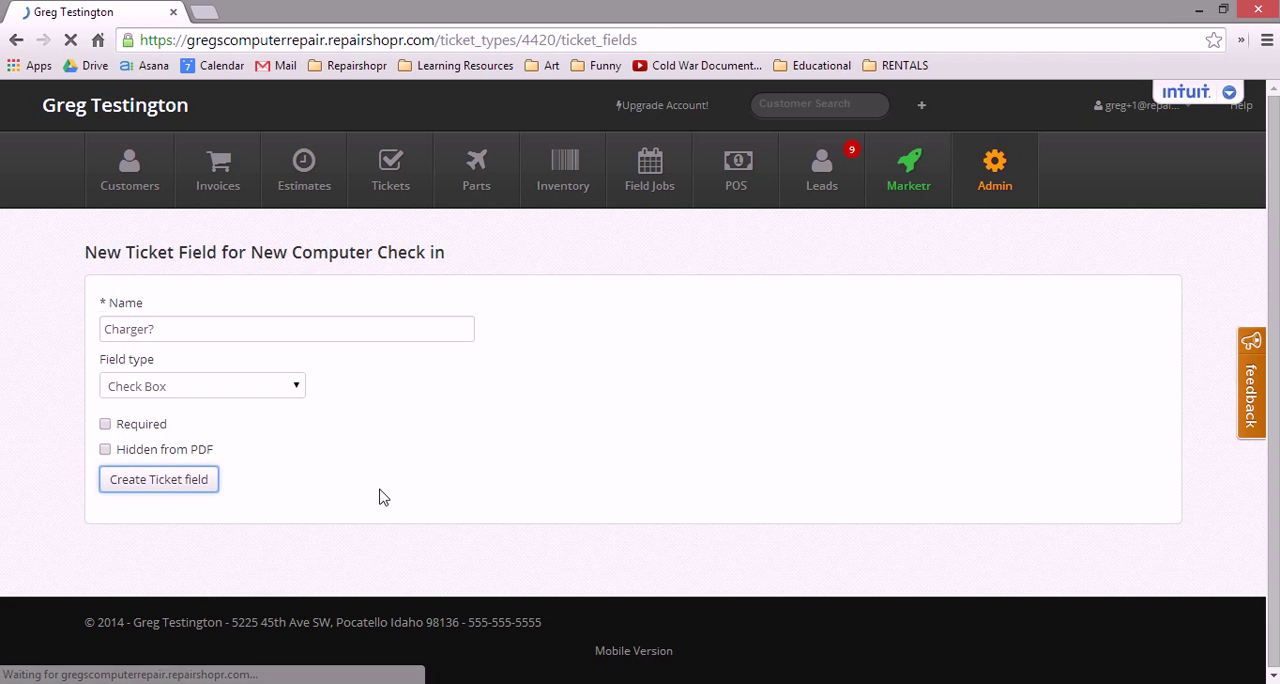
- Rename the field to 'Charger' without the question mark, save it, and go to Tickets
left_click(158, 480)
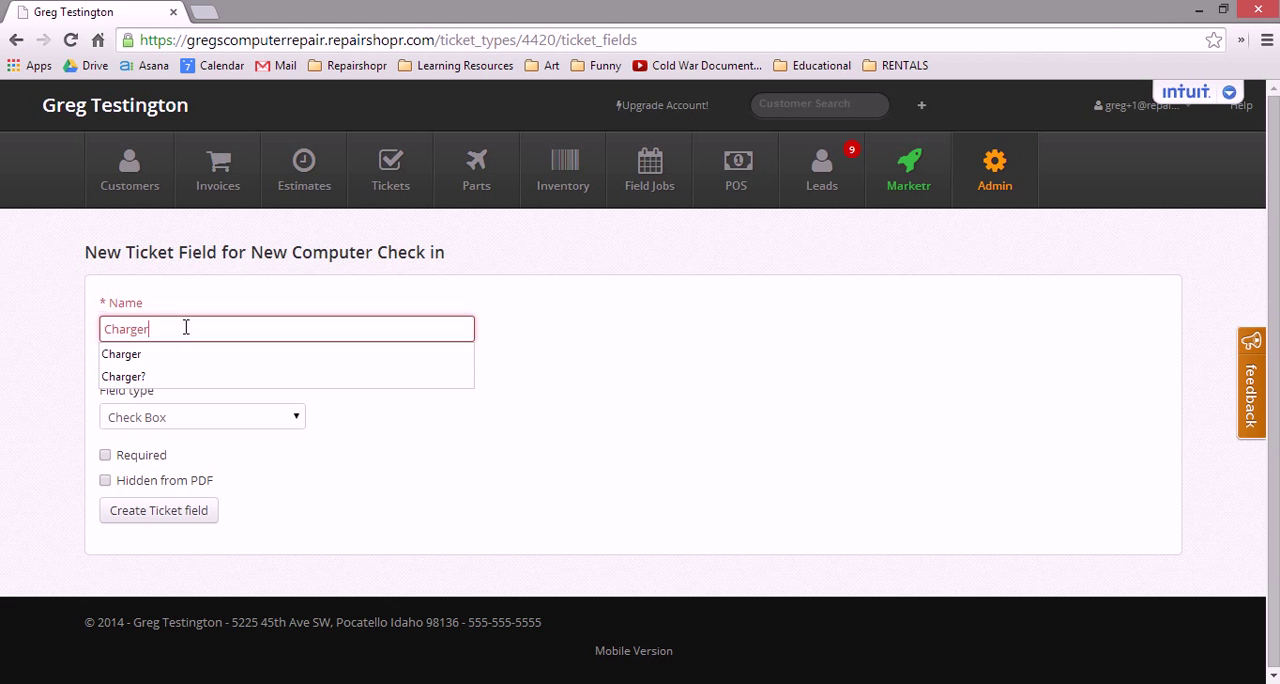
left_click(158, 510)
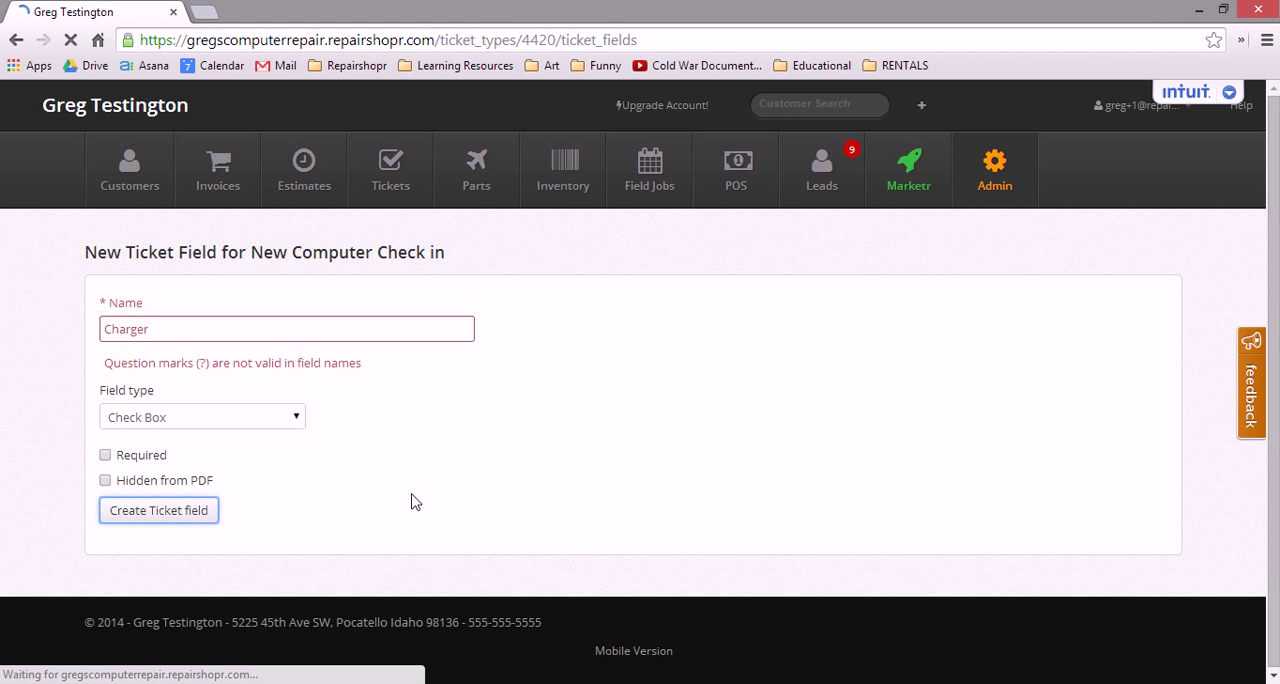
left_click(158, 510)
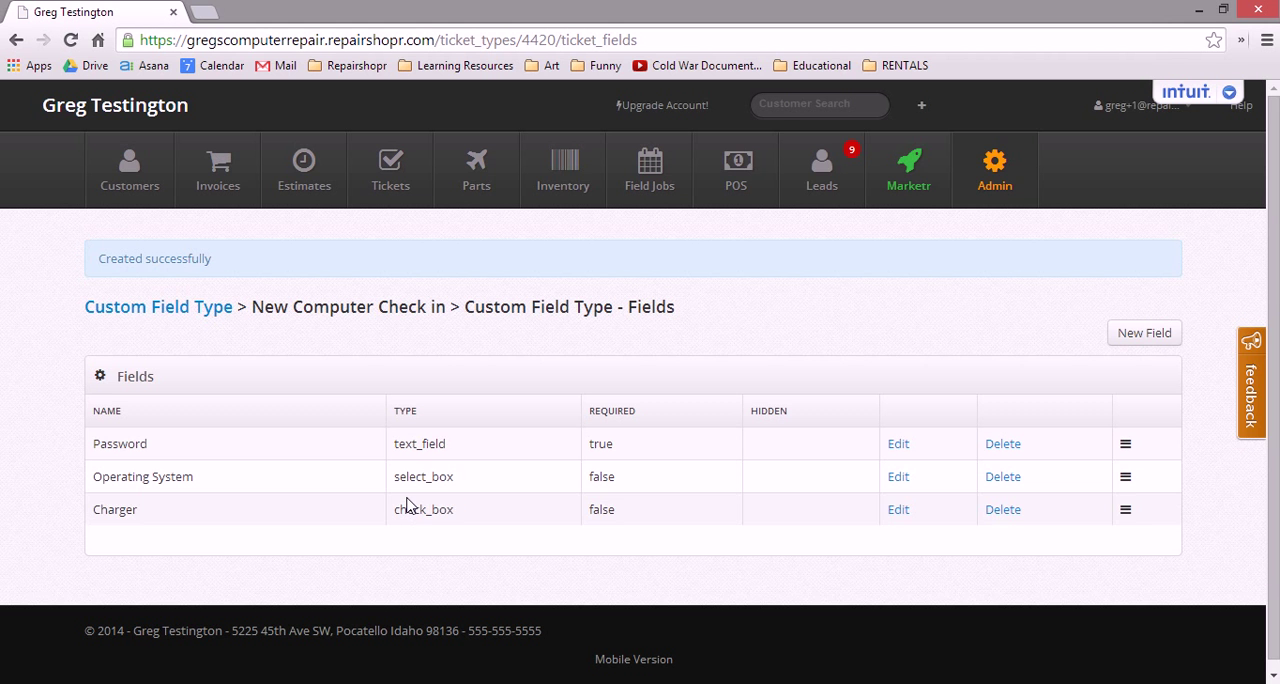
mouse_move(474, 342)
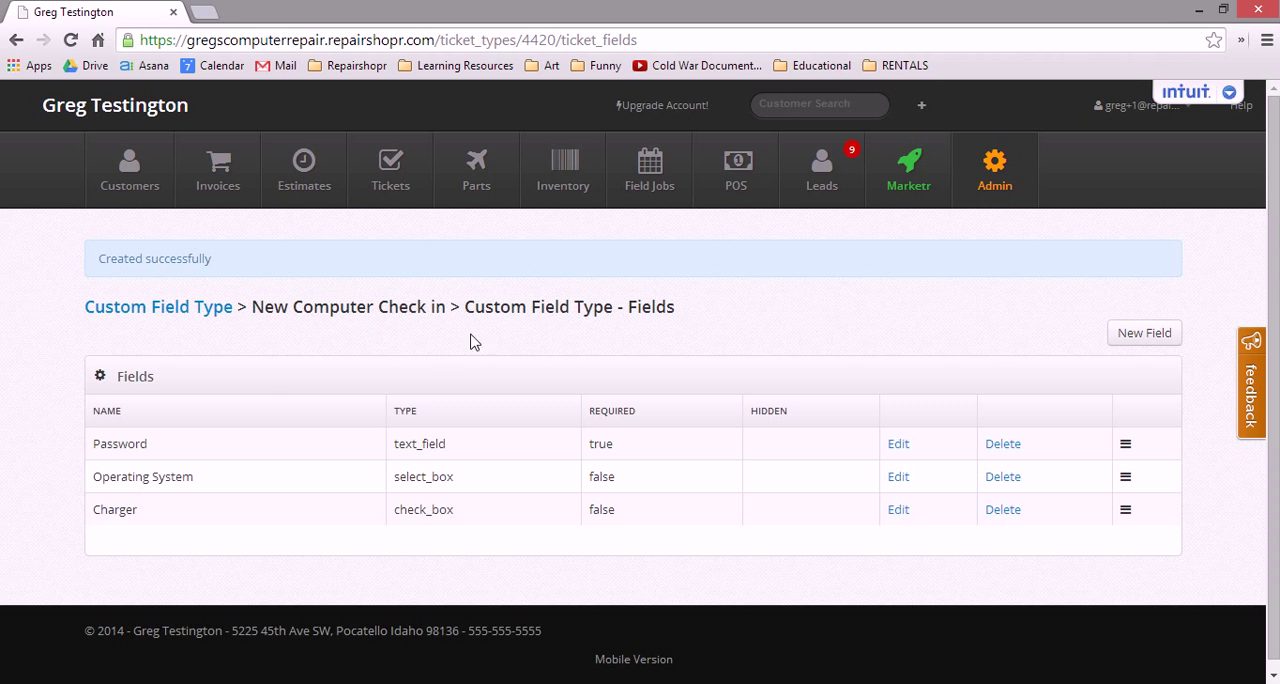
mouse_move(176, 504)
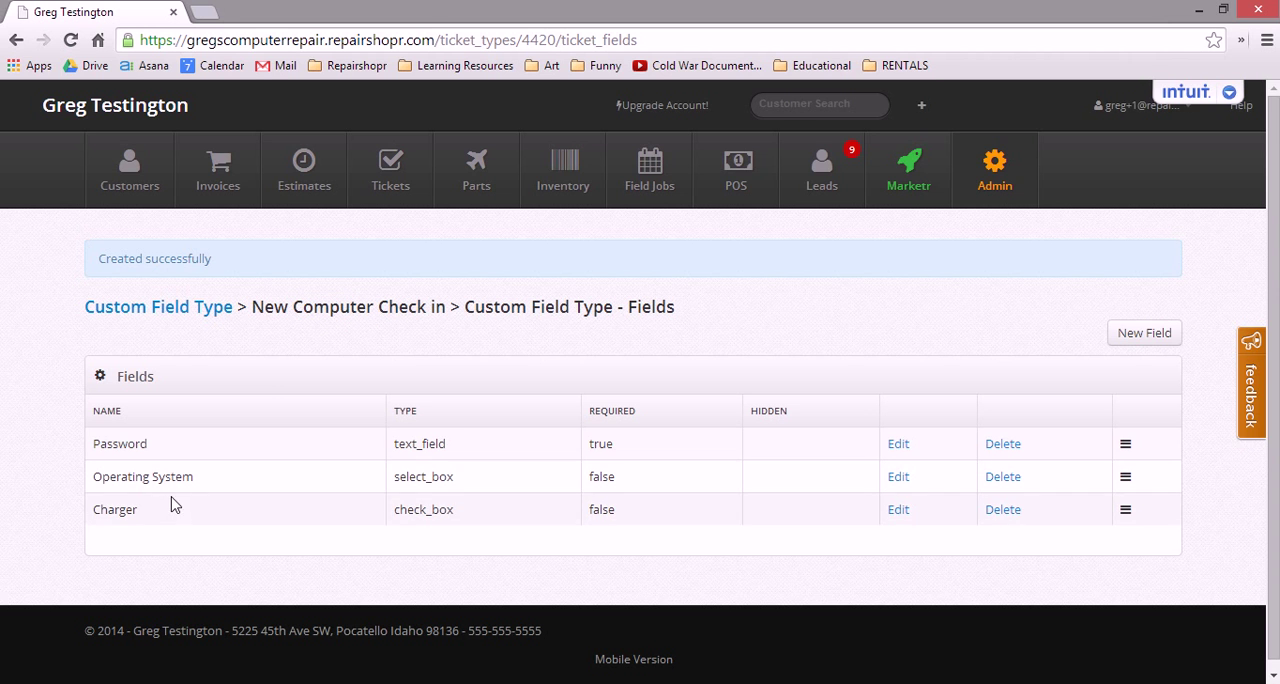
mouse_move(286, 306)
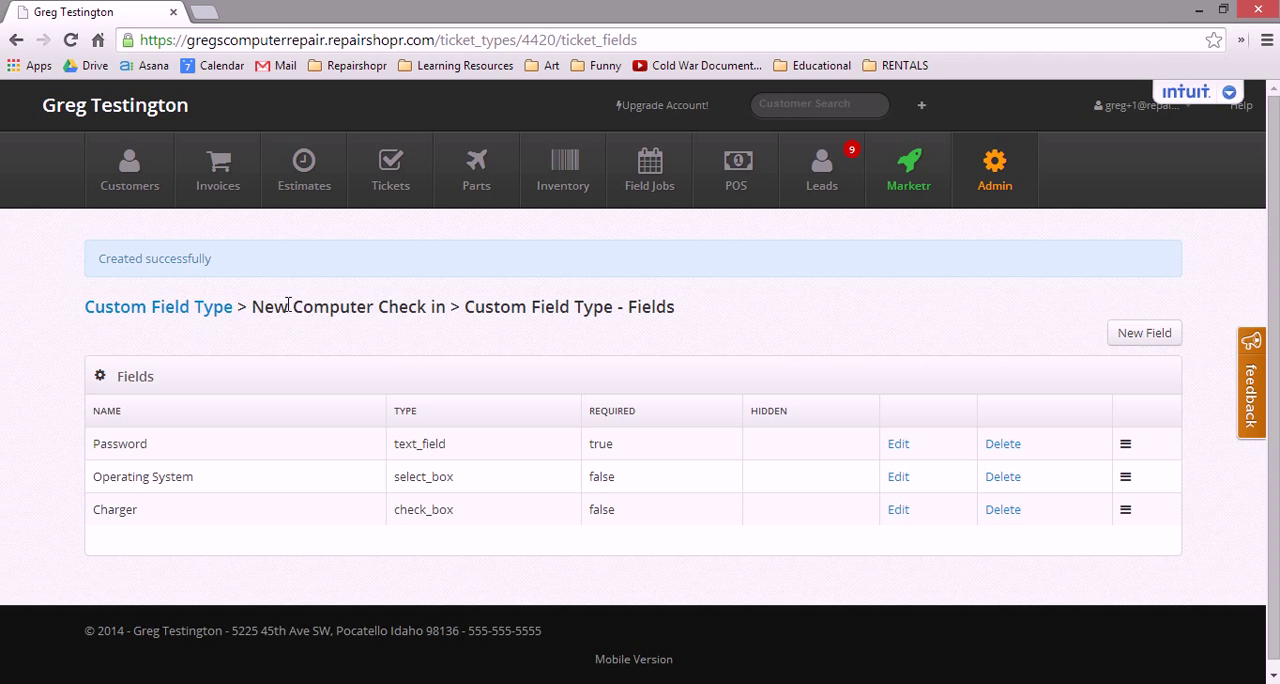
mouse_move(388, 344)
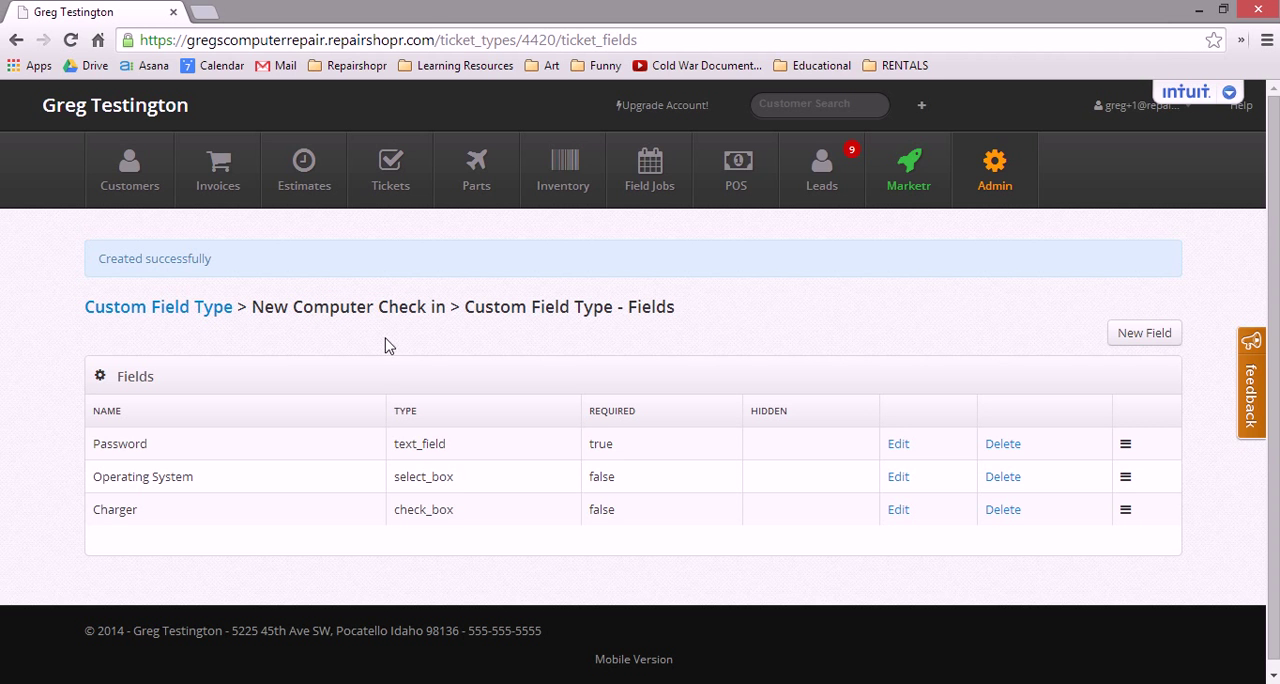
mouse_move(402, 352)
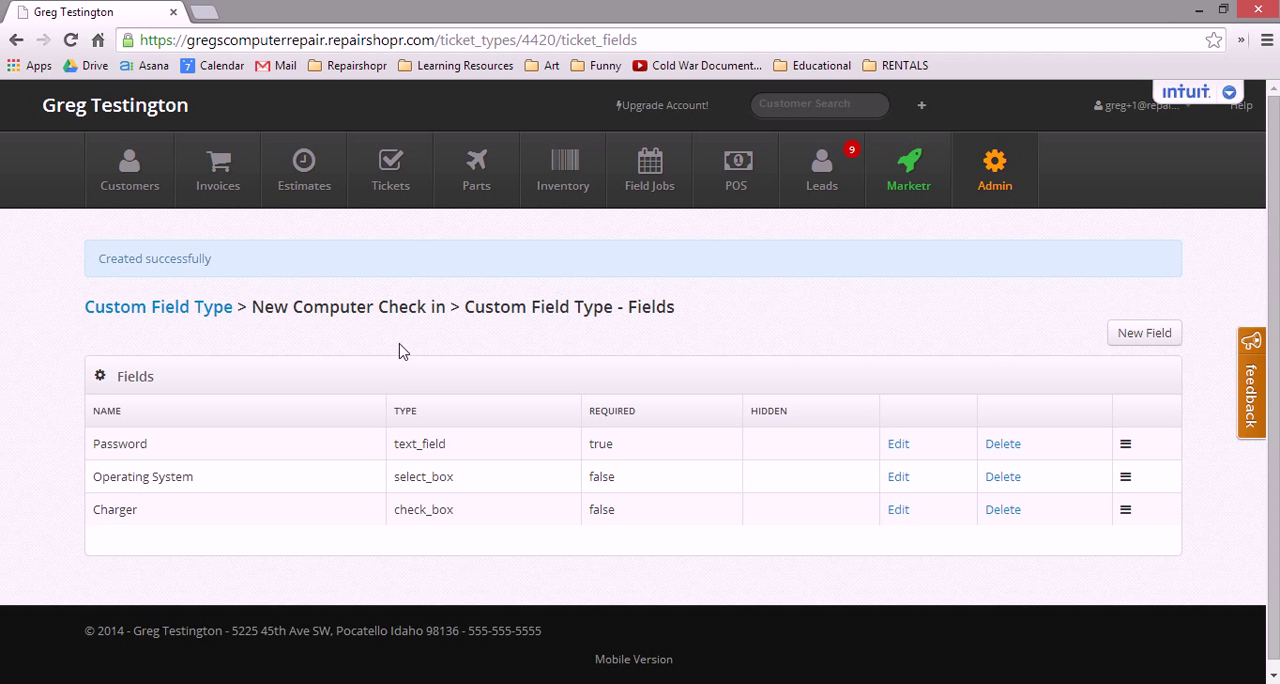
mouse_move(376, 344)
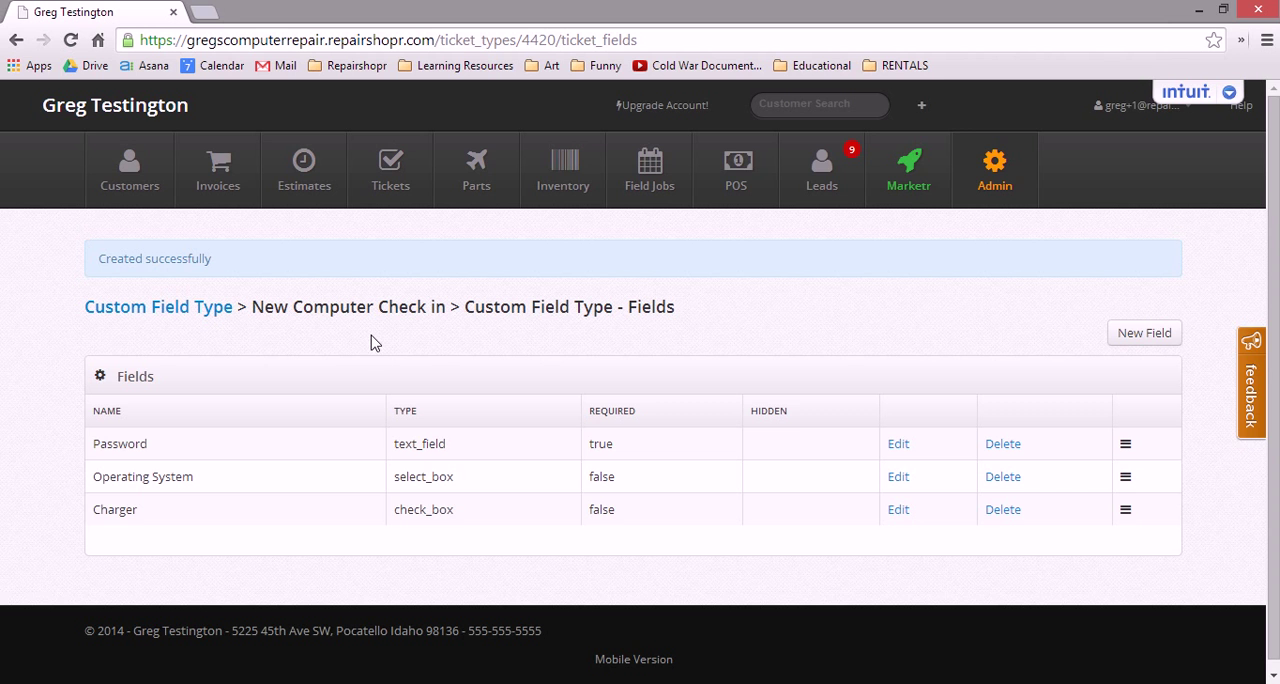
mouse_move(380, 196)
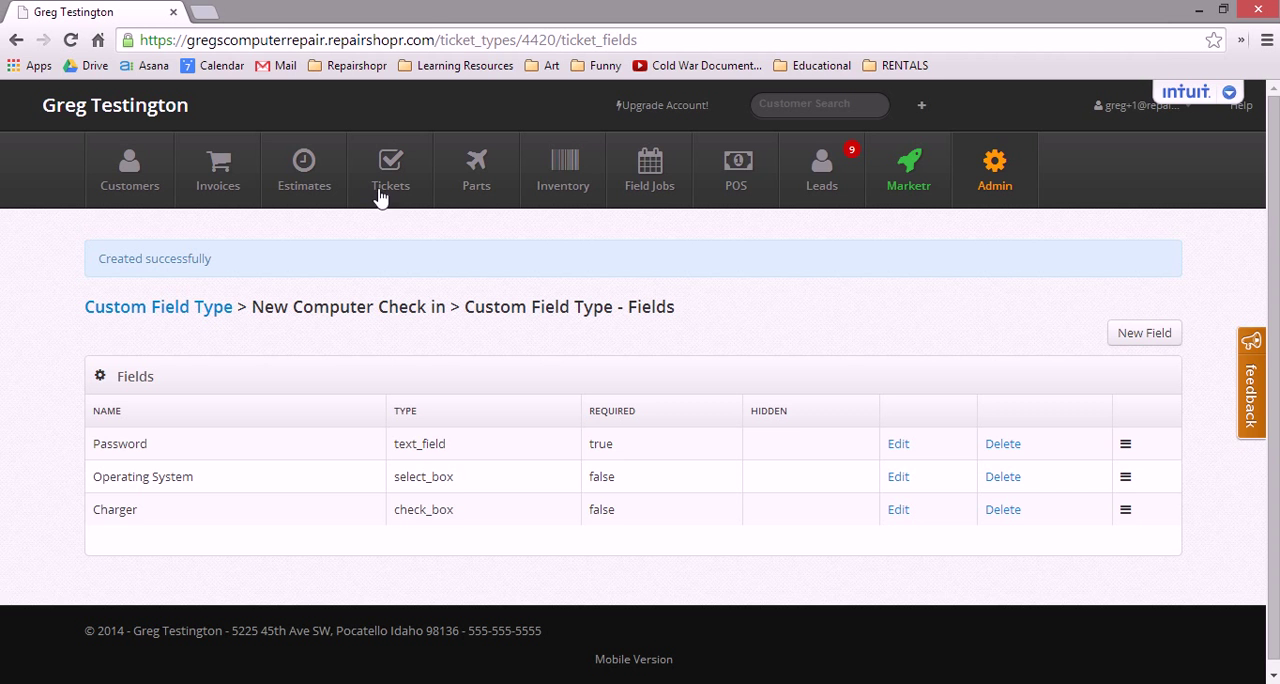
left_click(390, 168)
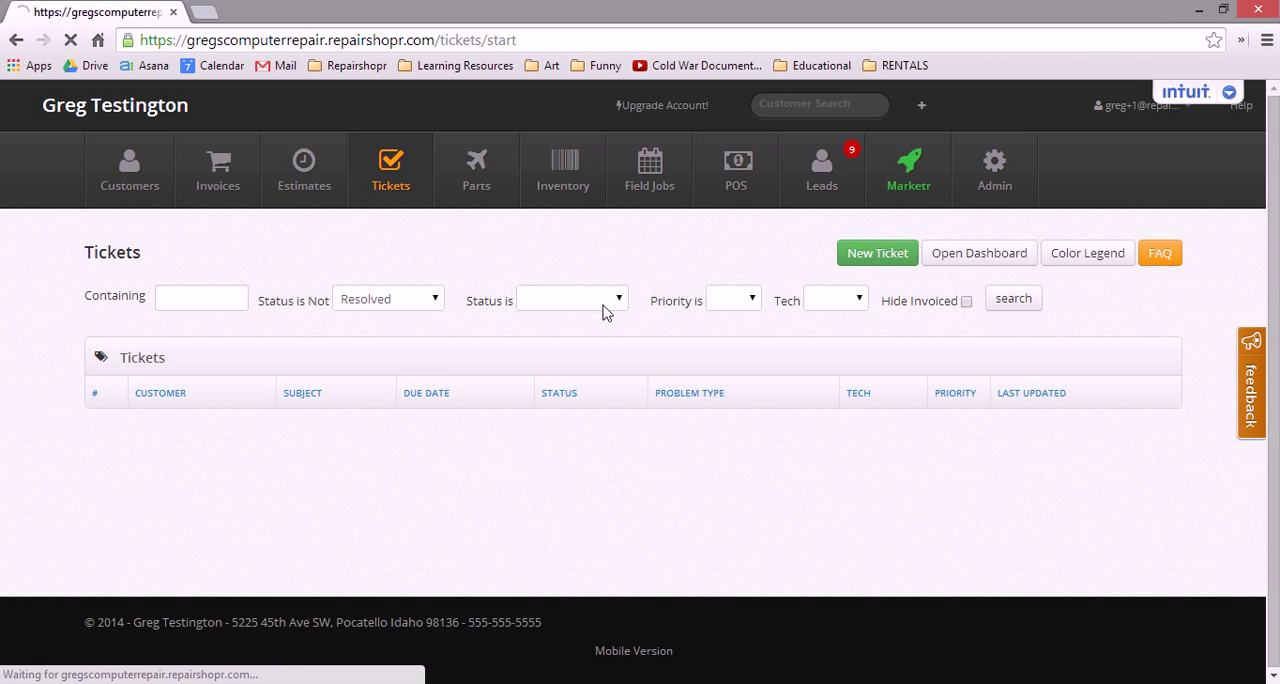
- Start another new ticket with Sven as the customer
left_click(876, 252)
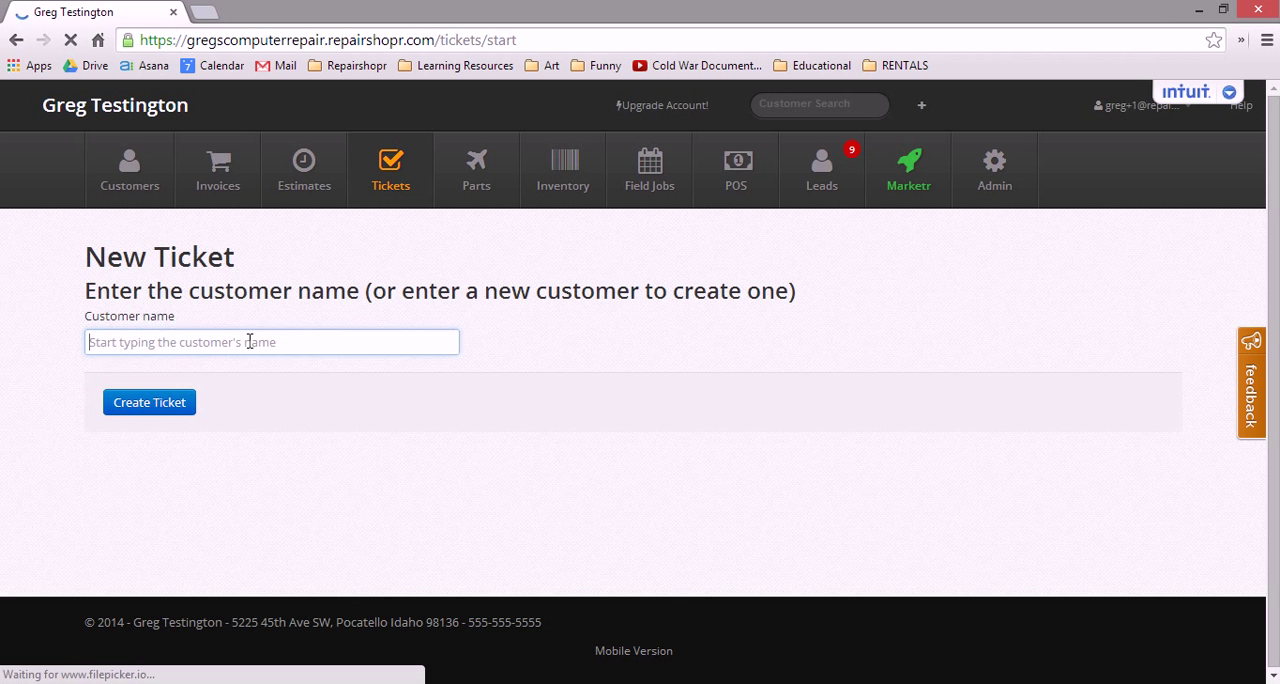
type("Sven -")
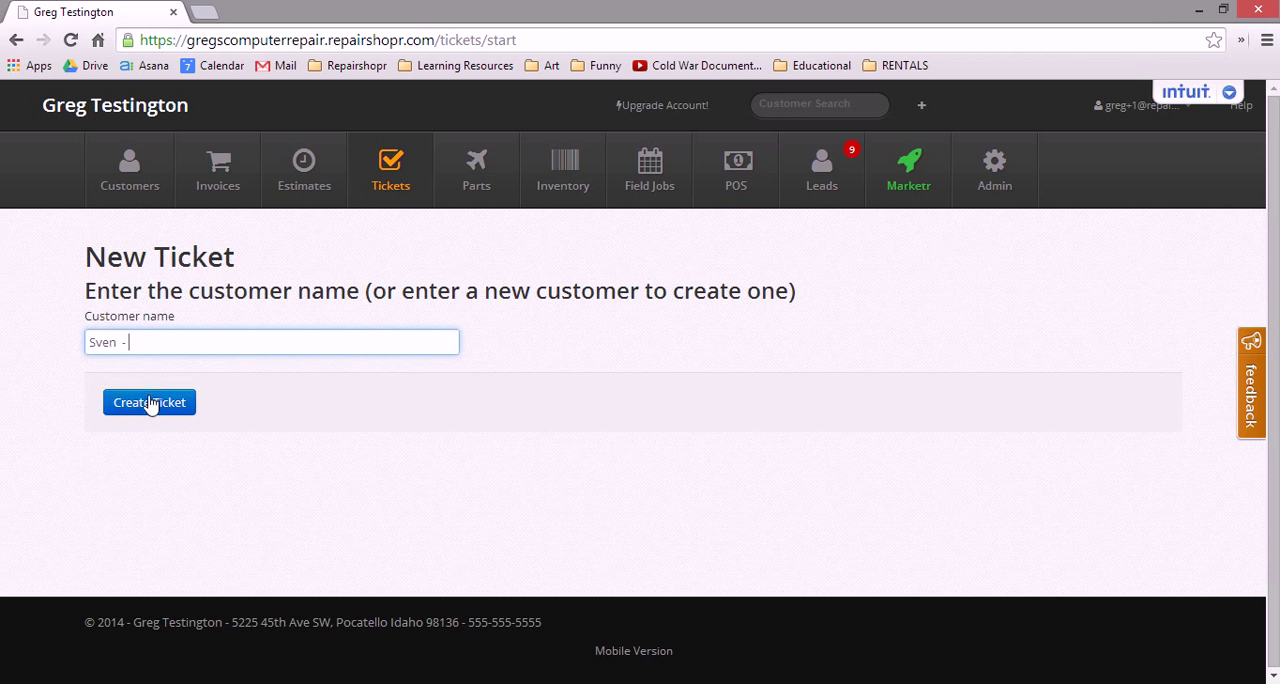
left_click(148, 402)
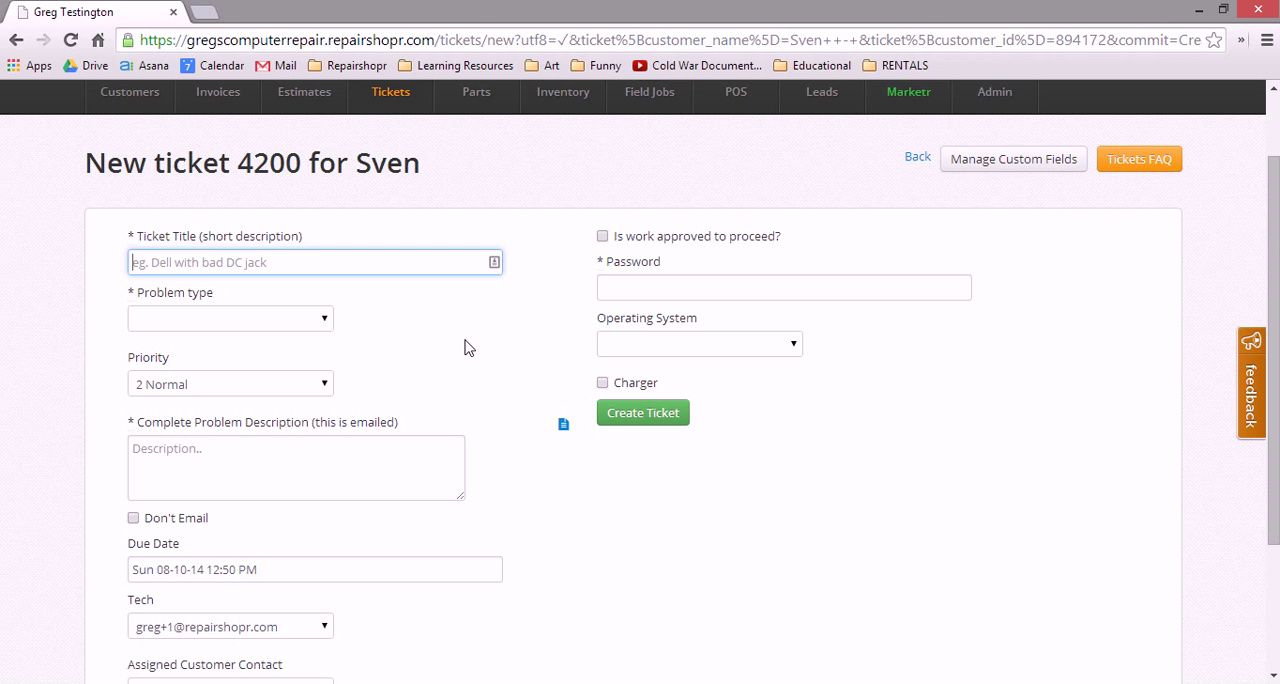
mouse_move(580, 240)
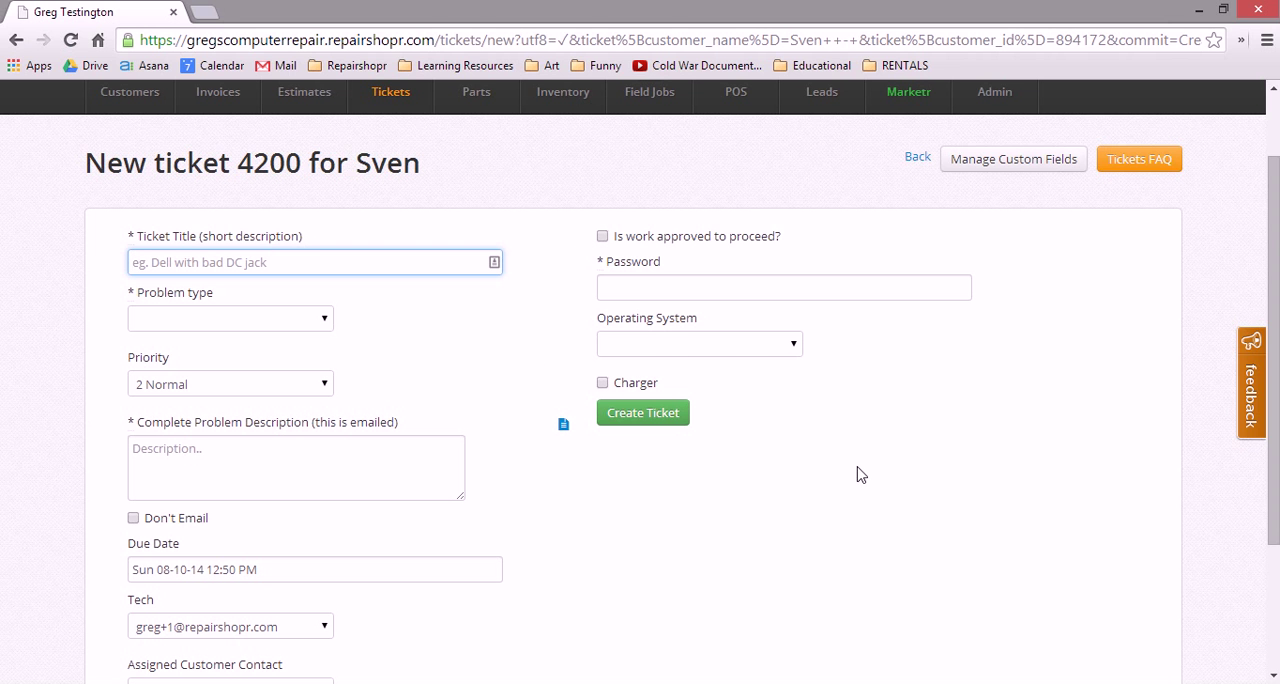
mouse_move(698, 274)
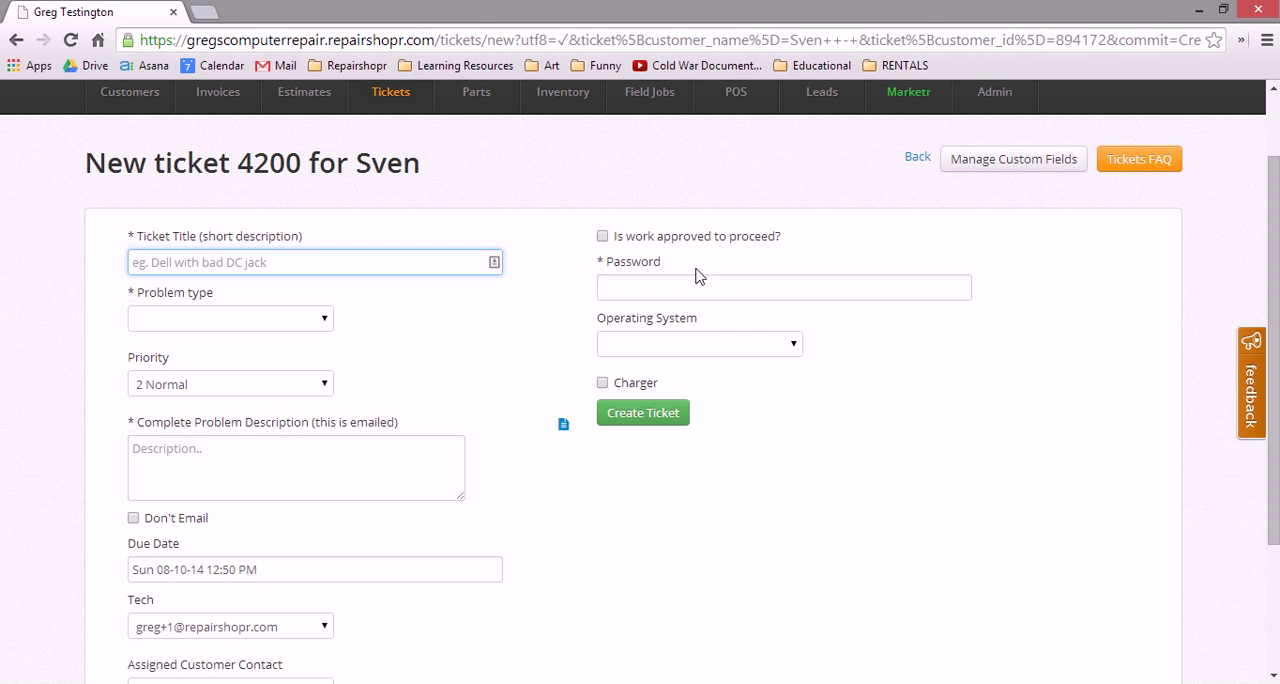
mouse_move(744, 380)
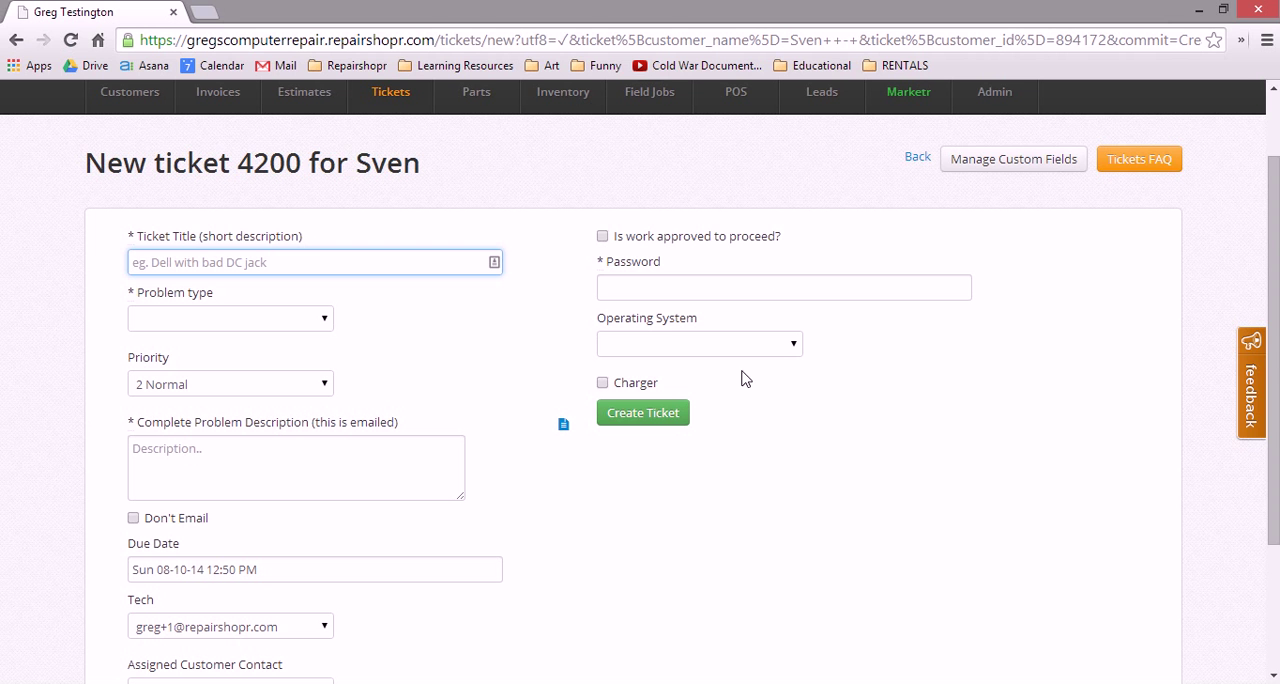
left_click(602, 236)
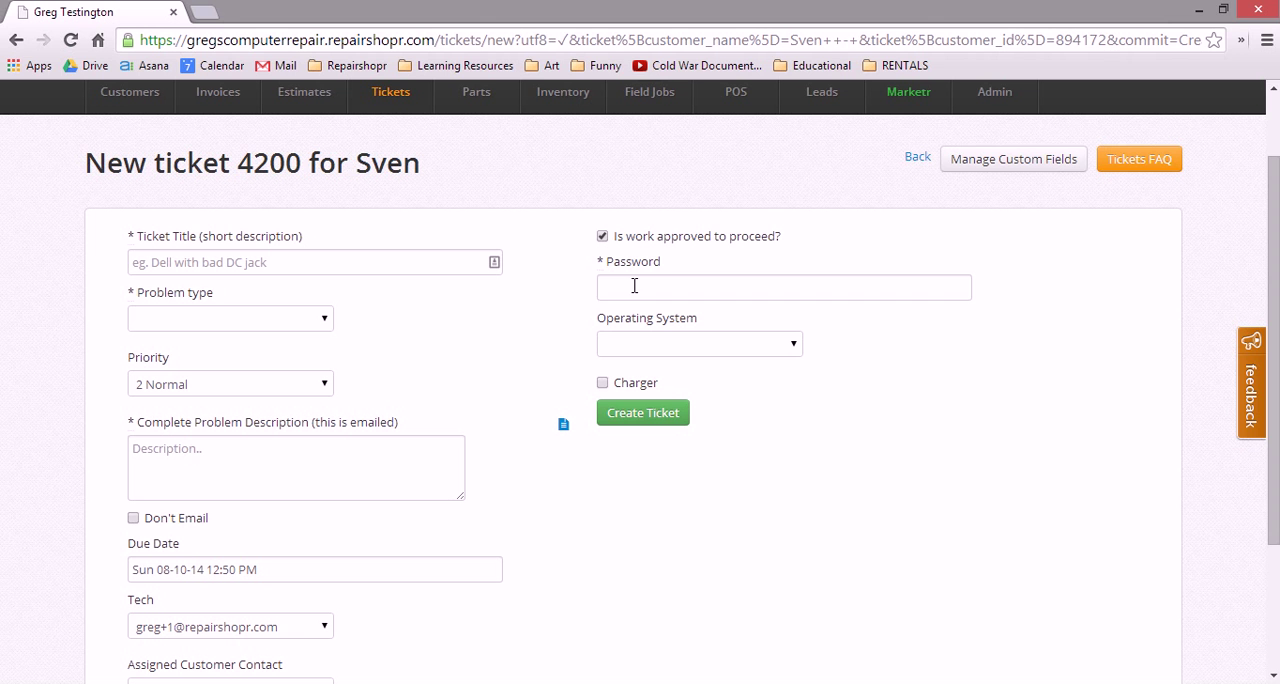
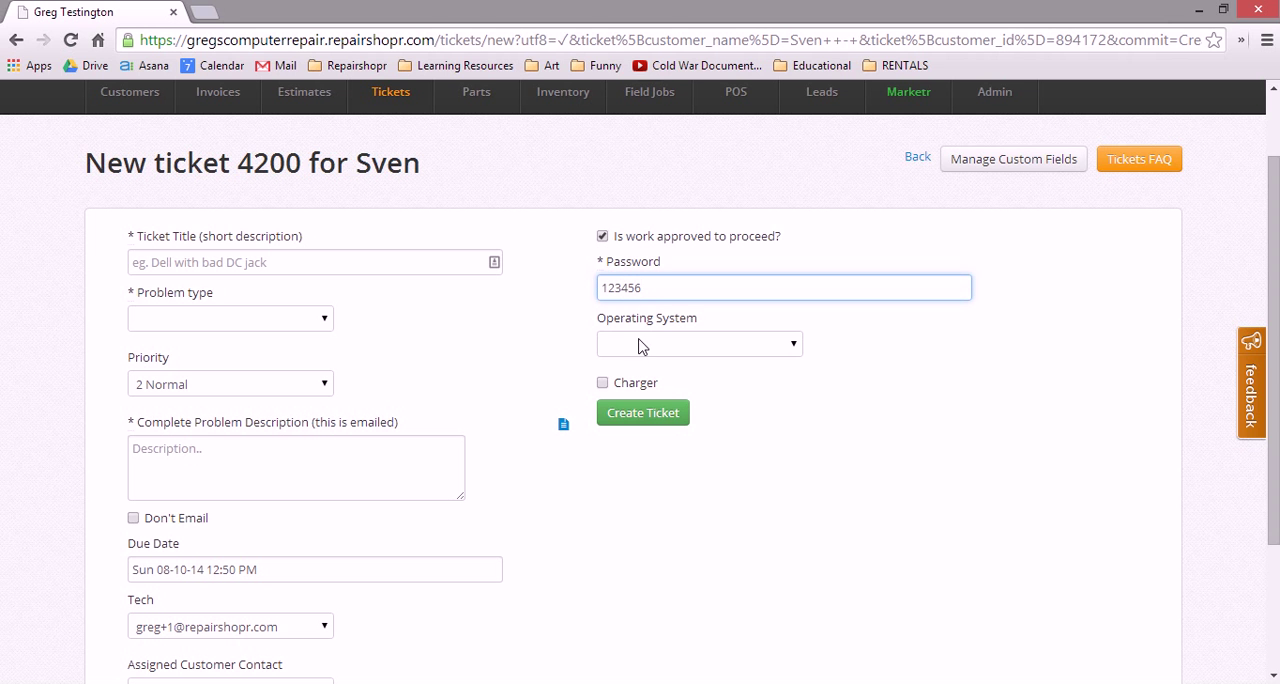
left_click(698, 344)
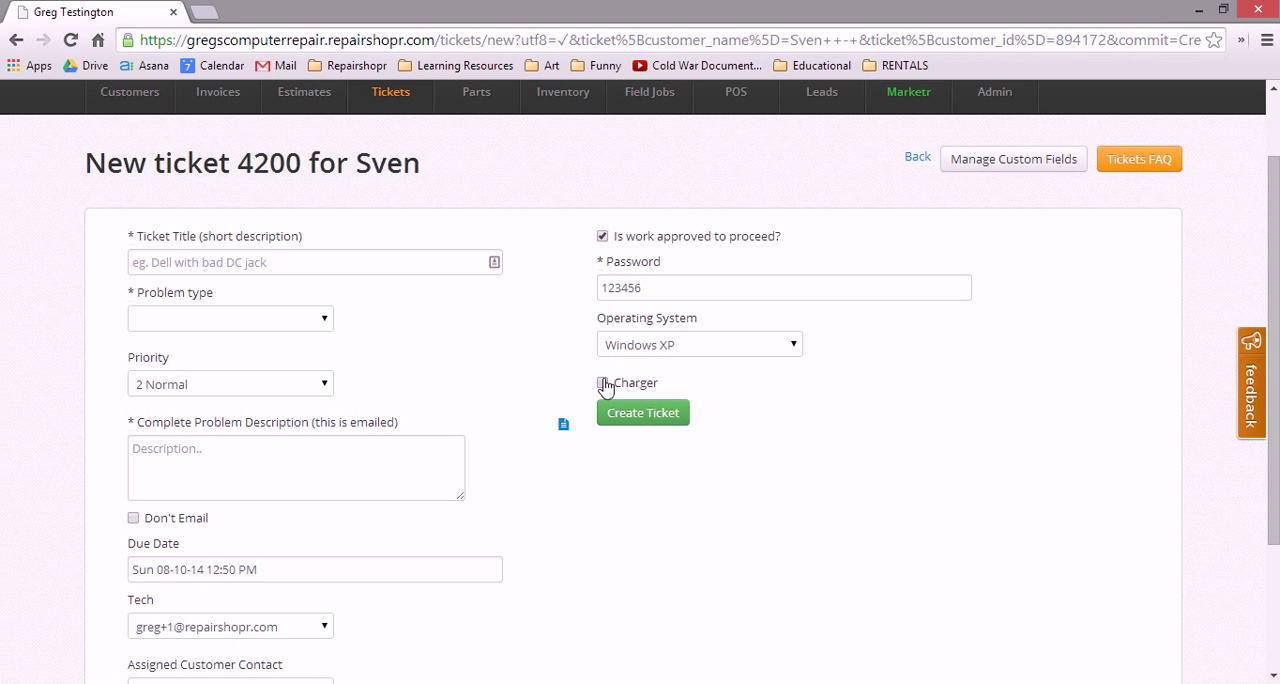
left_click(642, 412)
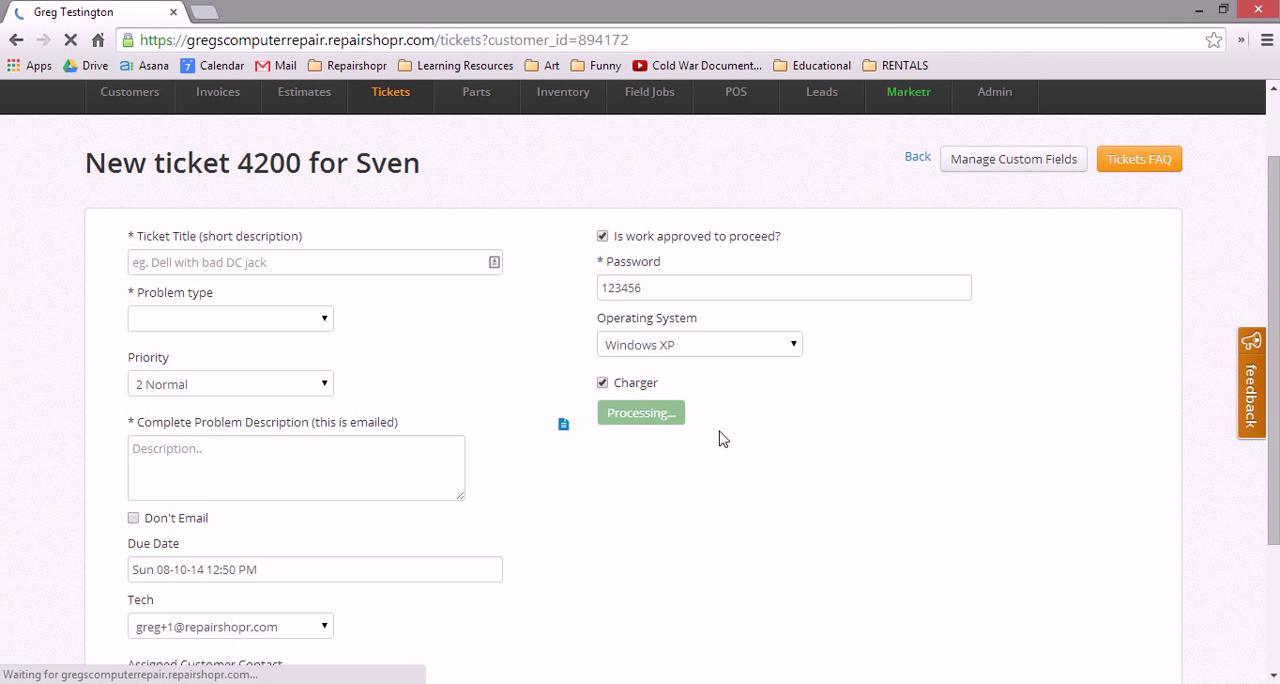
- Title the ticket 'Bad DC Jack' with problem type Hardware
left_click(640, 412)
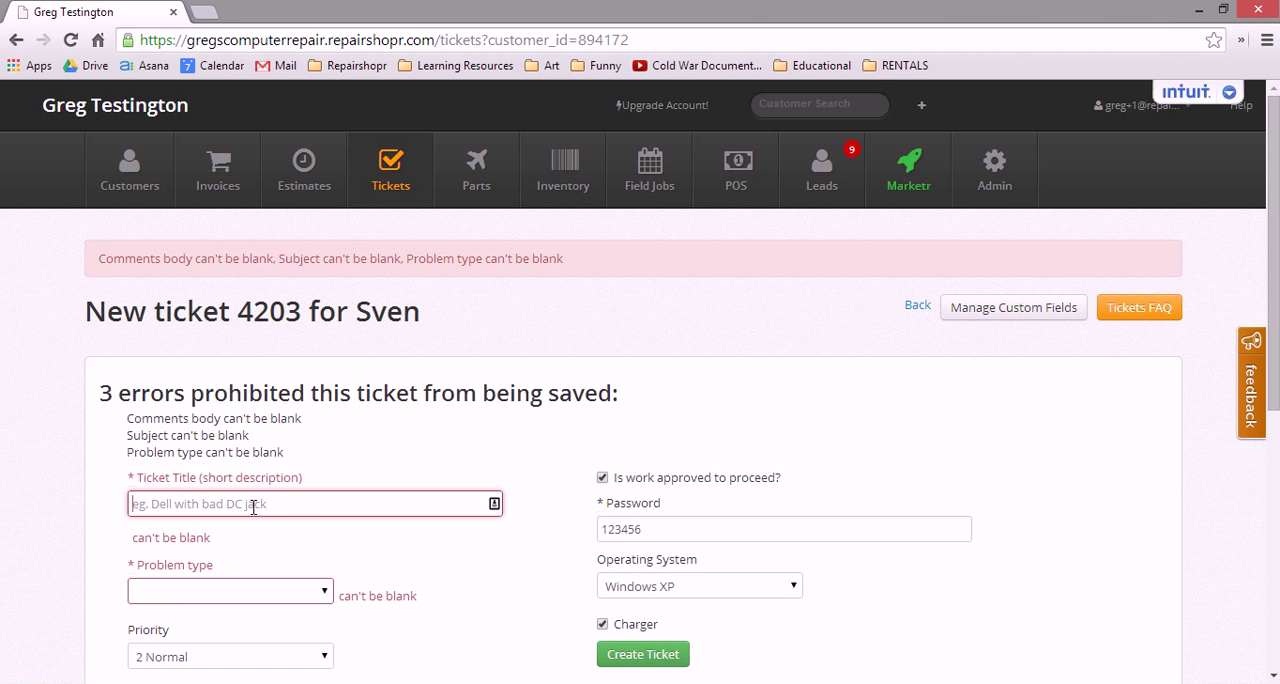
scroll("down", 3)
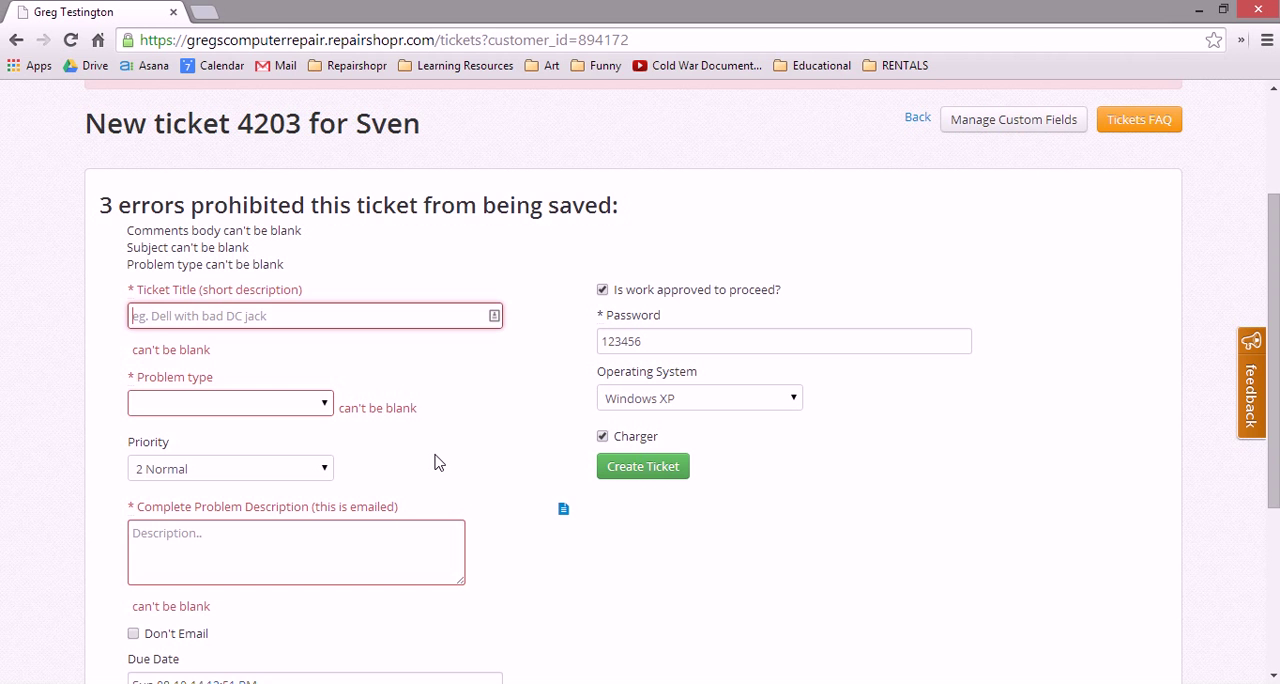
type("Bad DC Jack")
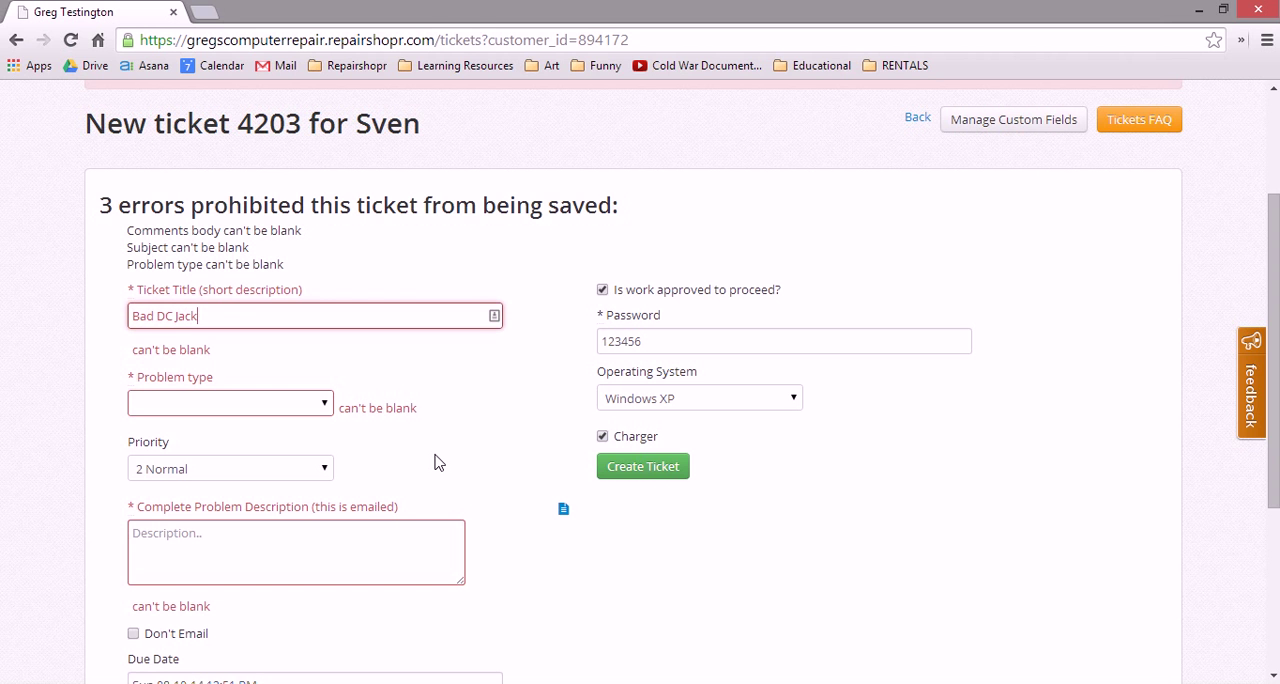
left_click(230, 404)
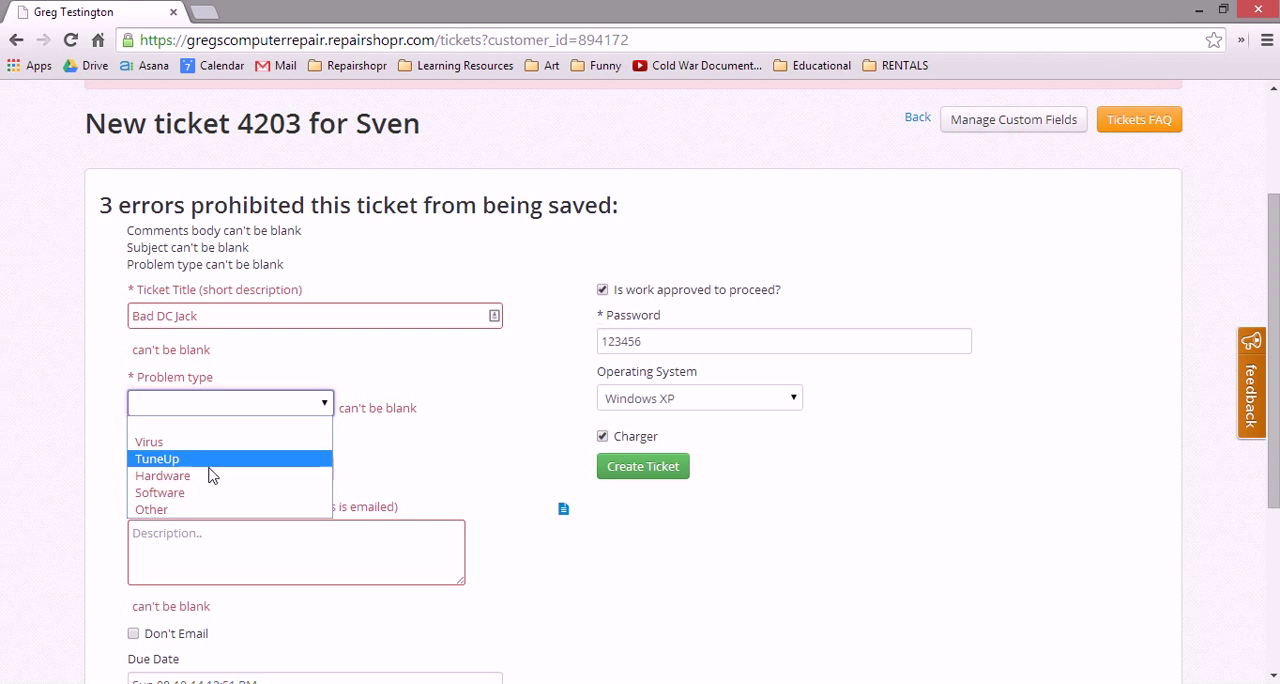
left_click(162, 476)
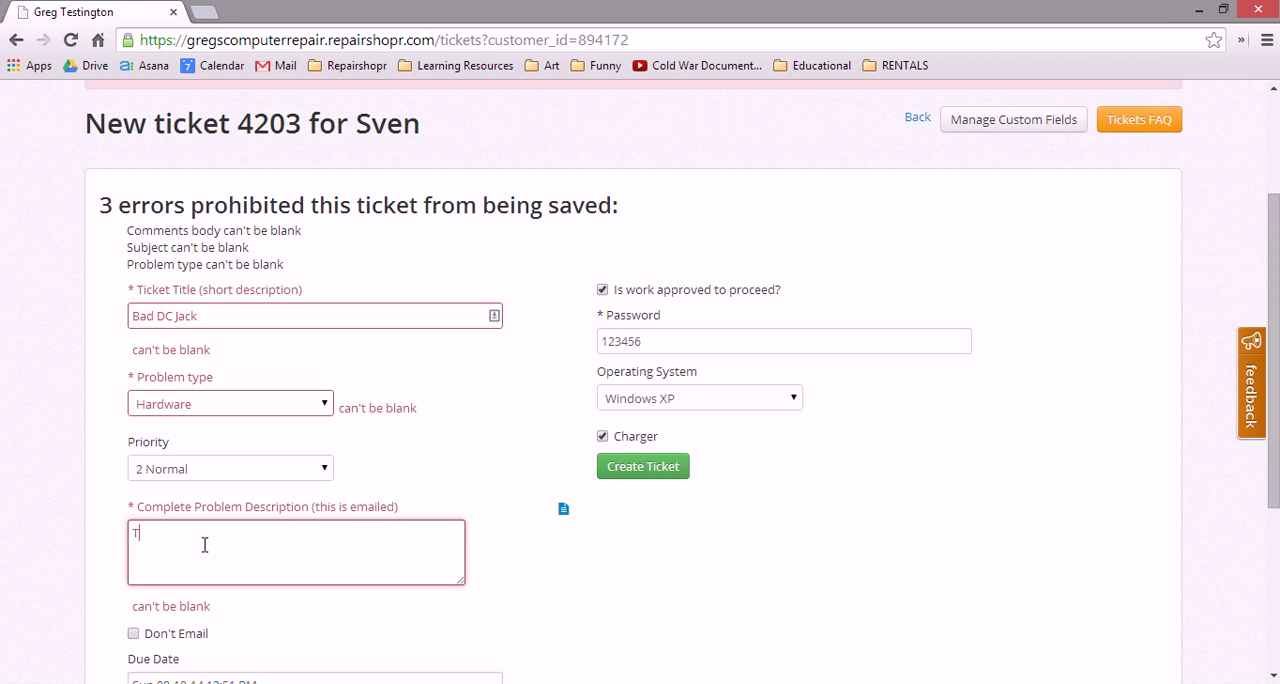
- Enter 'Ticket Custom Fields' as the description and create ticket 4203
type("Ticket Custom Fields")
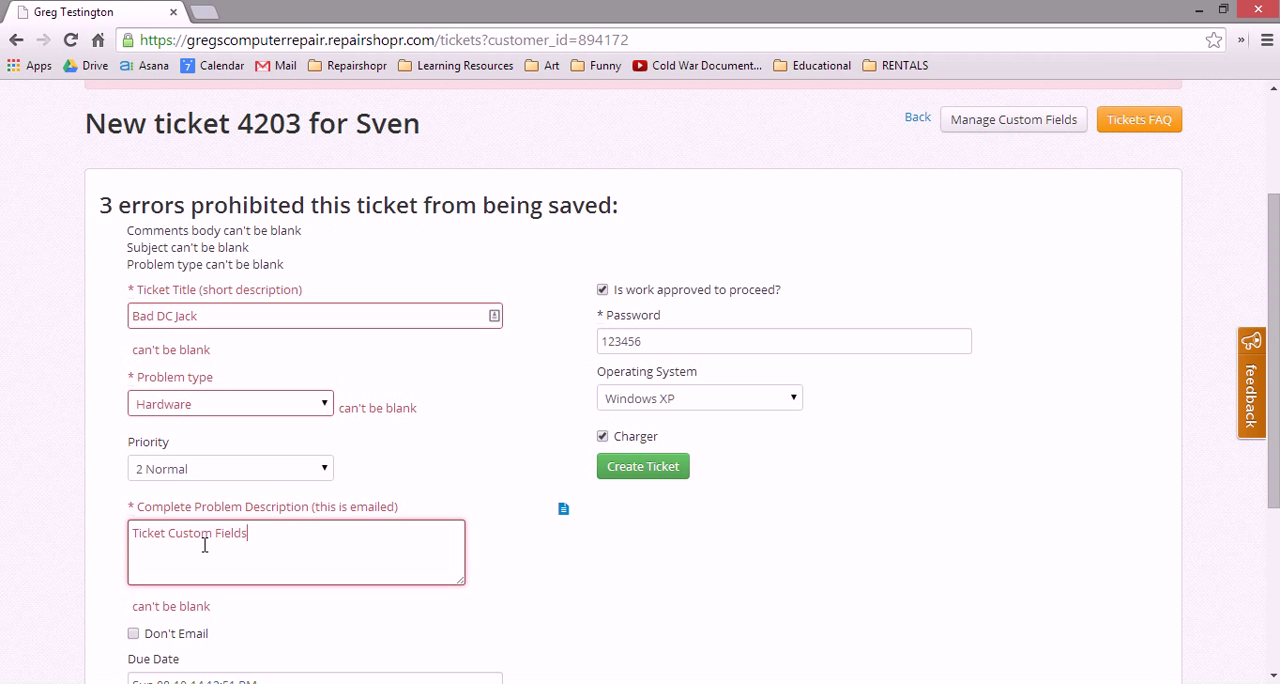
scroll("down", 3)
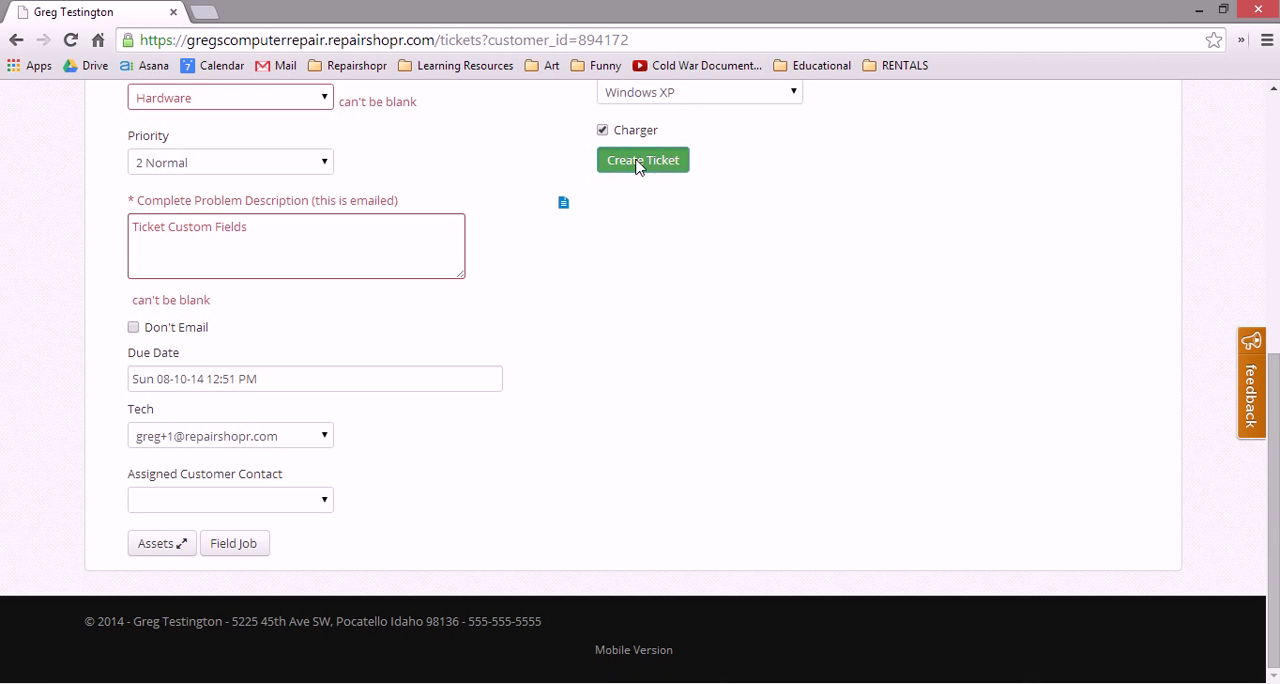
left_click(642, 160)
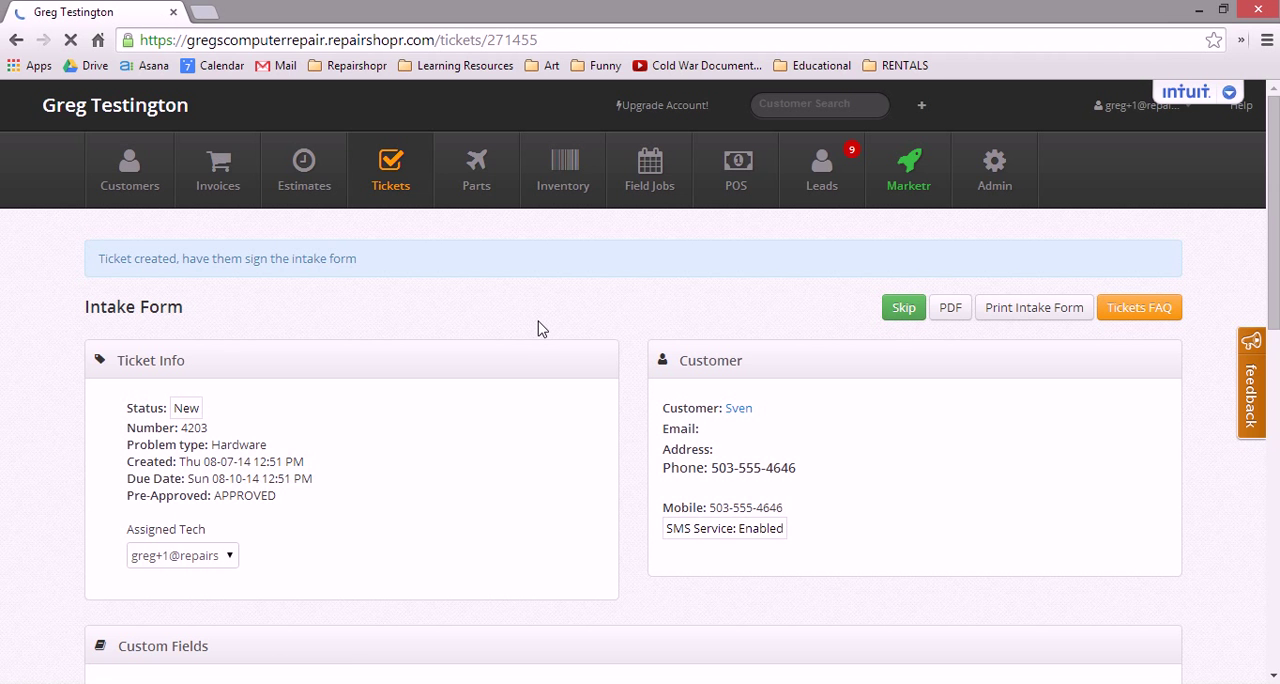
- Skip the intake form, review the ticket's custom fields, and show the PDF choices
left_click(904, 308)
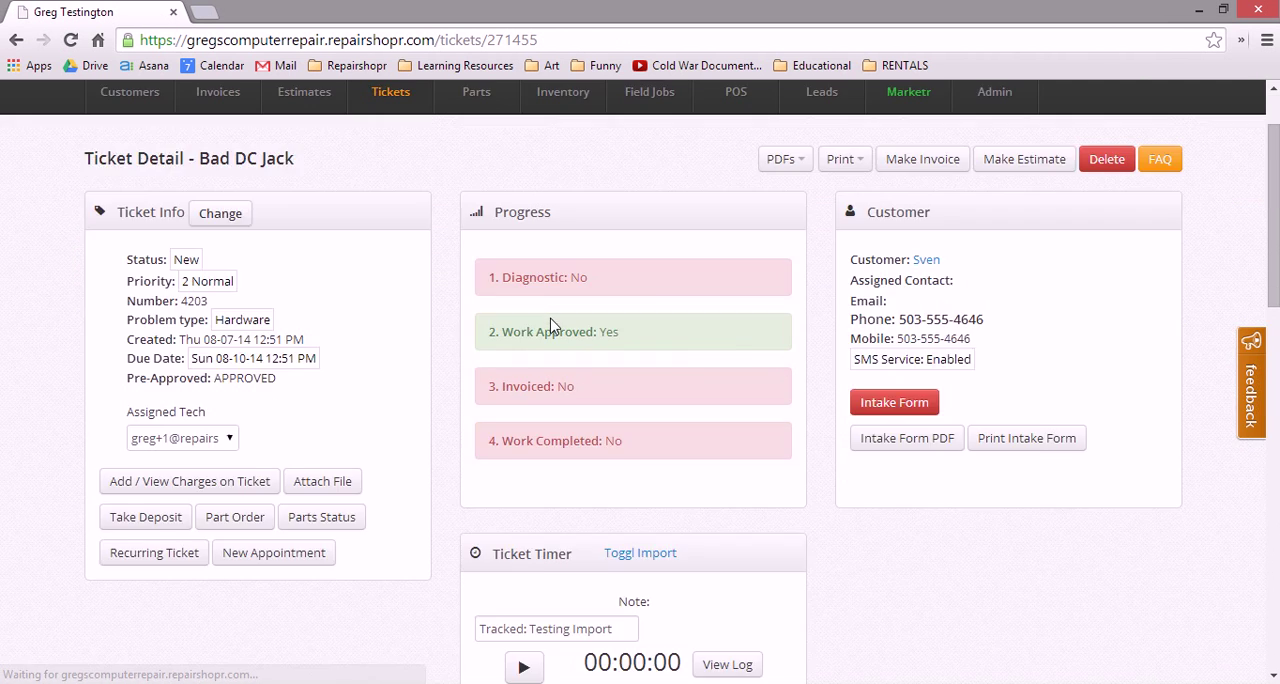
scroll("down", 3)
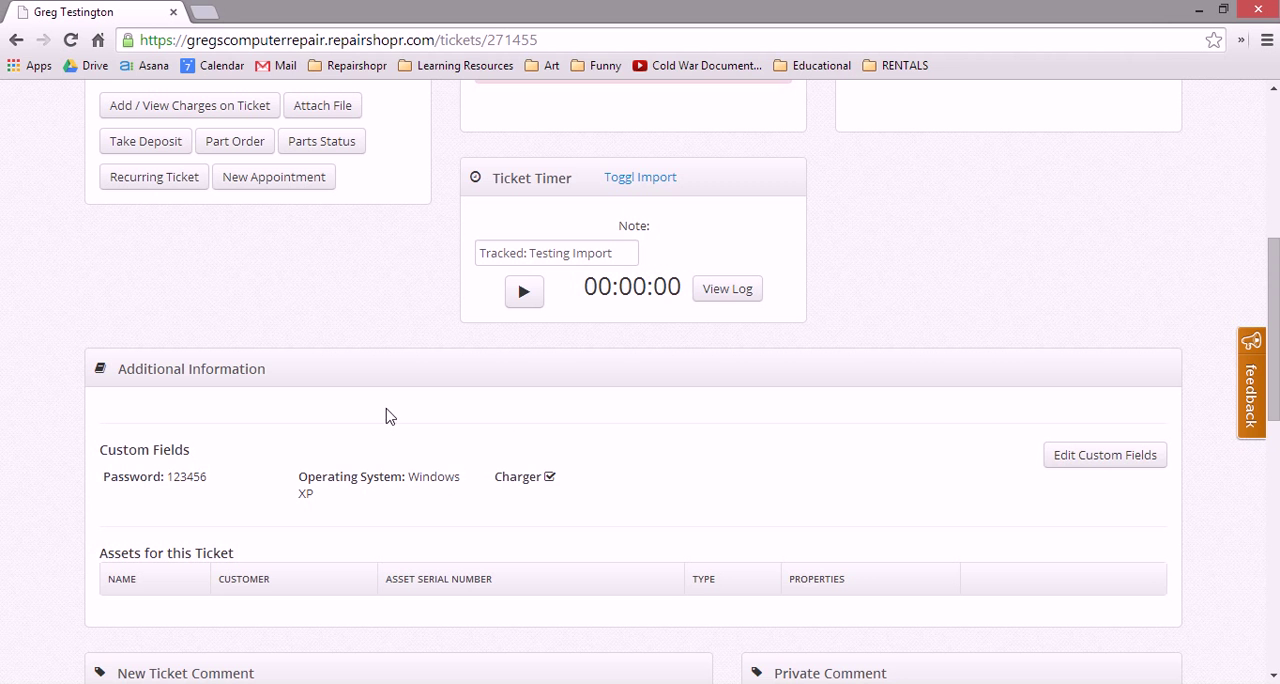
mouse_move(164, 376)
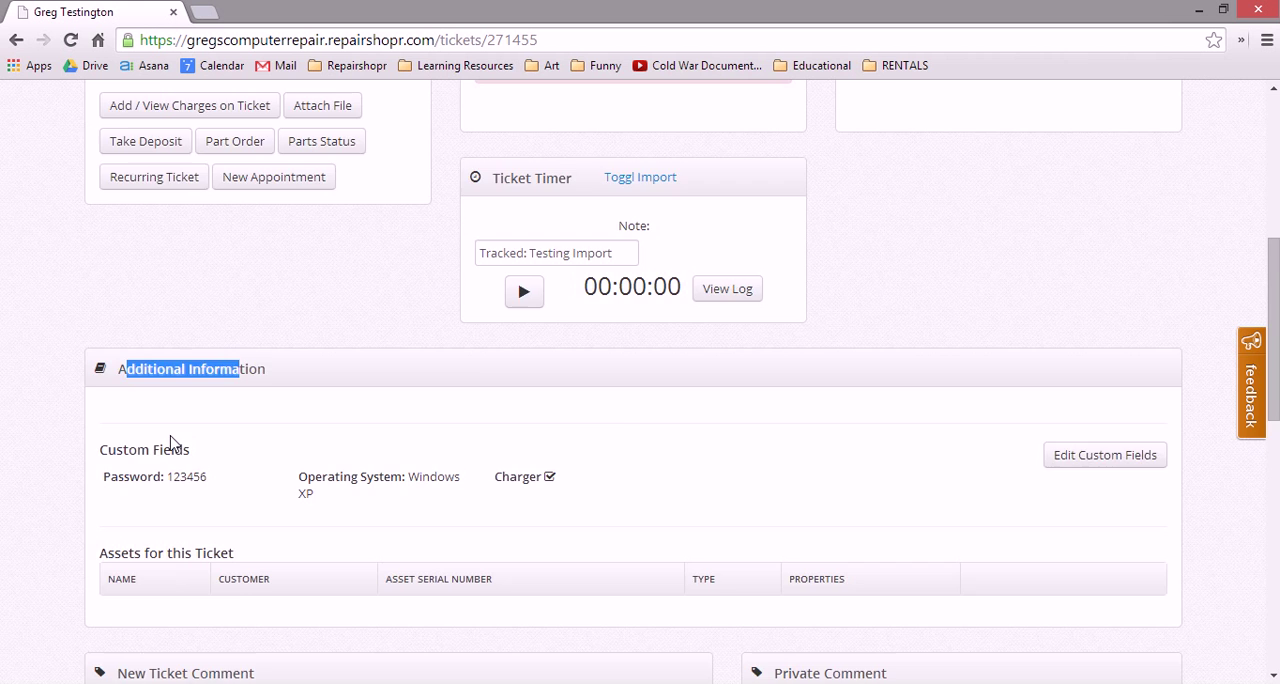
mouse_move(296, 424)
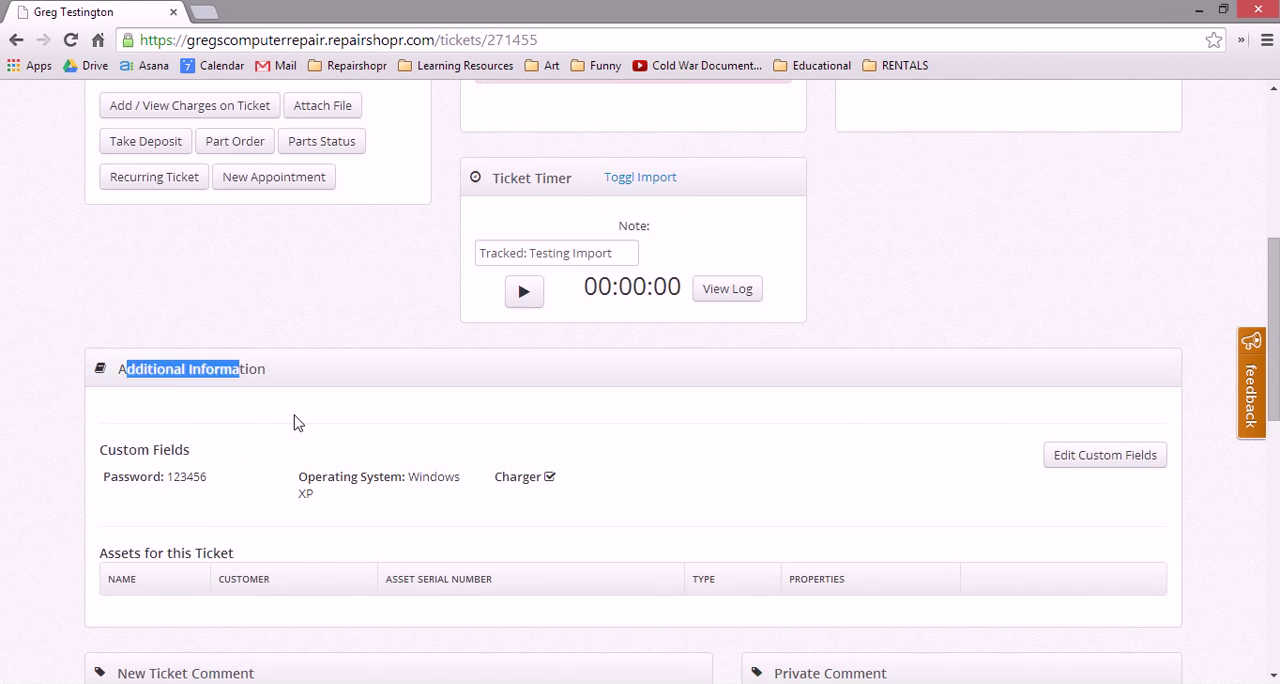
left_click(784, 252)
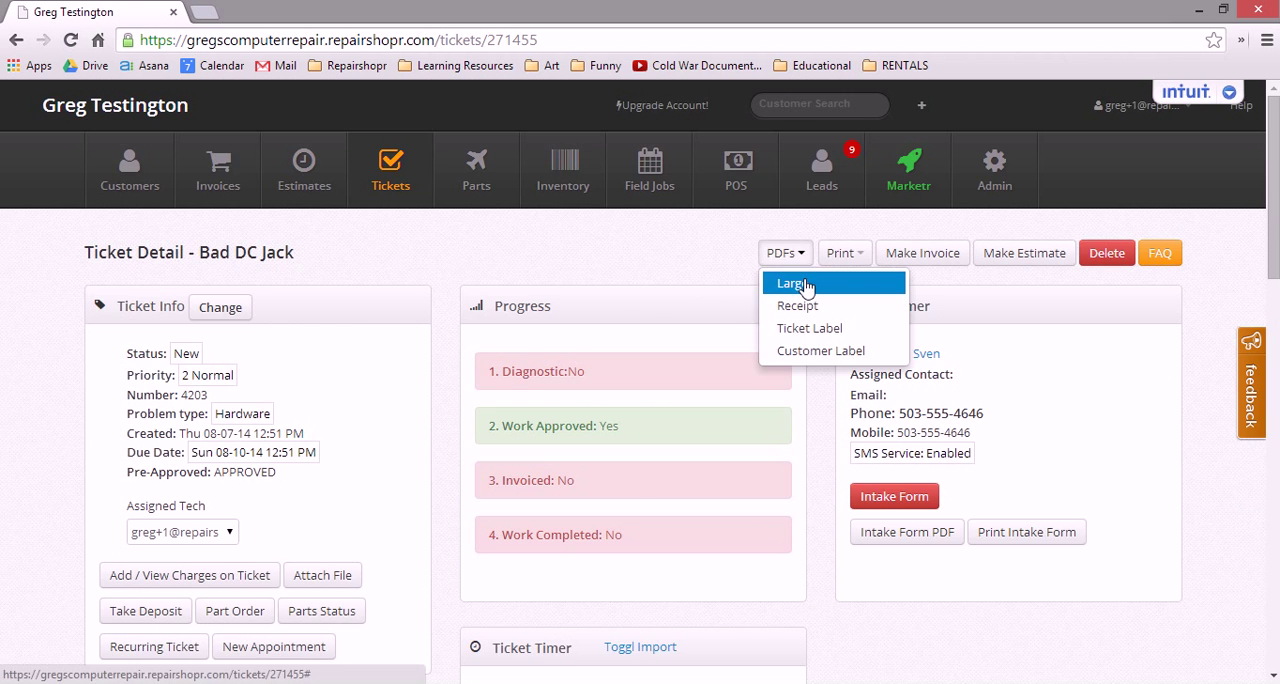
left_click(794, 282)
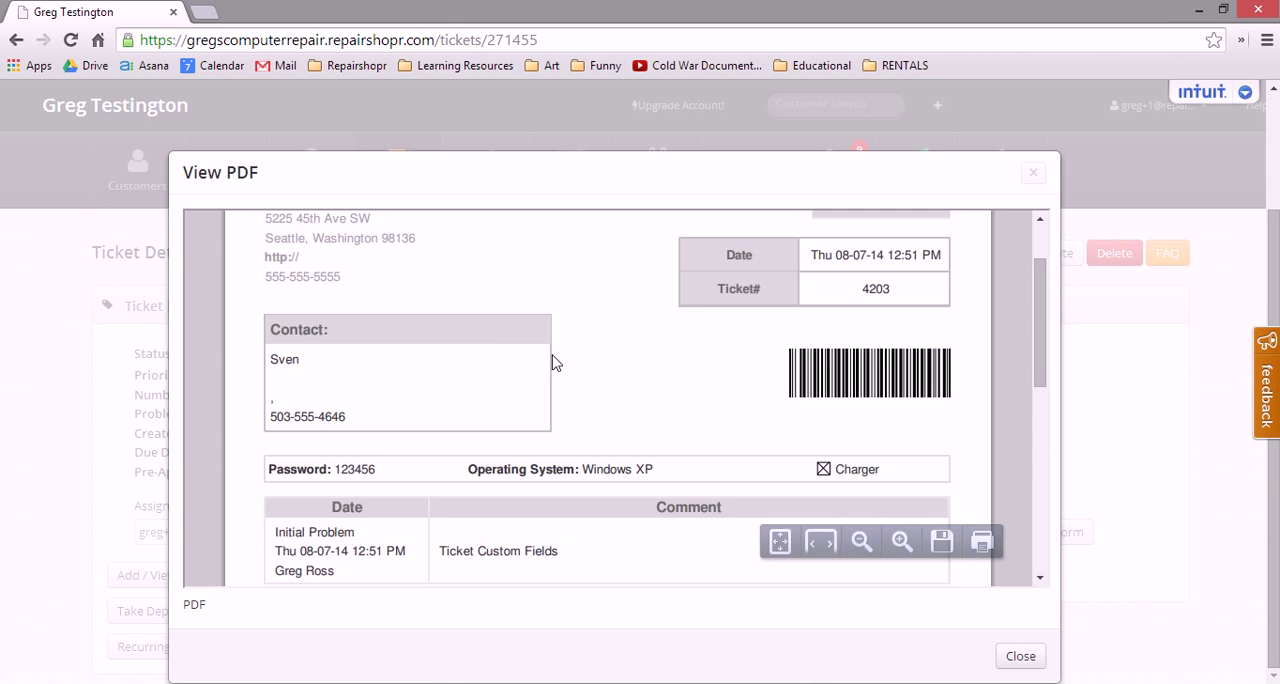
scroll("down", 3)
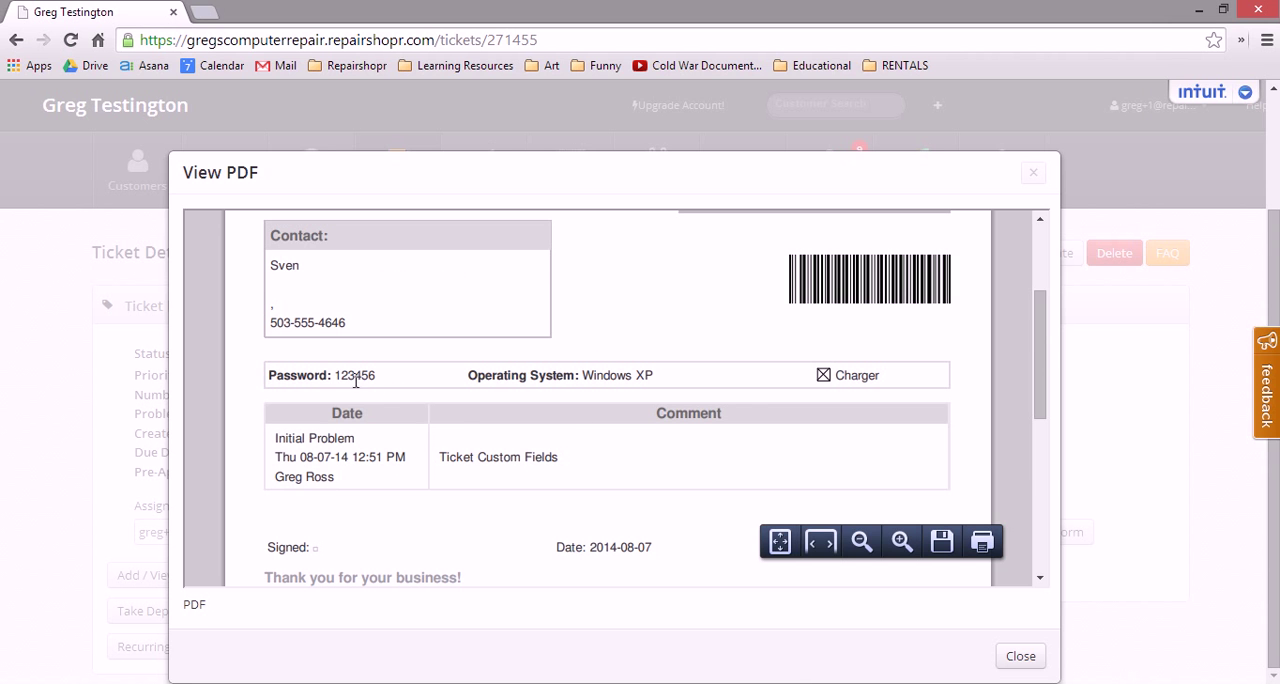
double_click(352, 376)
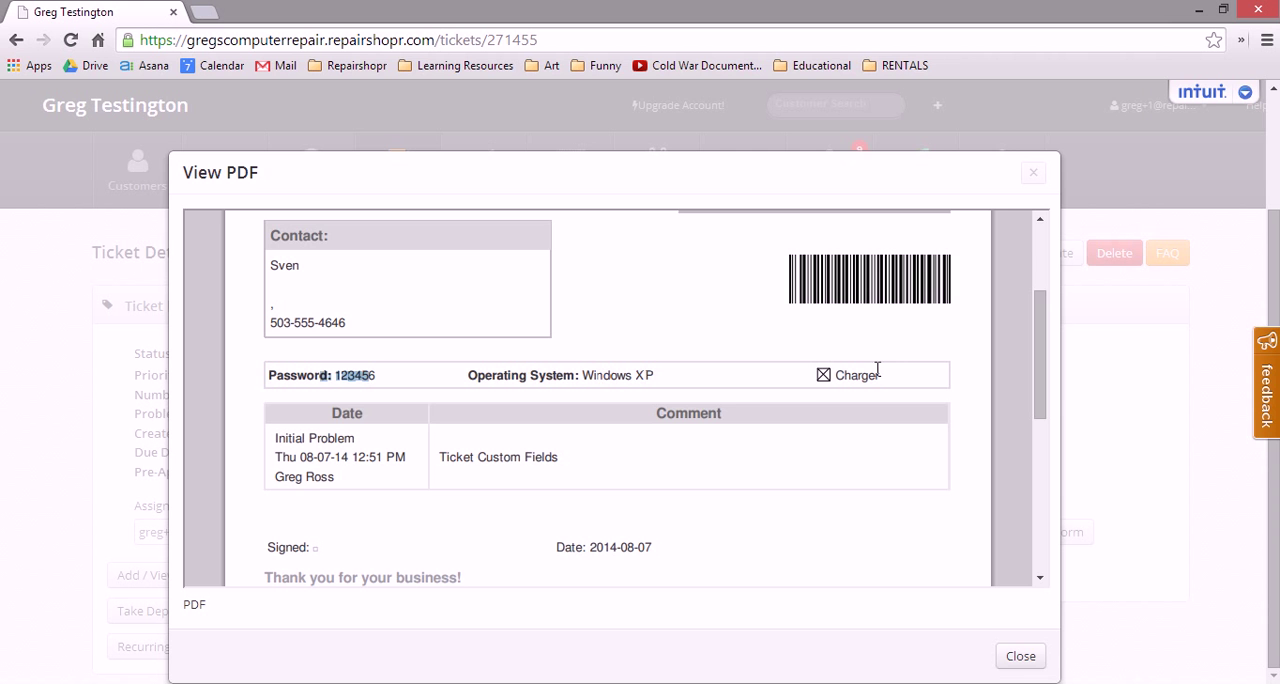
left_click(1020, 656)
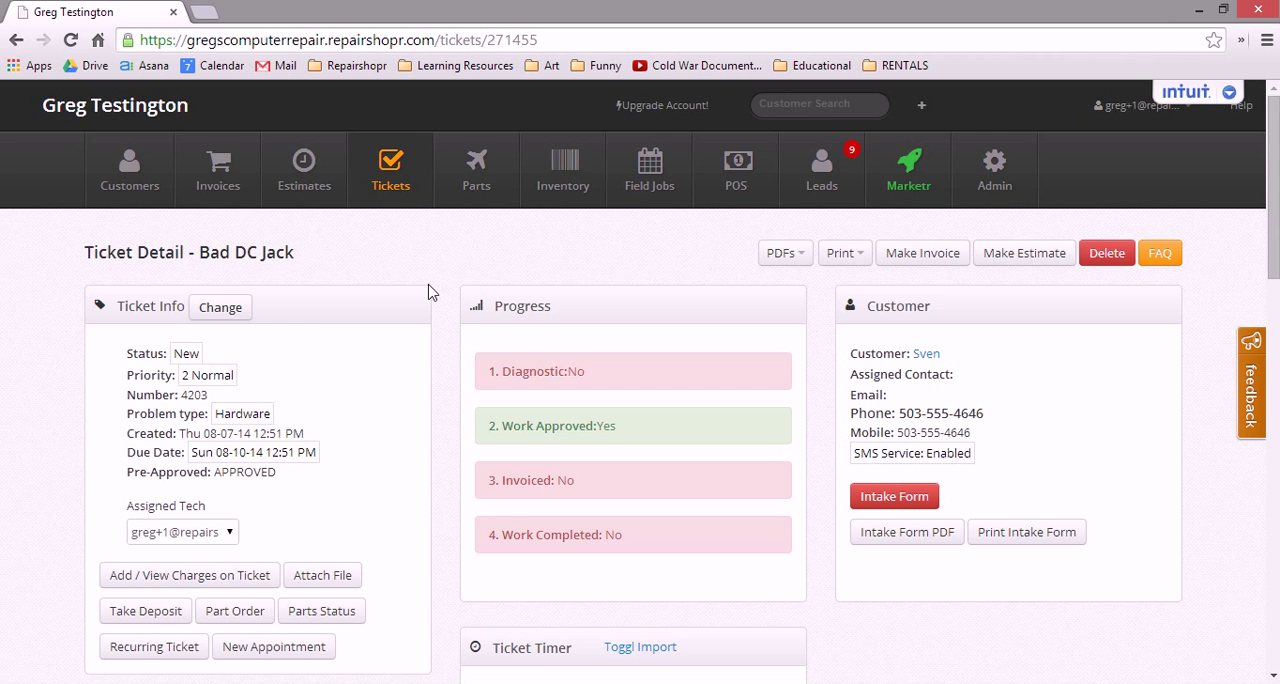
- Reach Ticket Custom Fields in Admin settings, then return to ticket 4203's custom fields
scroll("down", 3)
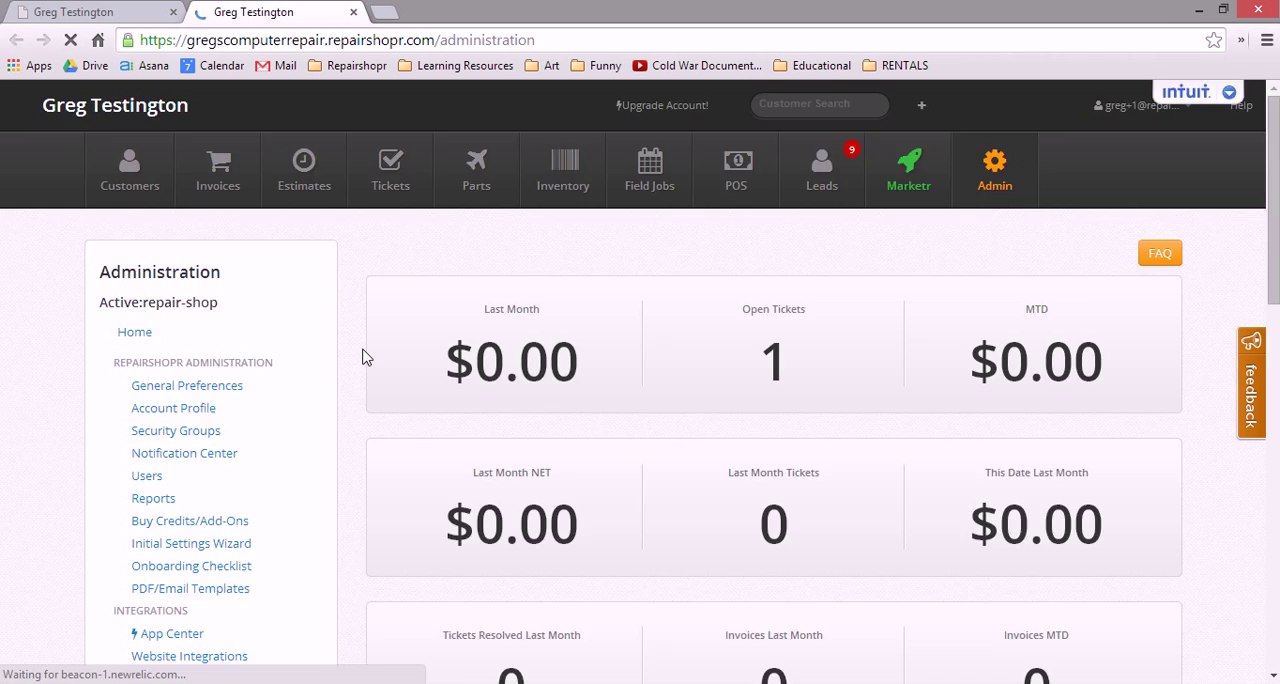
scroll("down", 3)
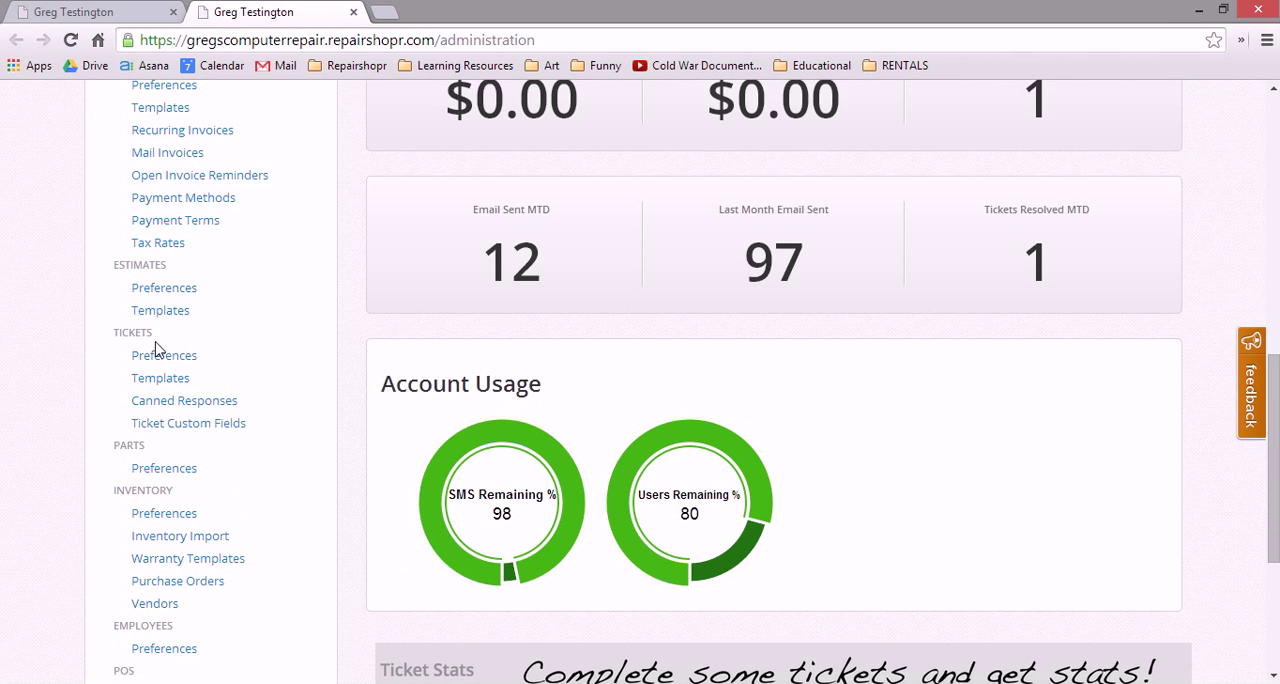
left_click(188, 424)
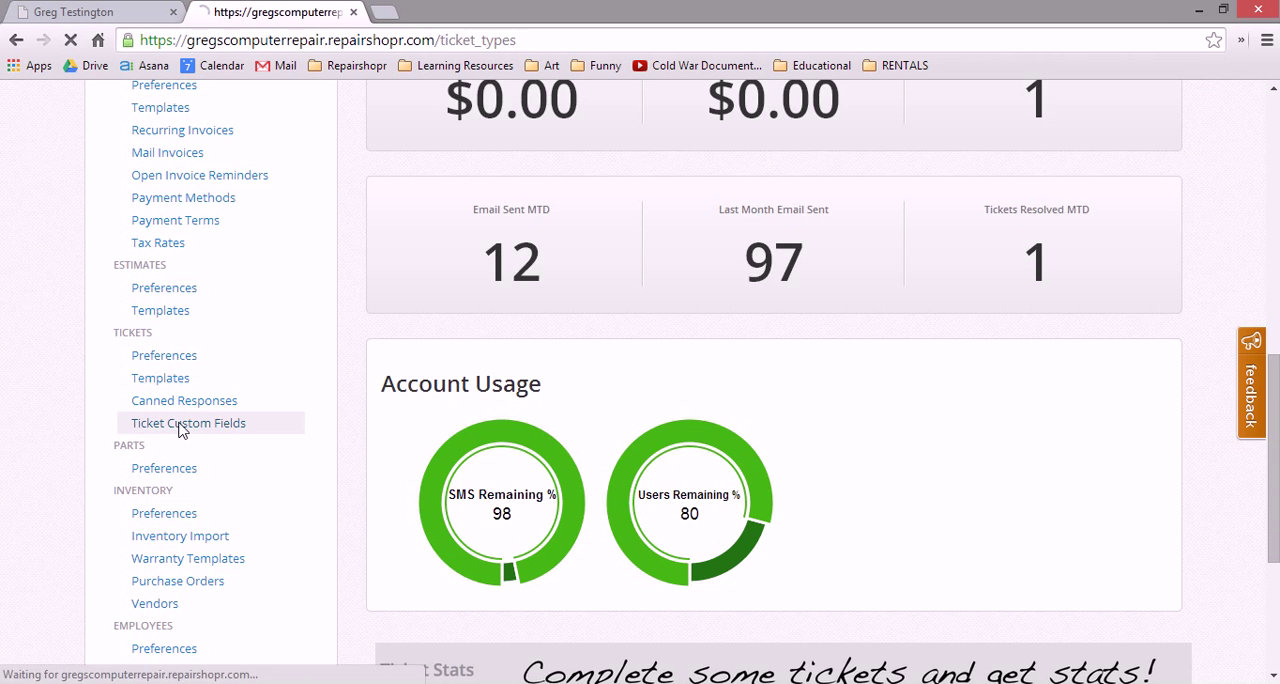
left_click(188, 424)
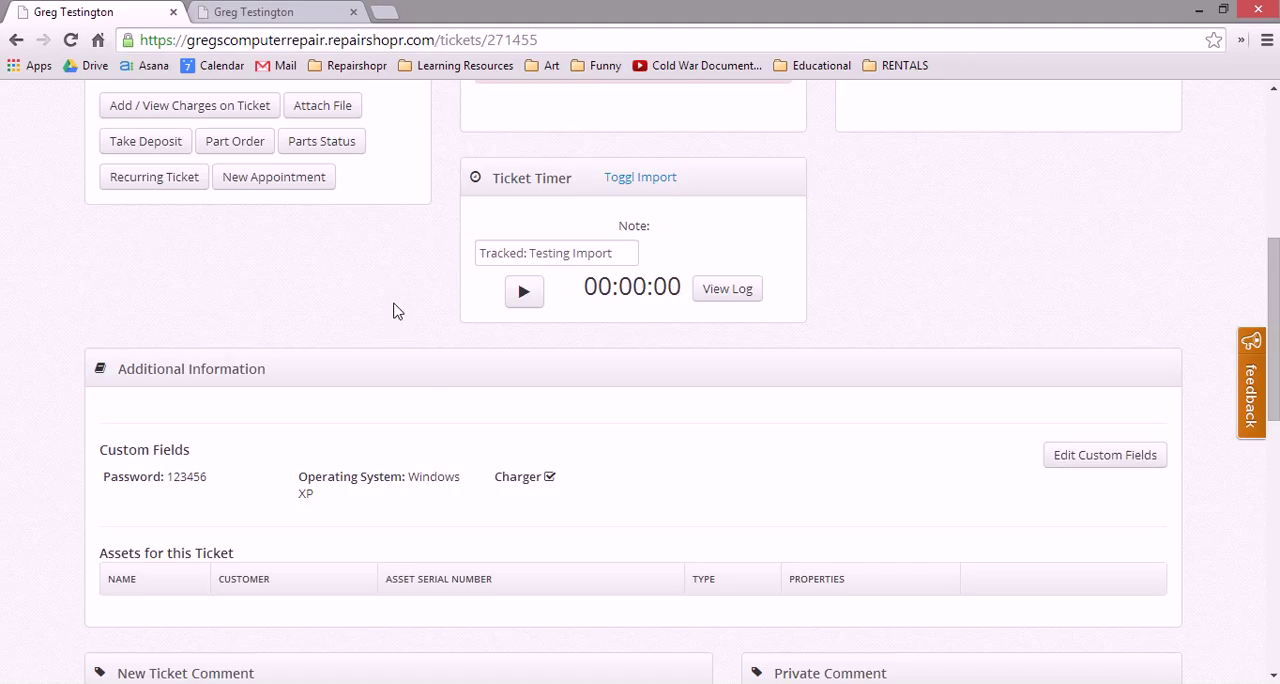
- Edit ticket 4203's custom fields, setting Operating System from Windows XP to Windows 7, and save
left_click(1104, 456)
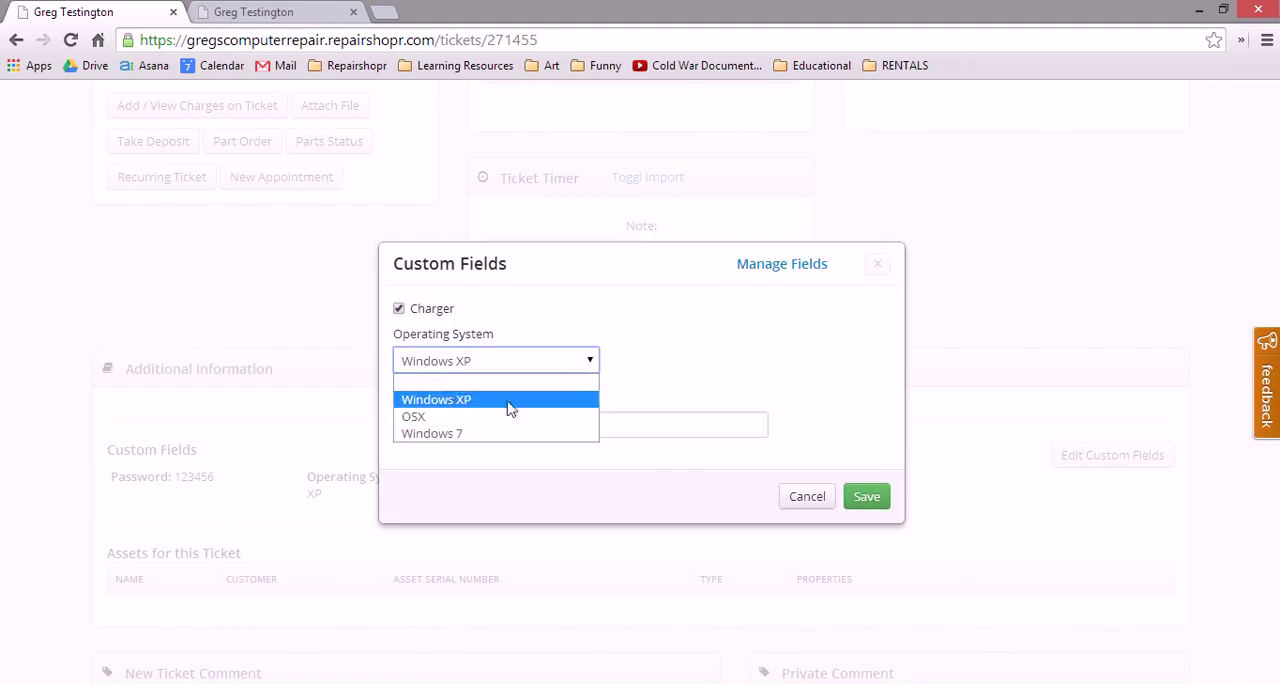
left_click(430, 432)
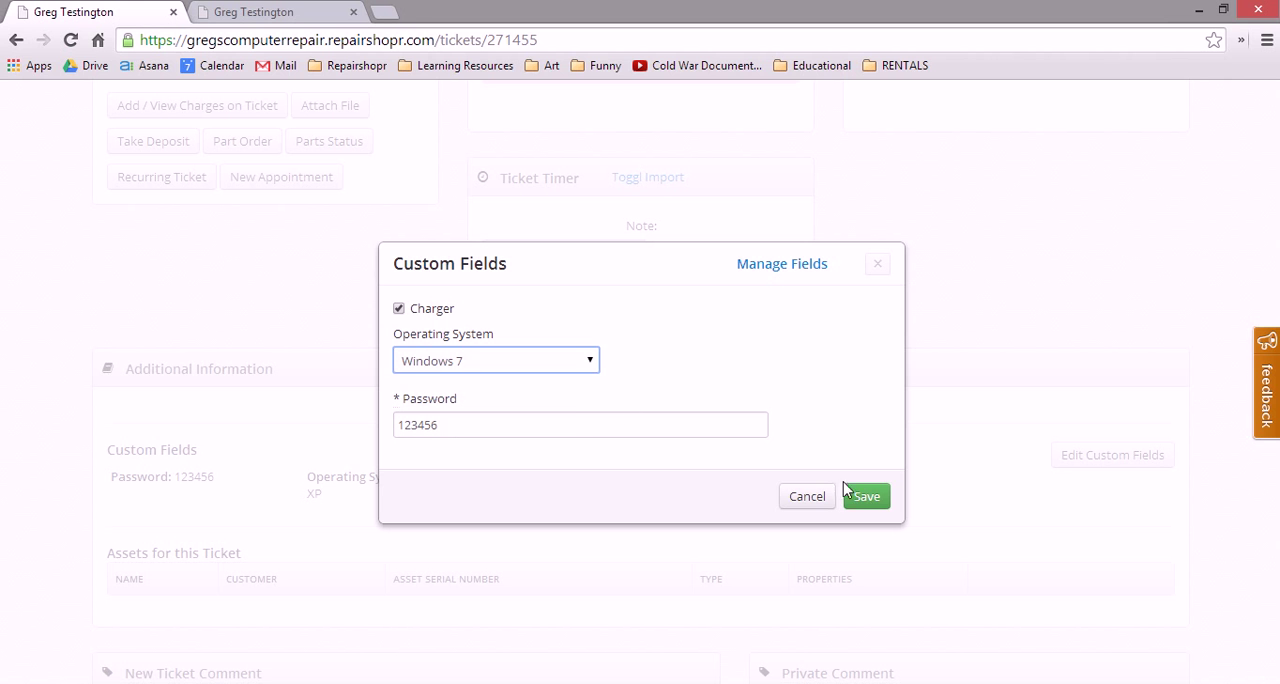
left_click(866, 496)
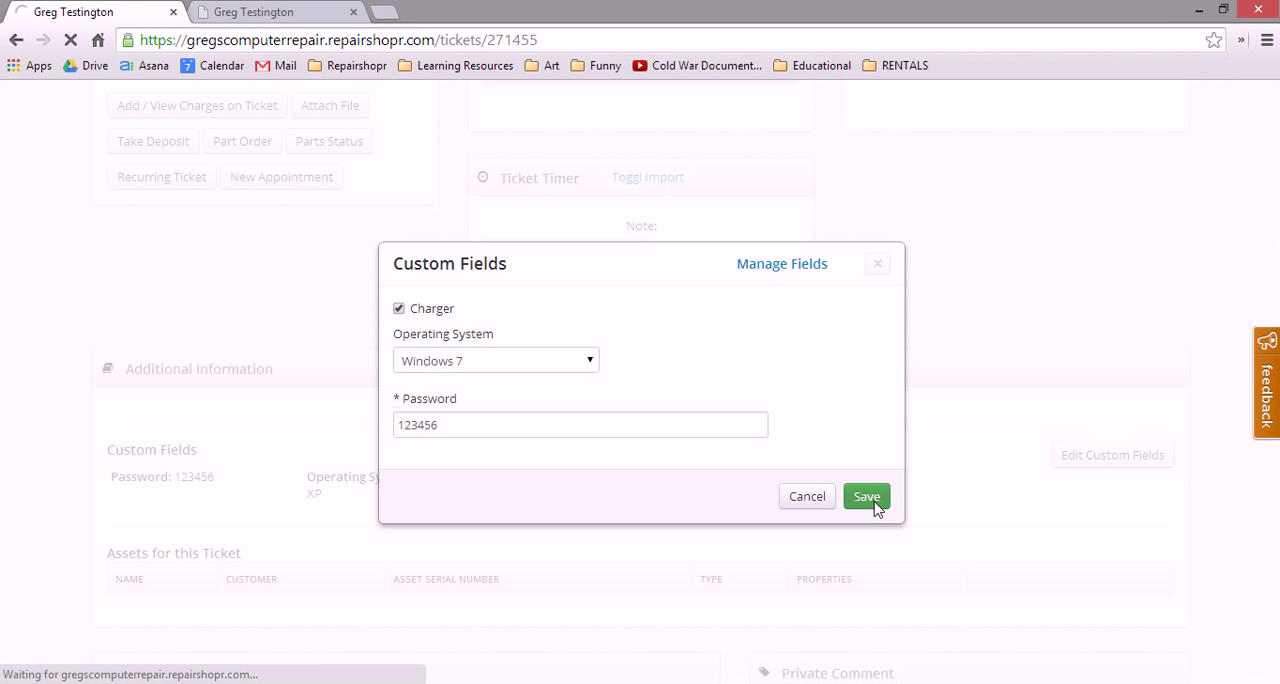
left_click(866, 496)
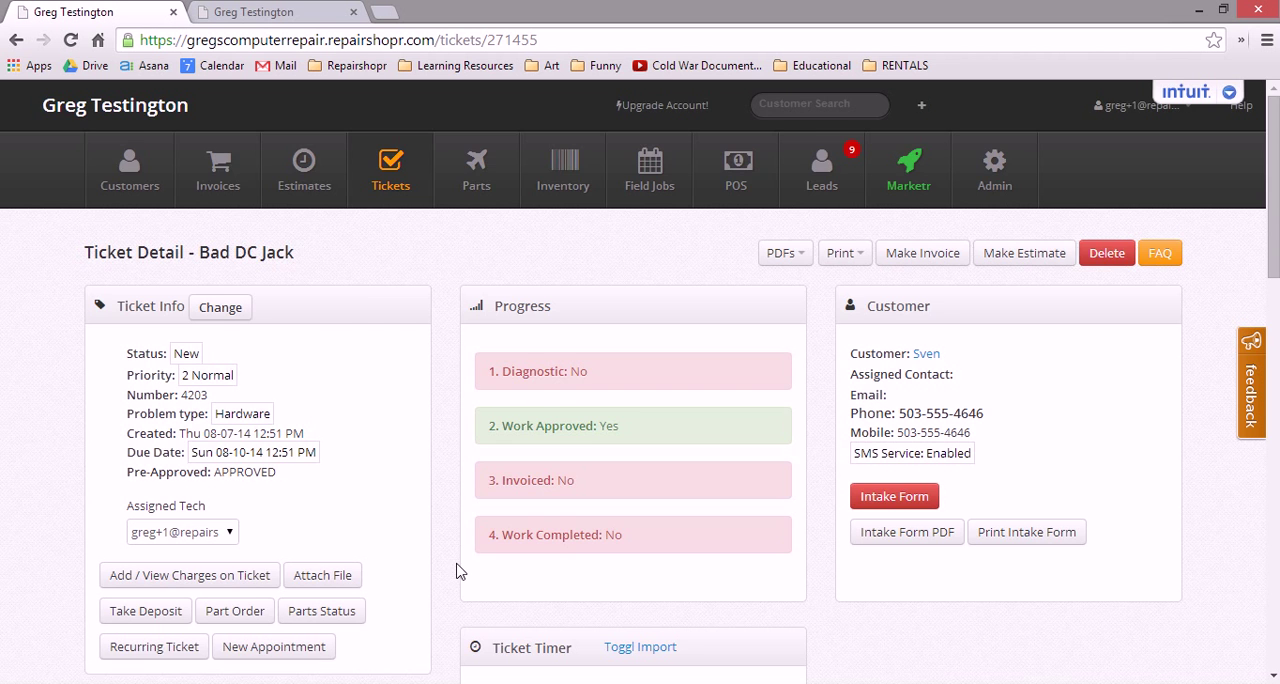
scroll("down", 3)
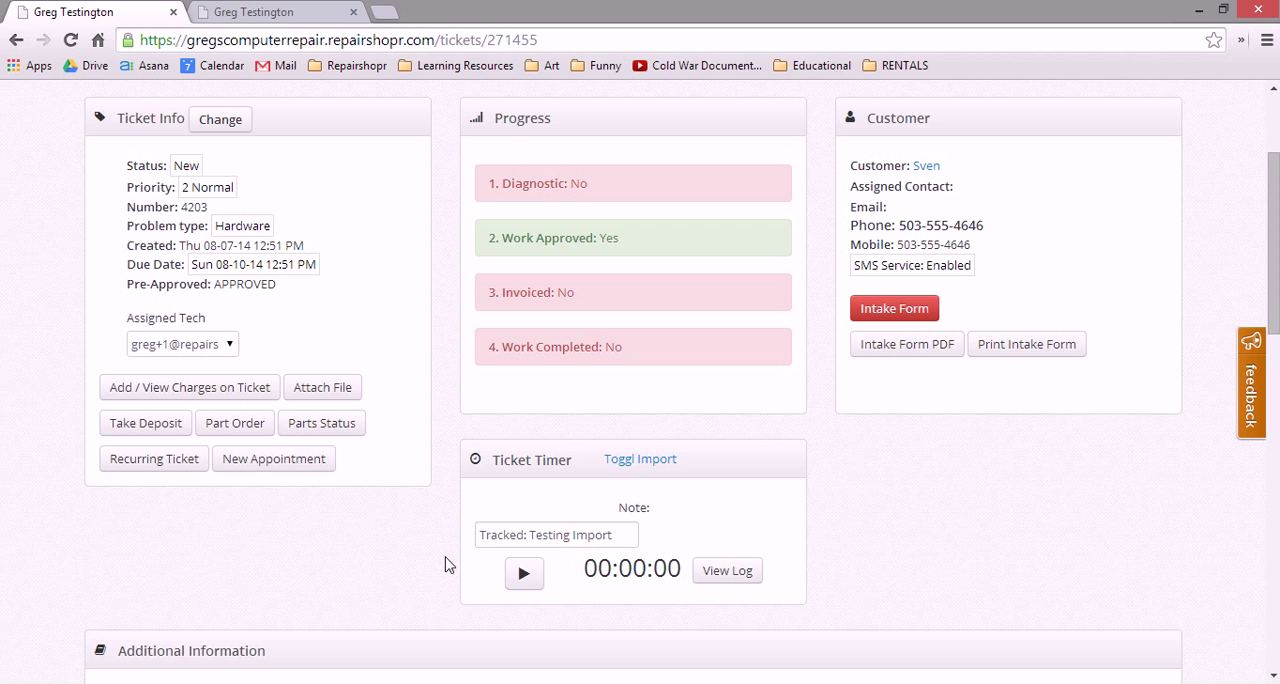
mouse_move(428, 592)
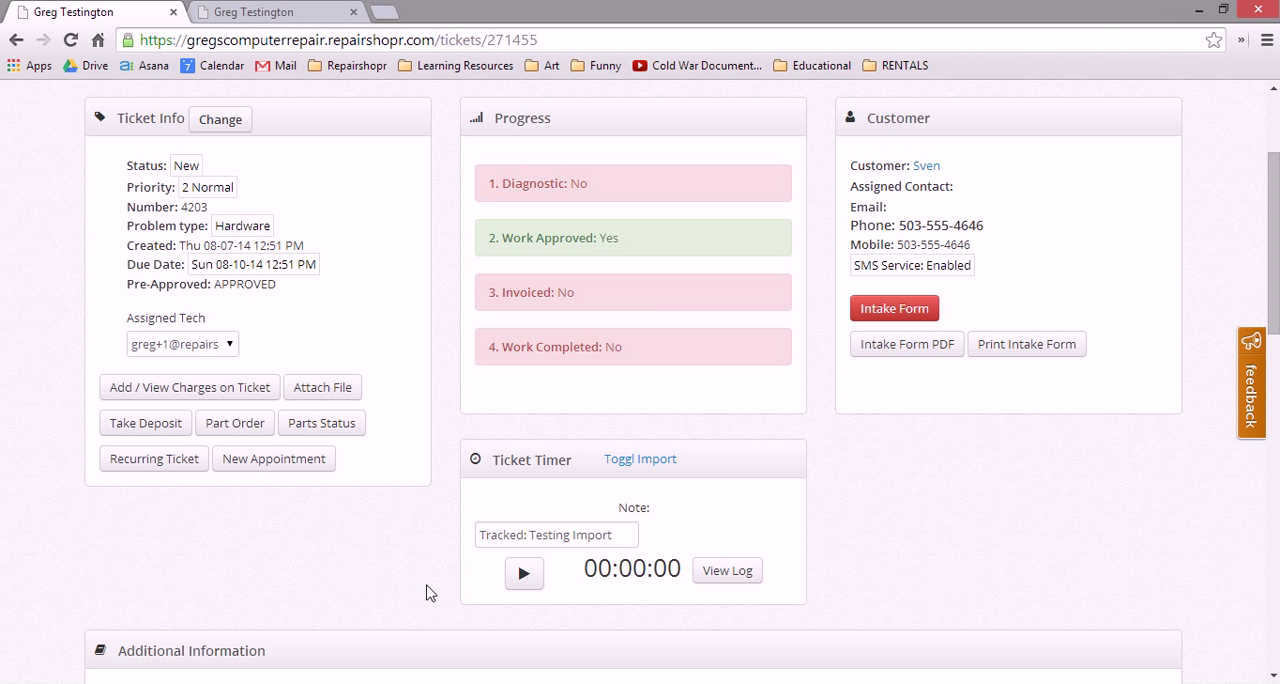